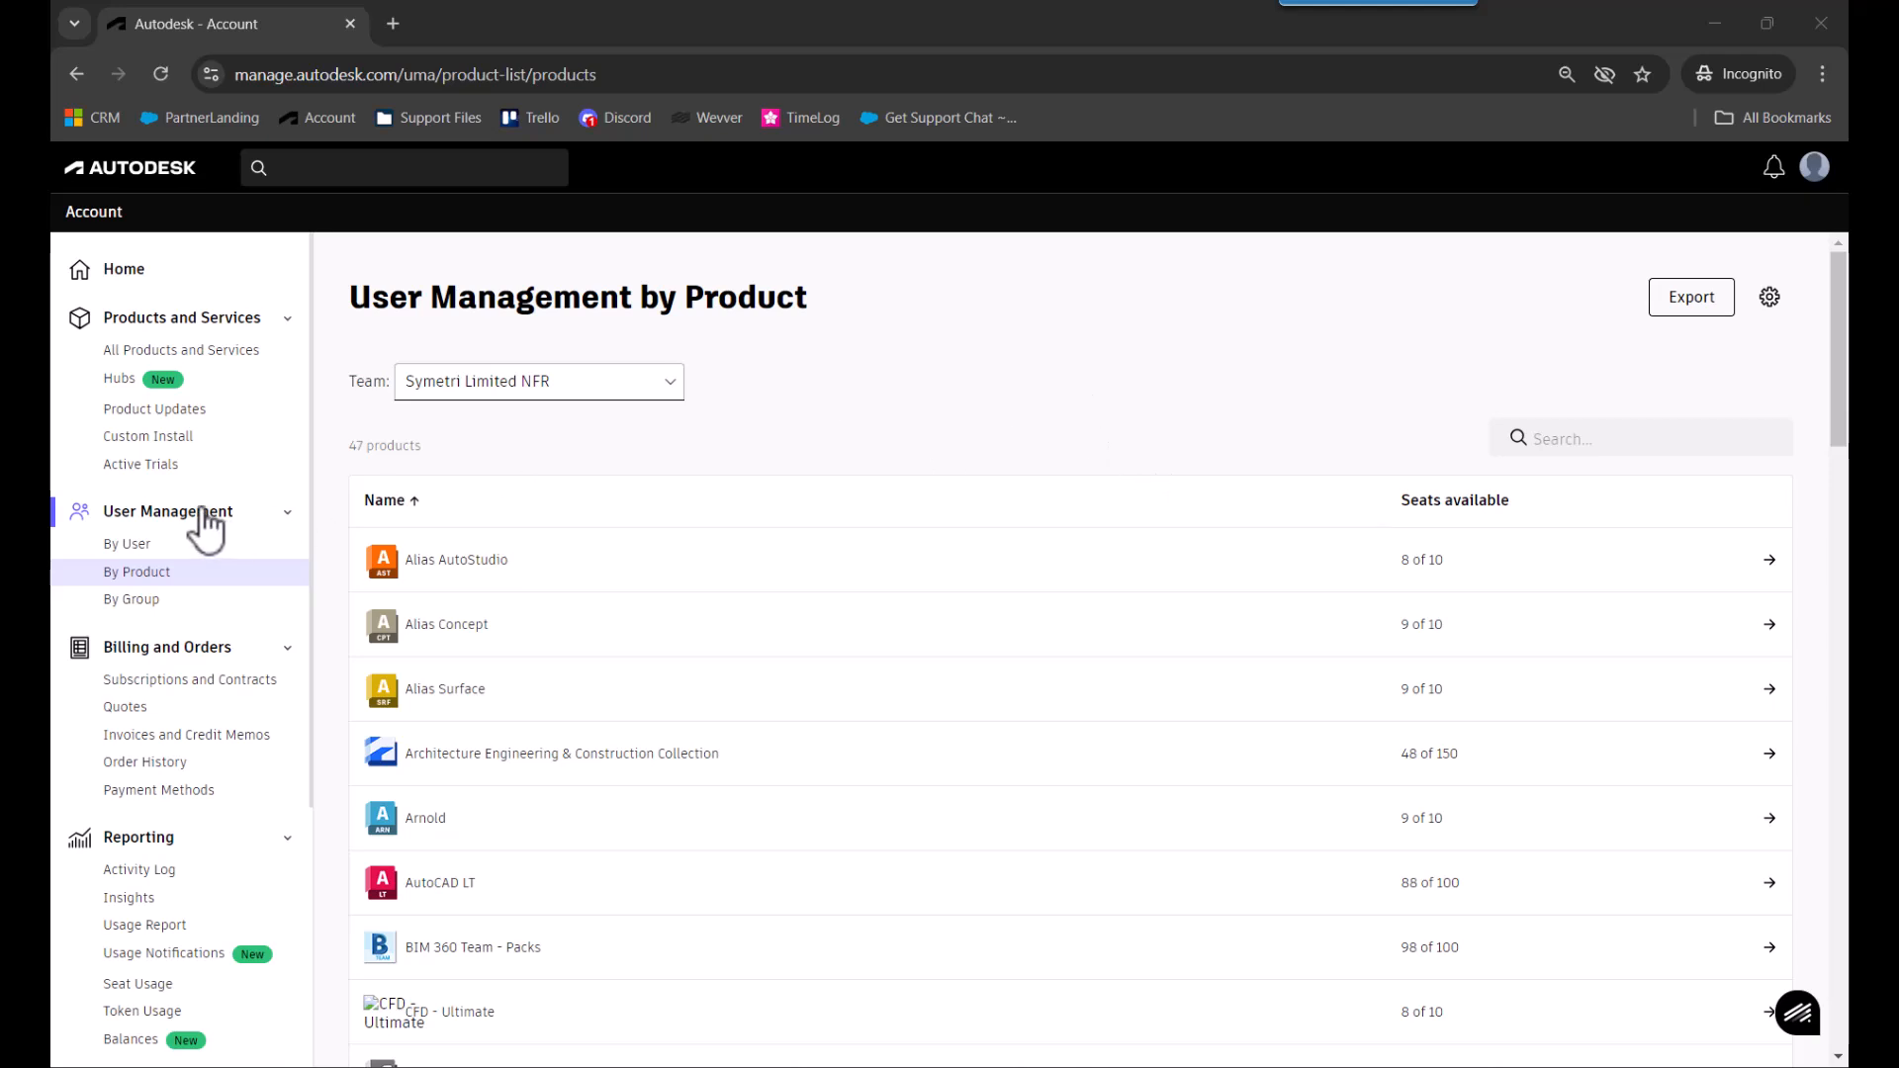
mouse_move(127, 542)
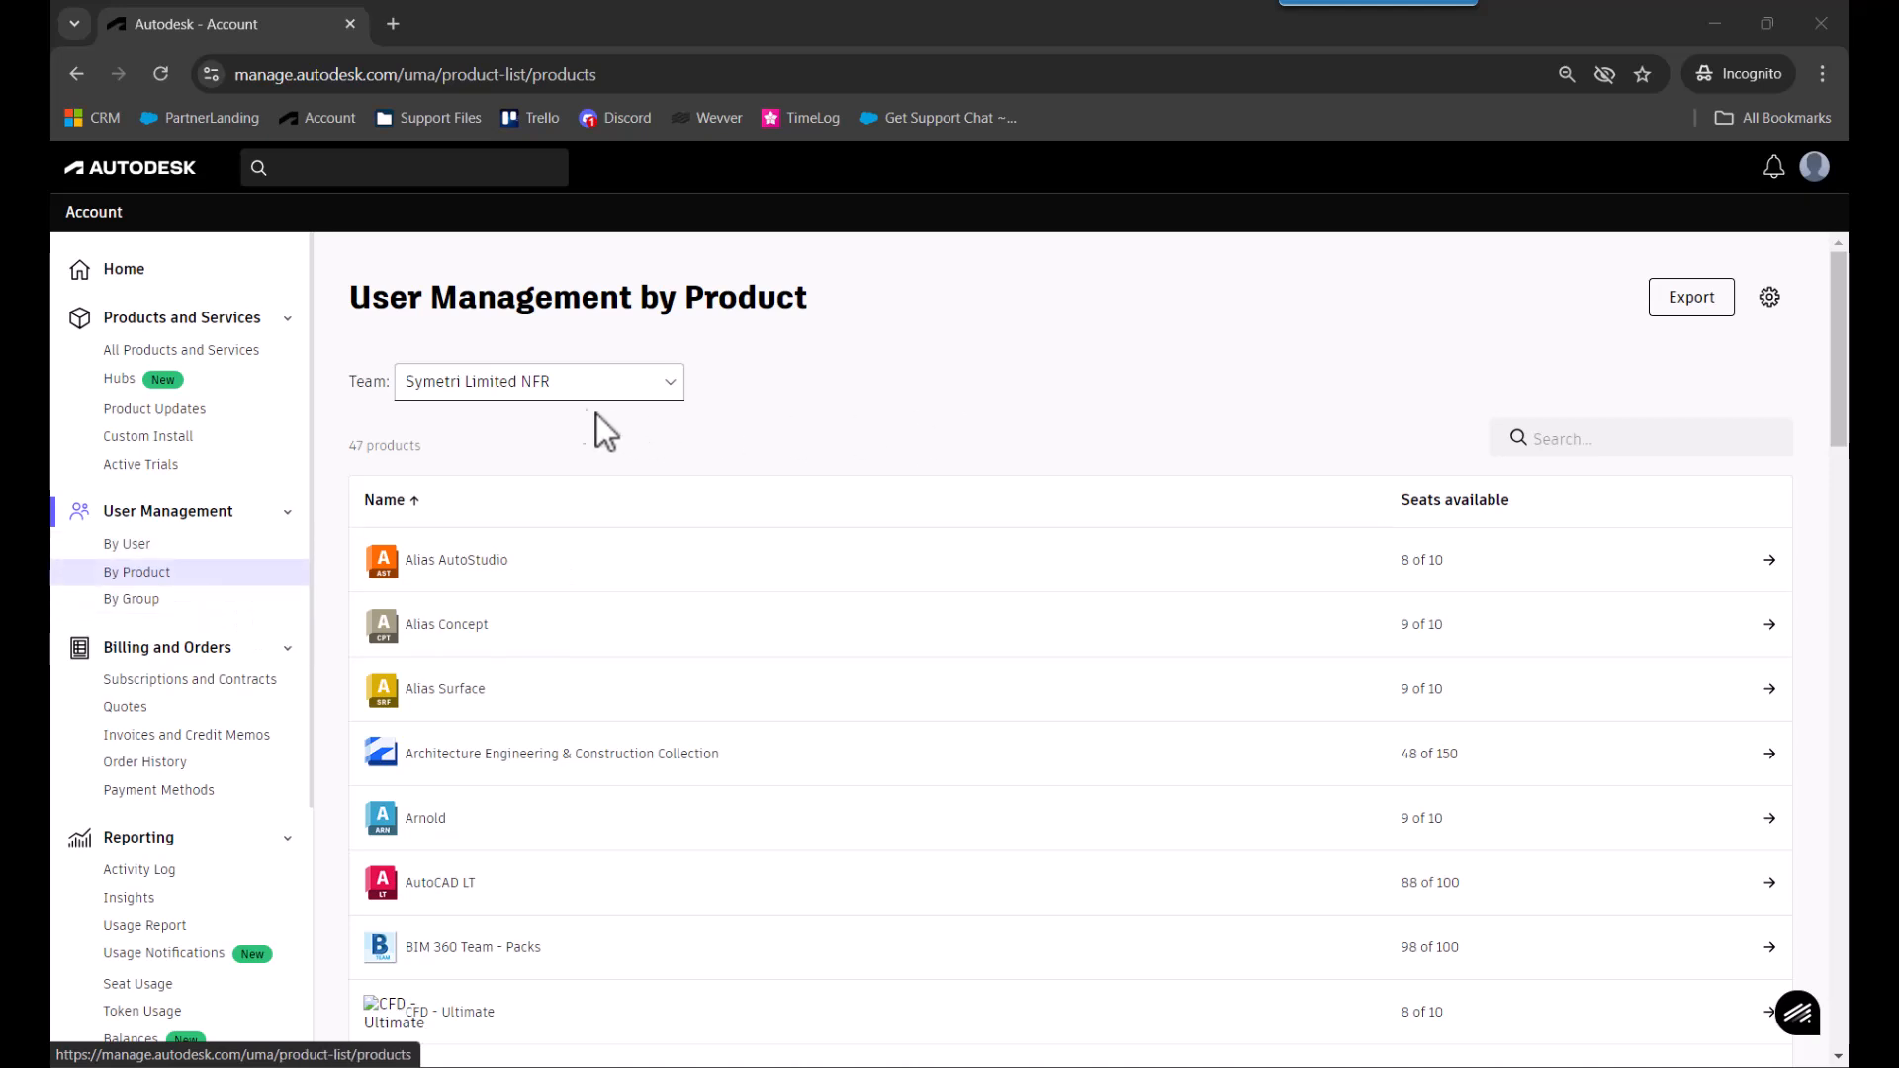
mouse_move(327, 409)
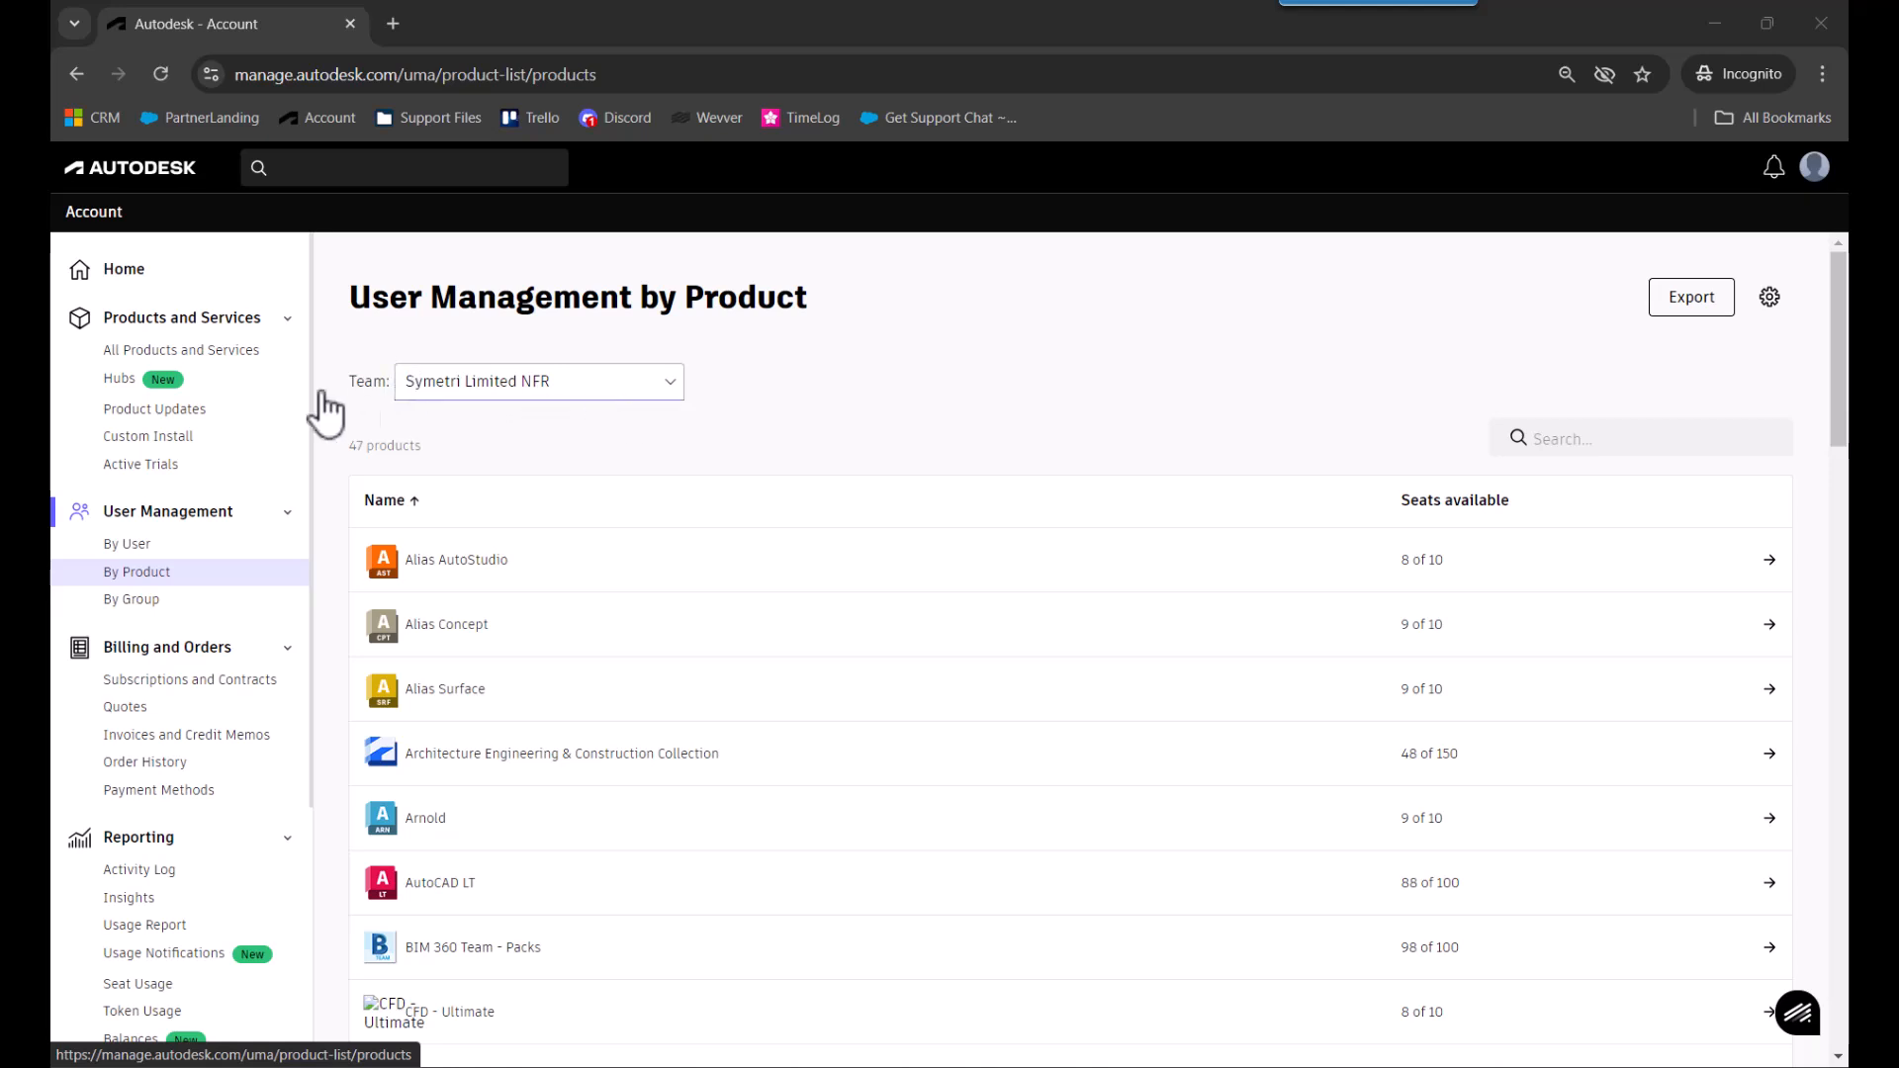
mouse_move(670, 411)
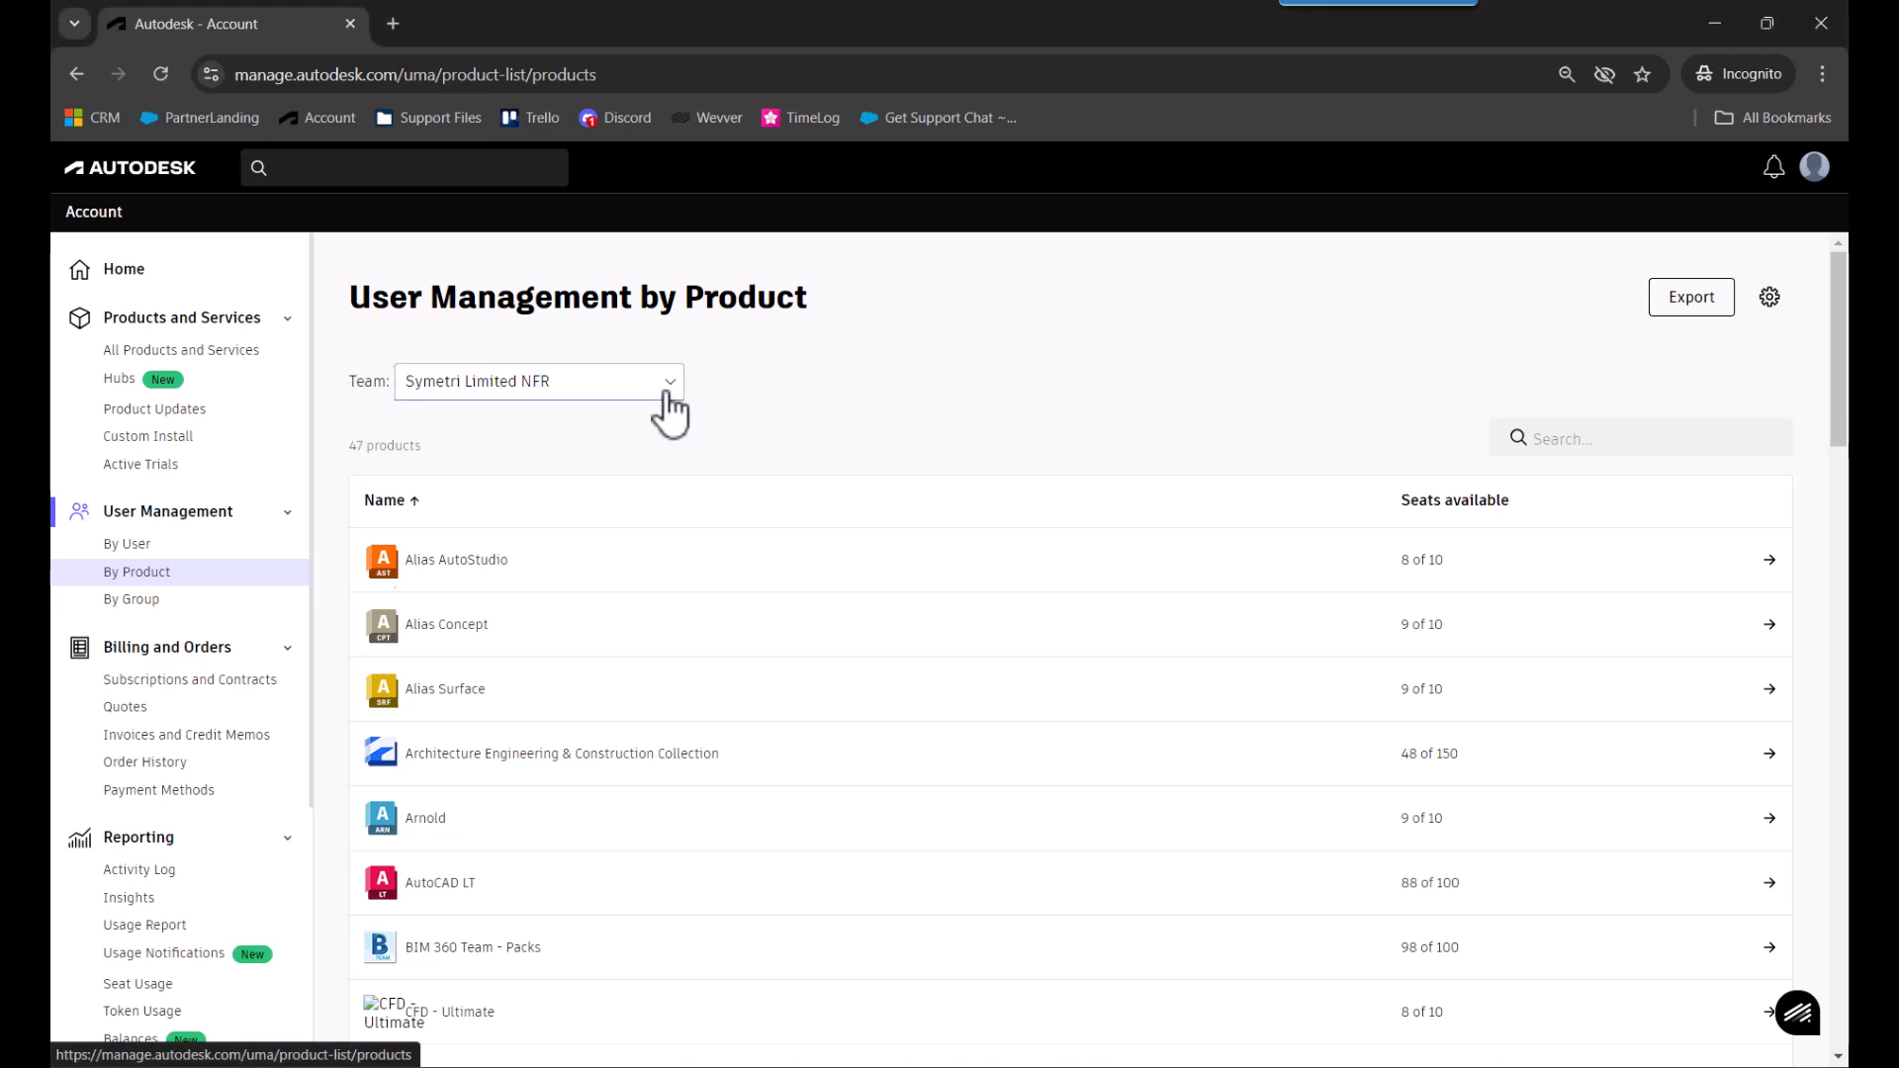
Switch between the Office1 and Symetri Limited NFR teams on the products-by-team page.
click(538, 380)
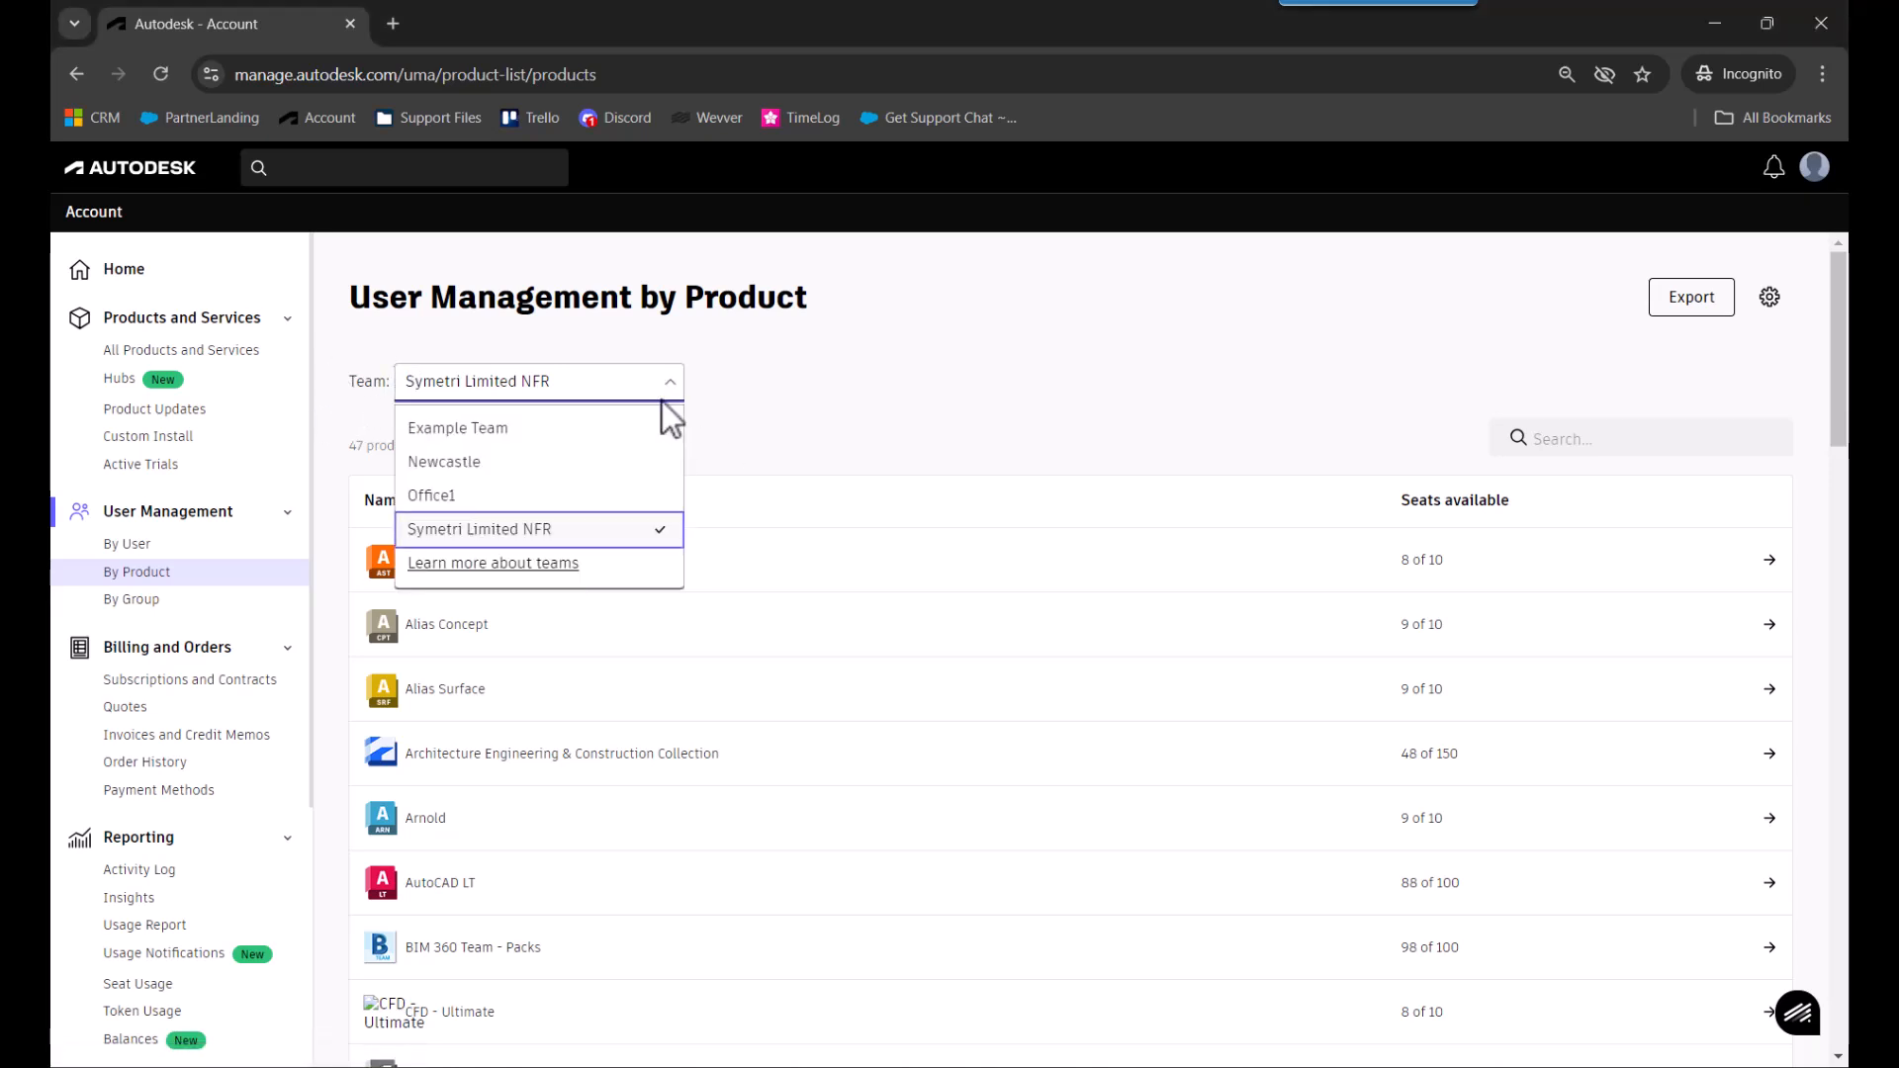
mouse_move(457, 502)
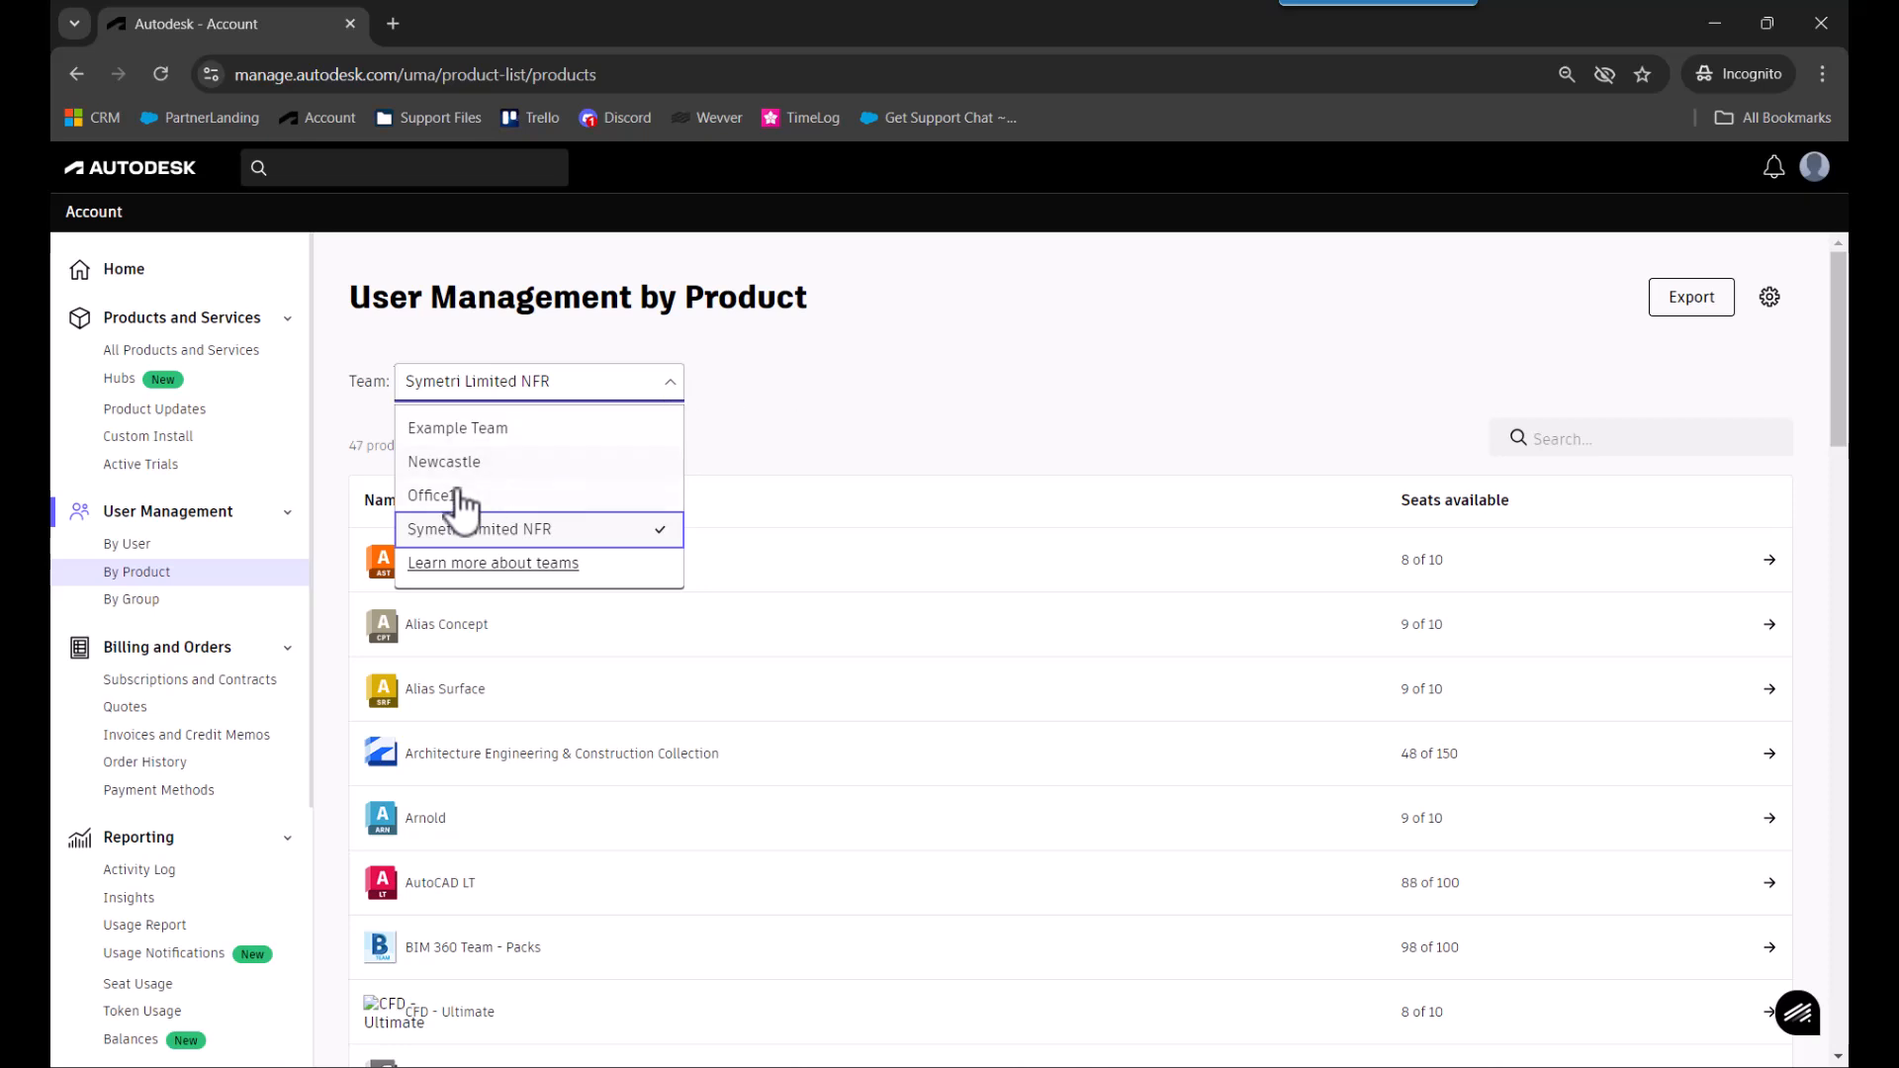
click(427, 495)
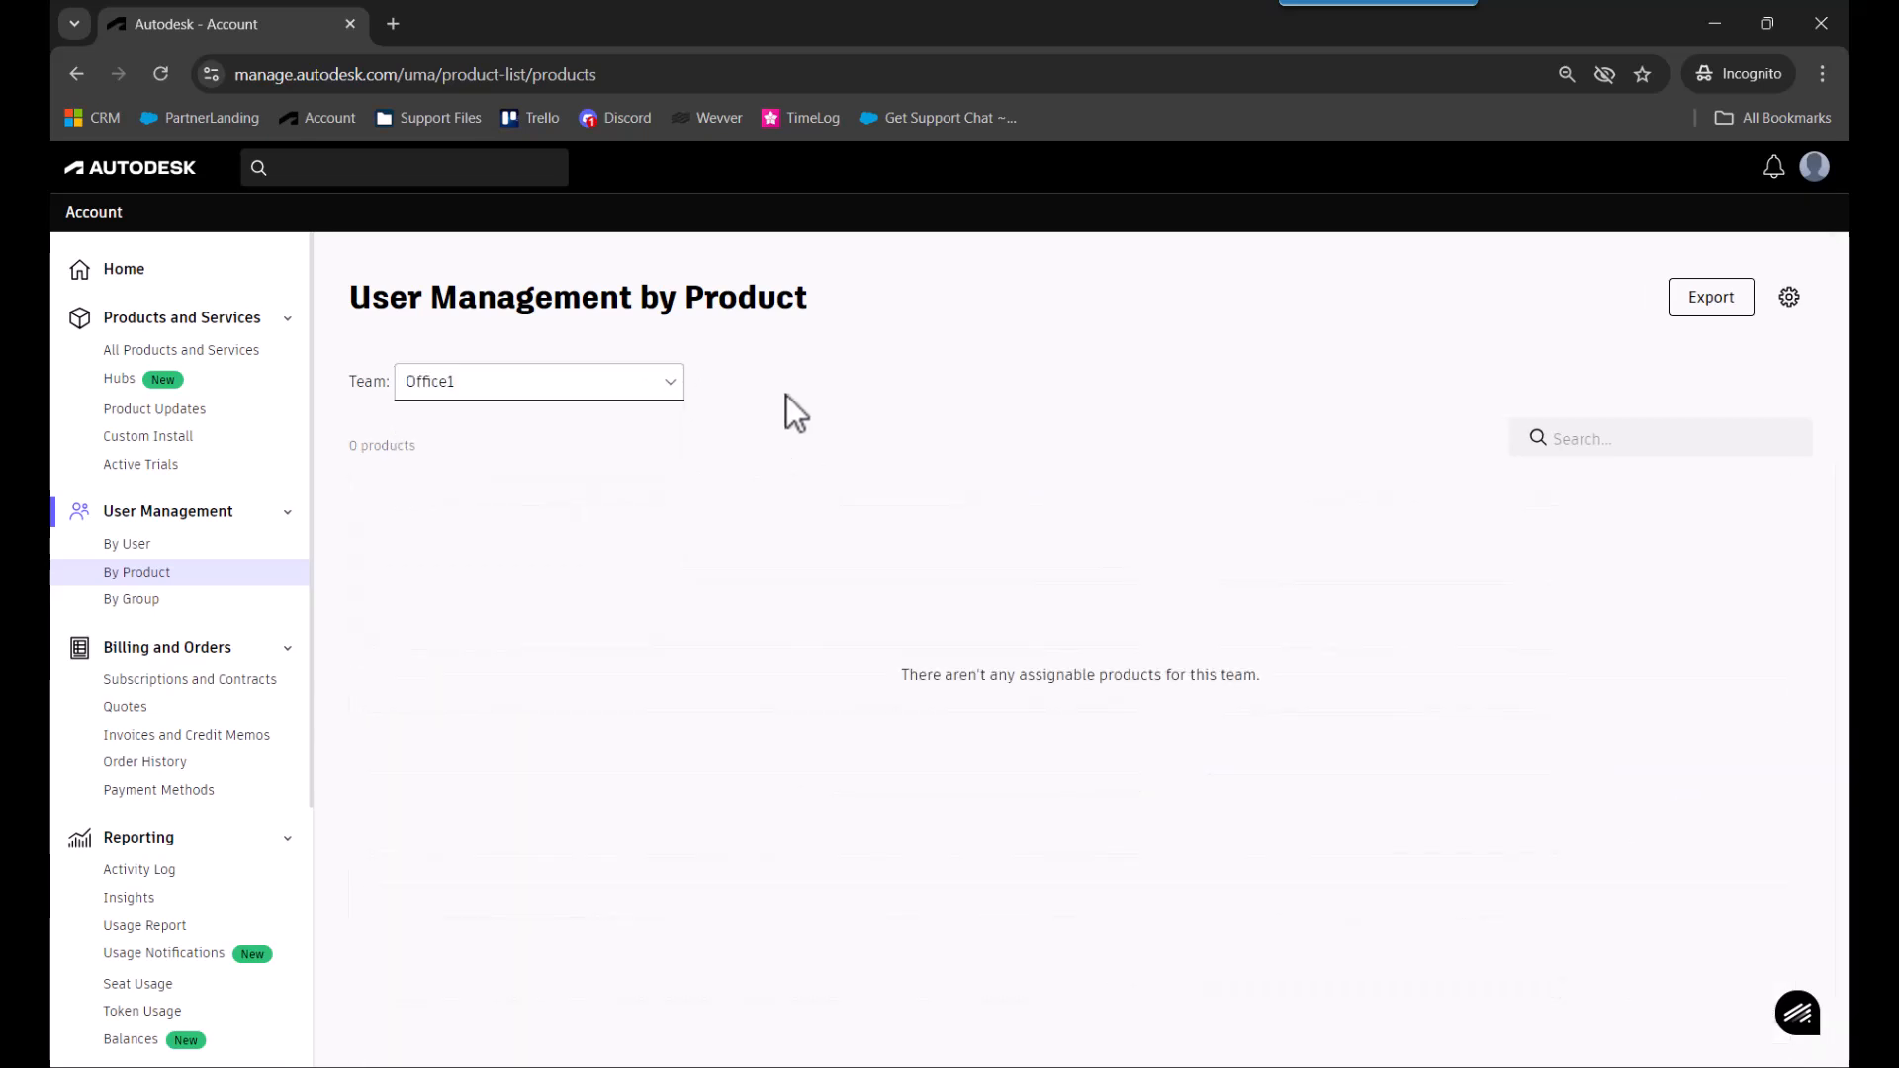
mouse_move(552, 558)
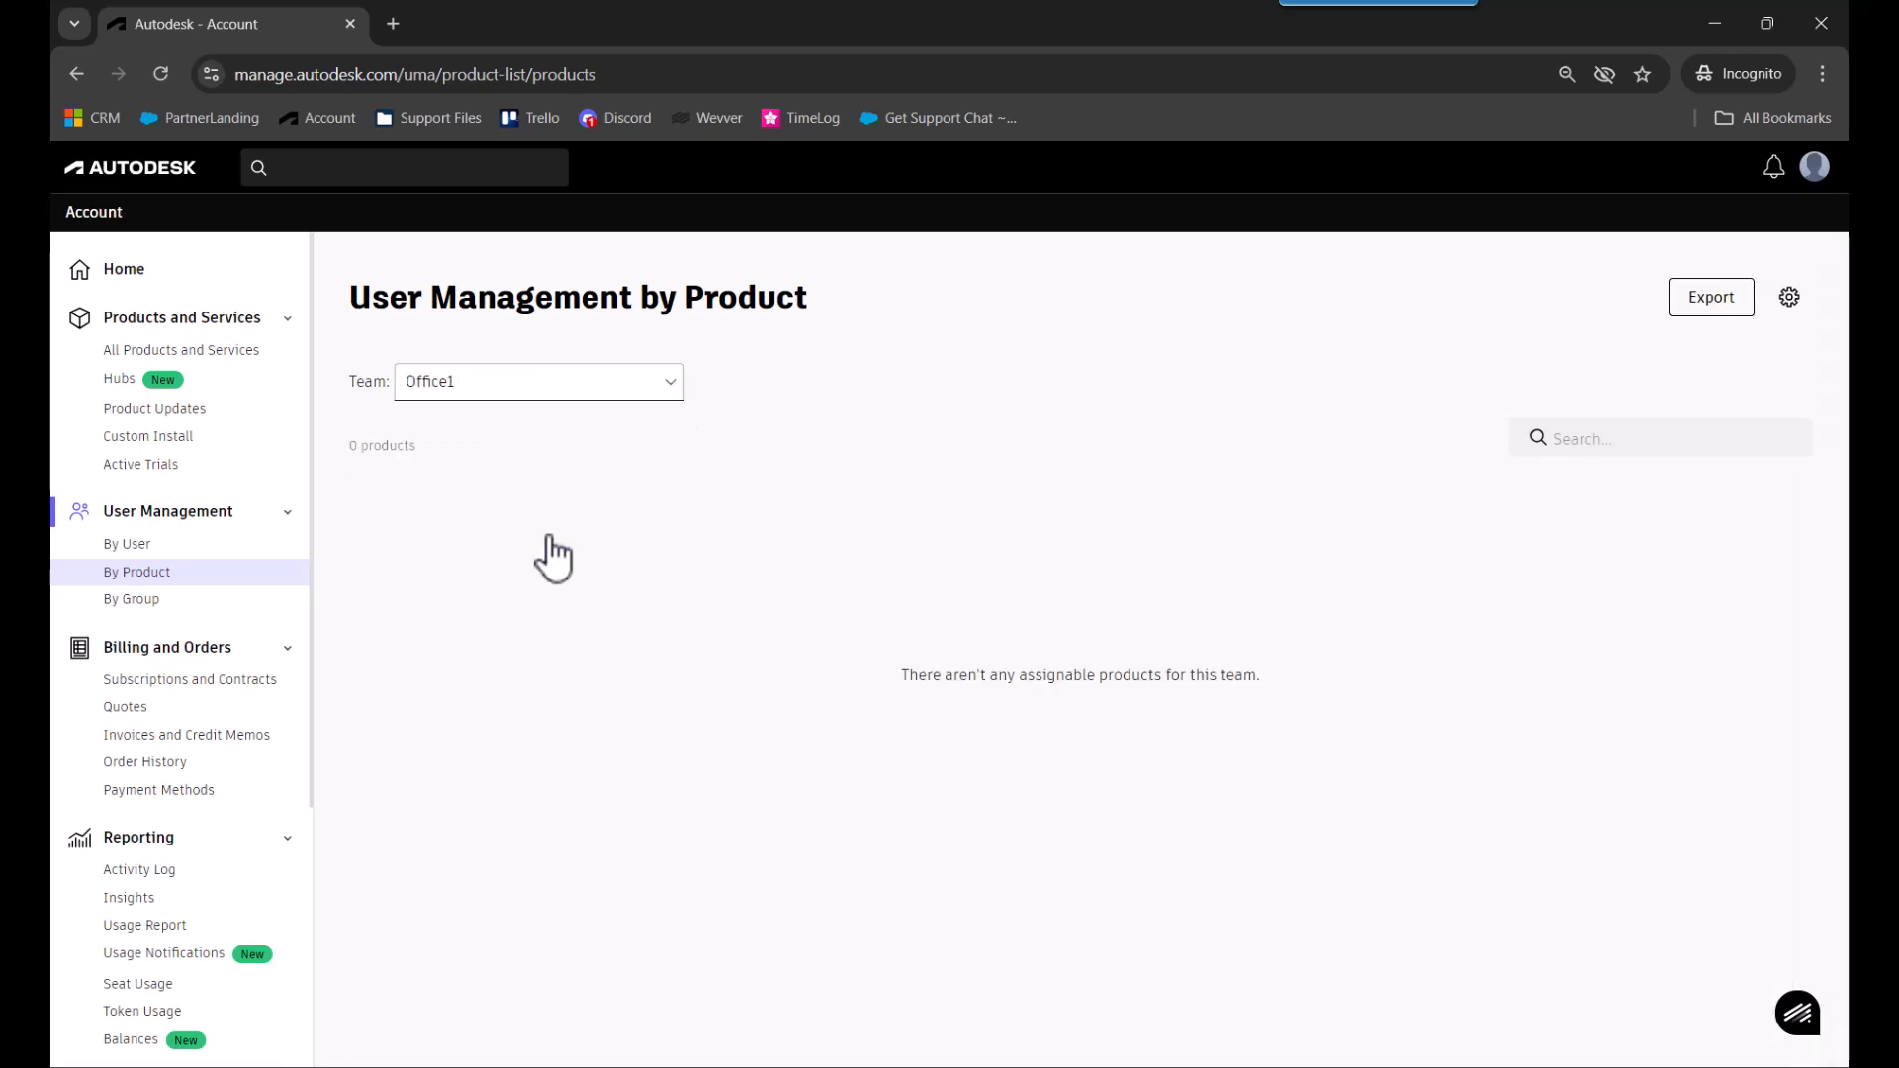
click(538, 380)
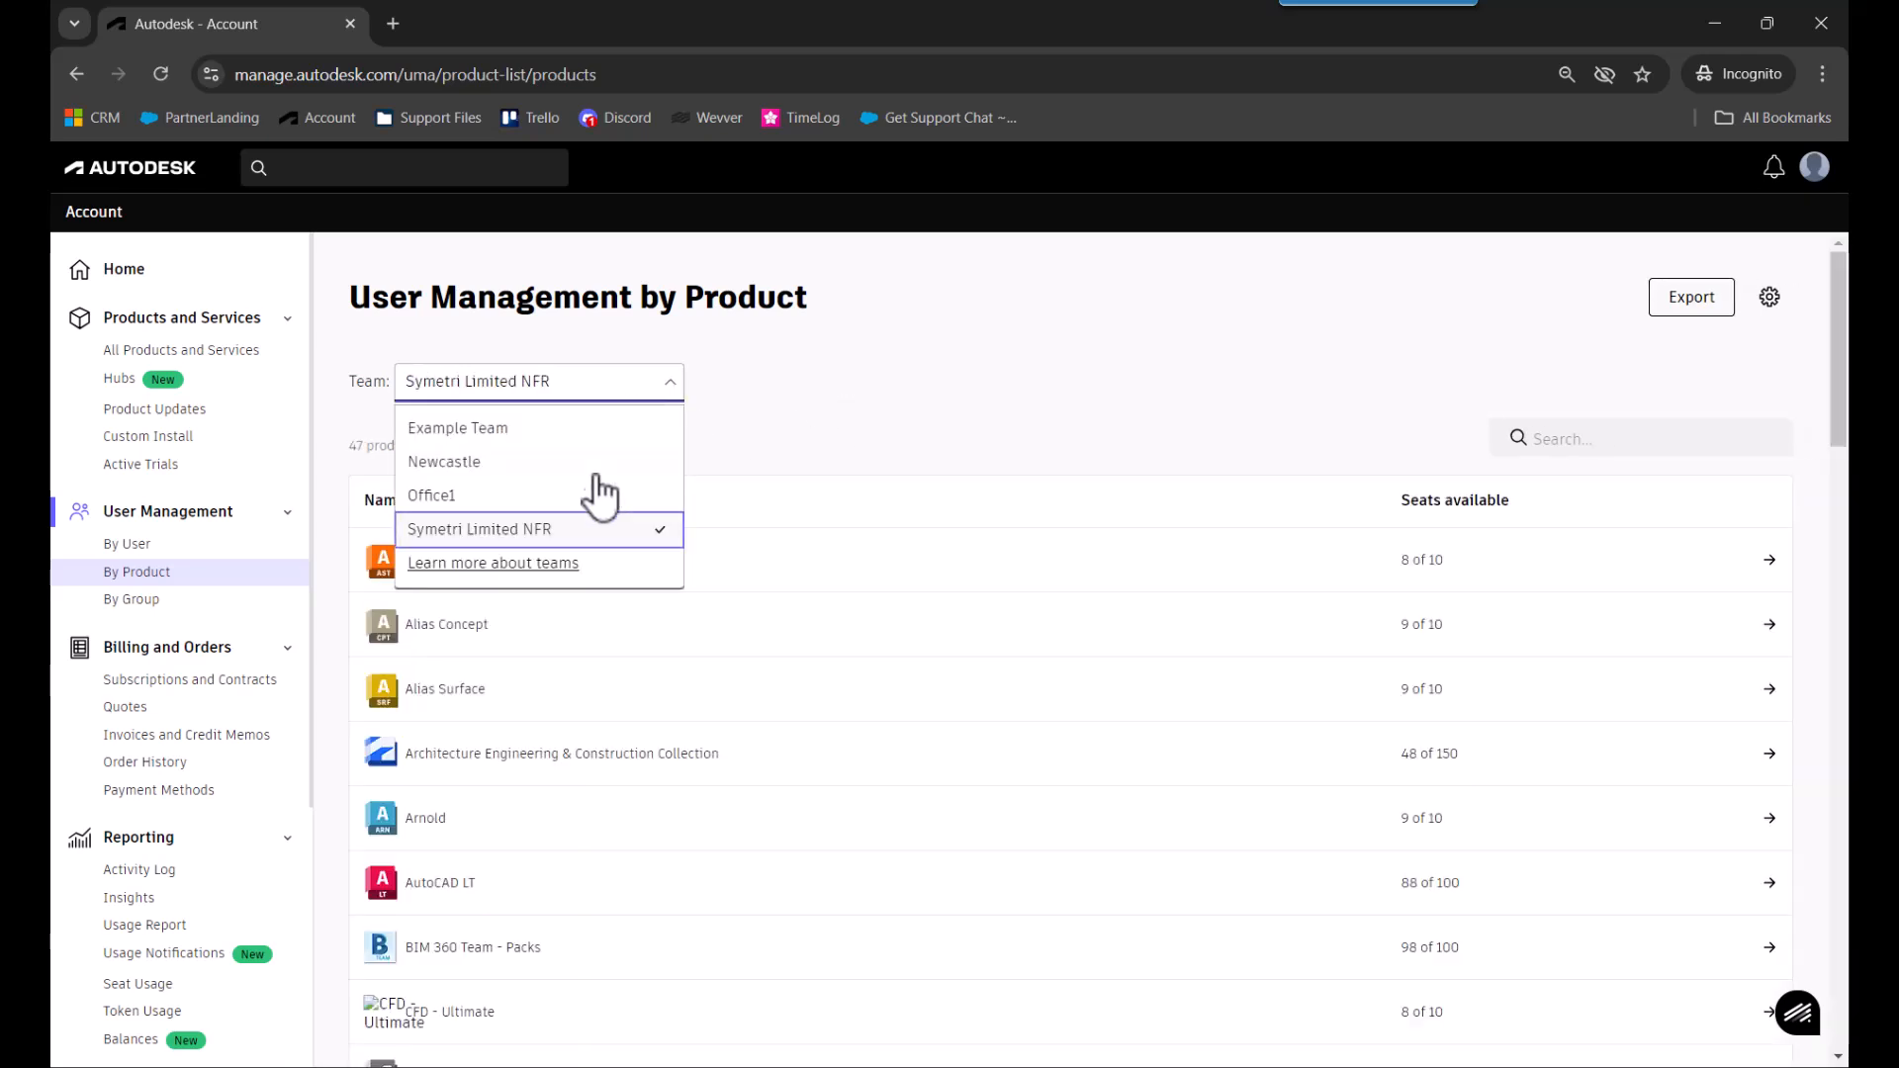
click(431, 495)
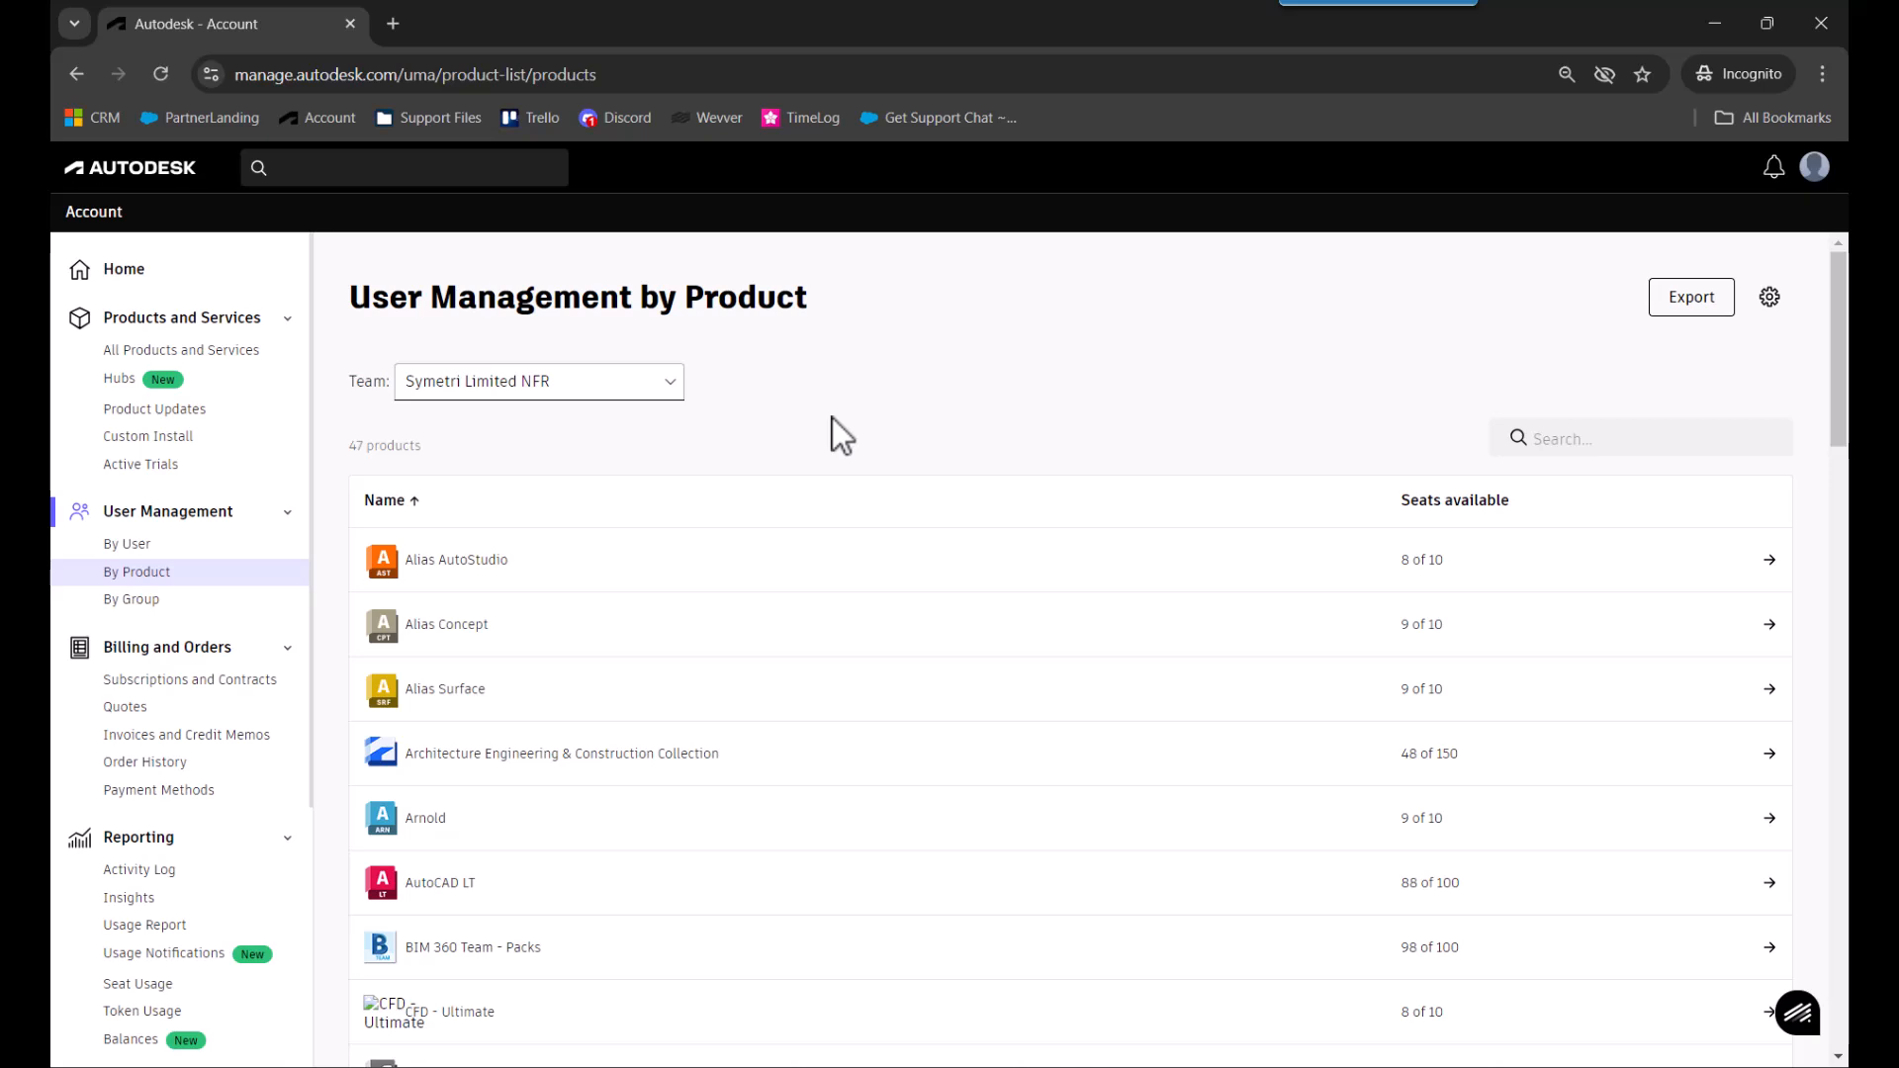
mouse_move(878, 352)
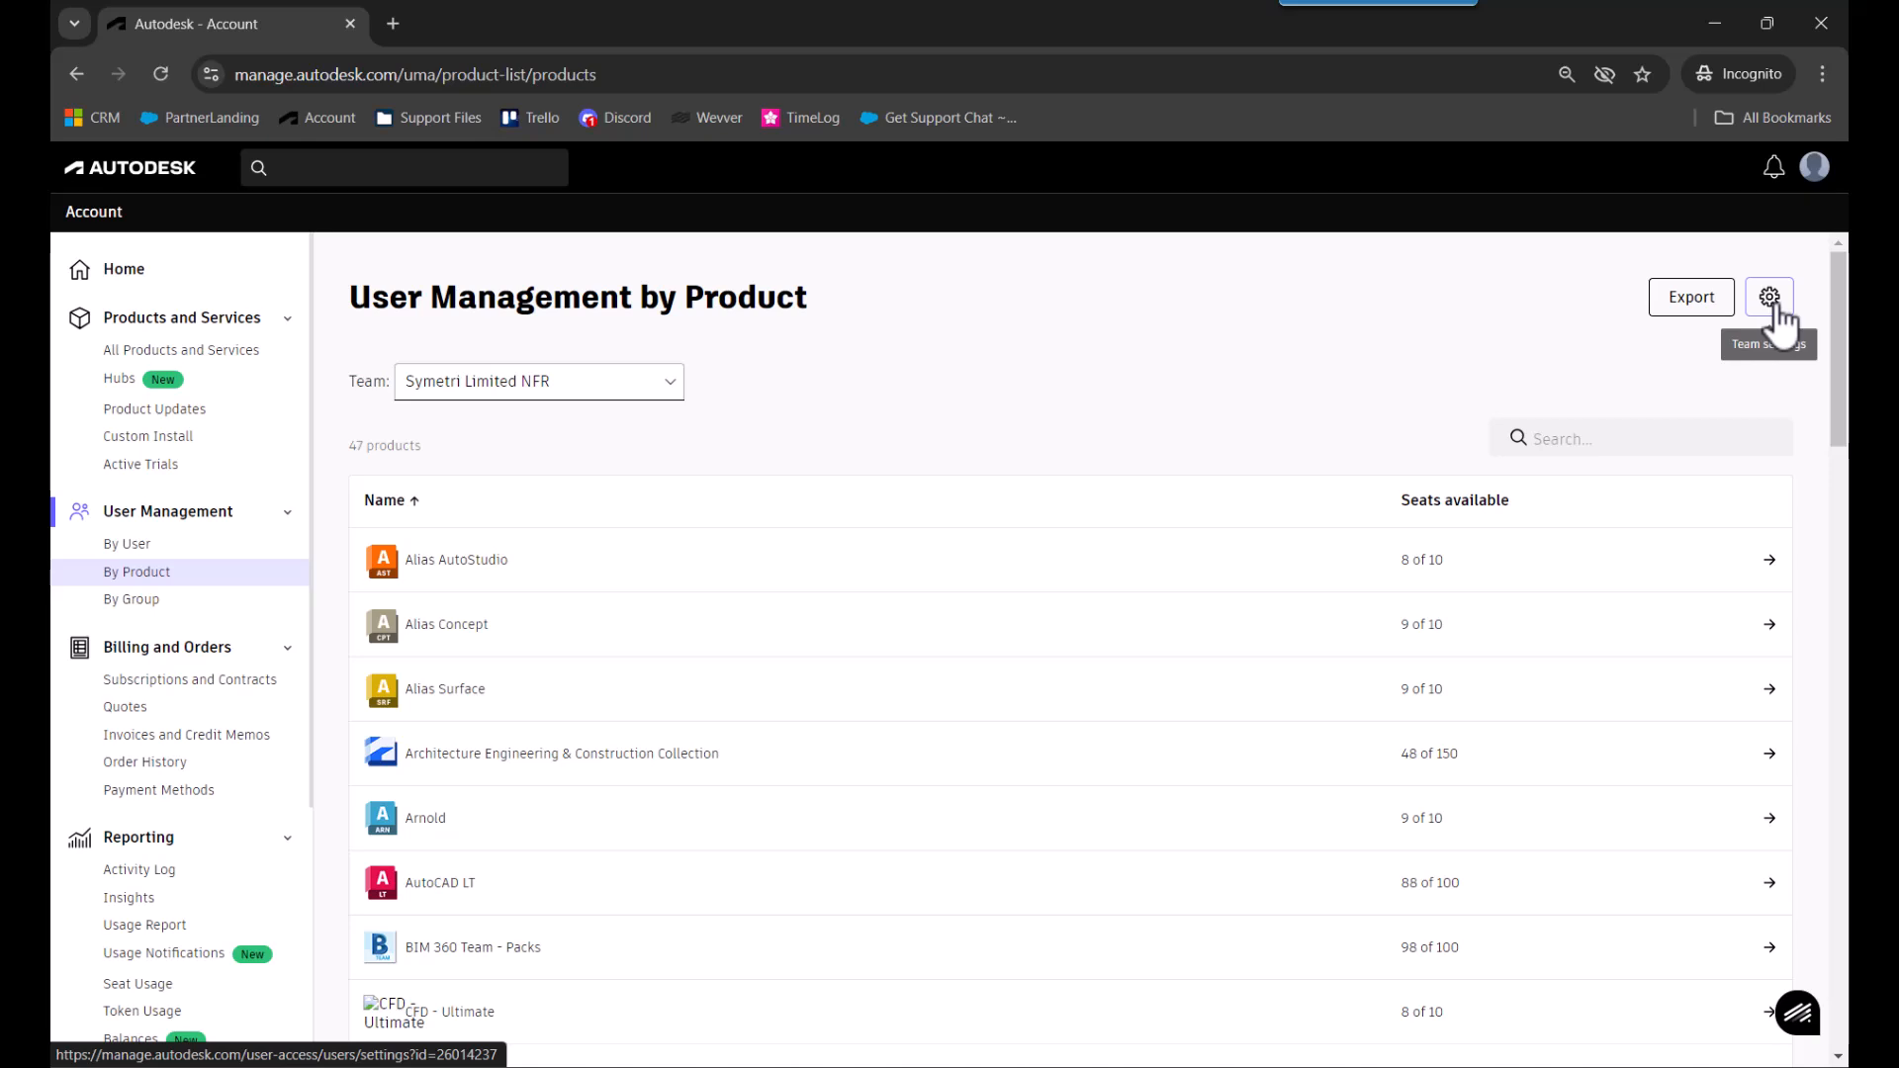
Explore the current team's settings and the Create team form, then cancel without creating.
click(1766, 297)
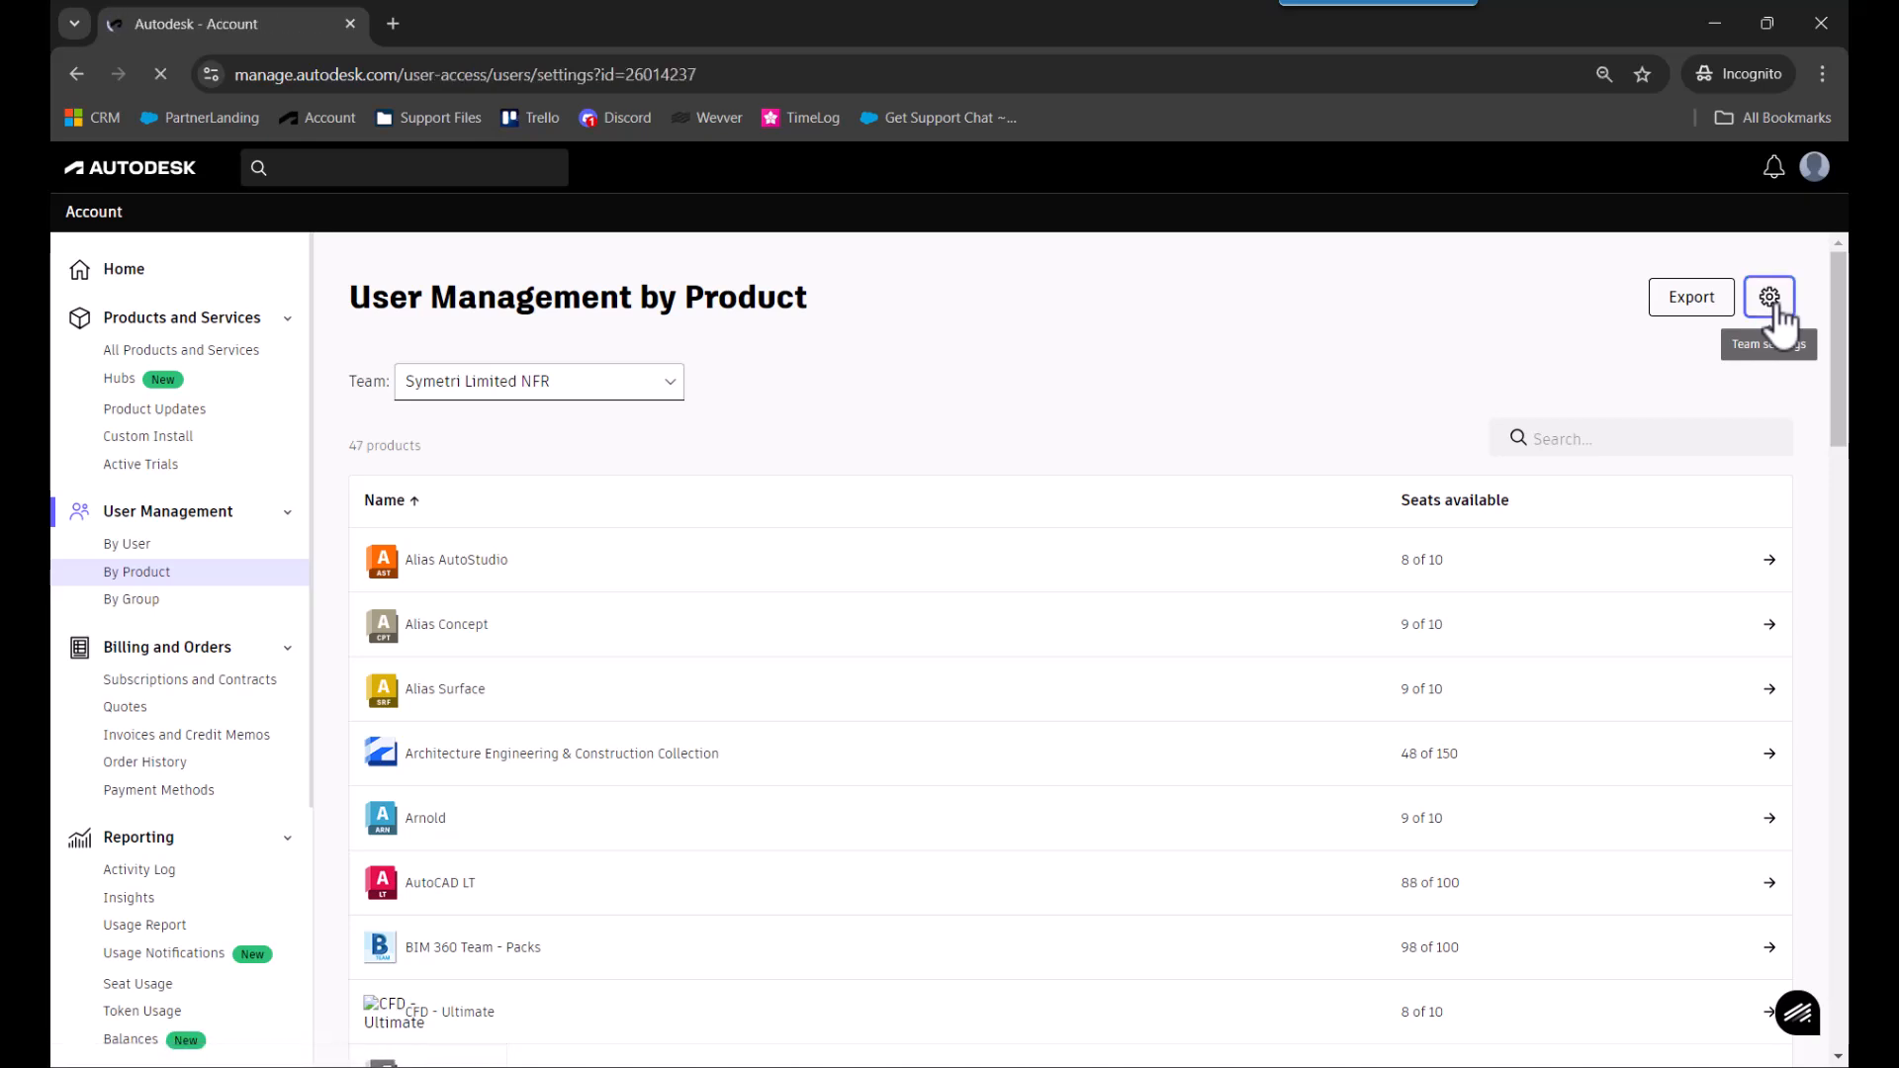
click(126, 542)
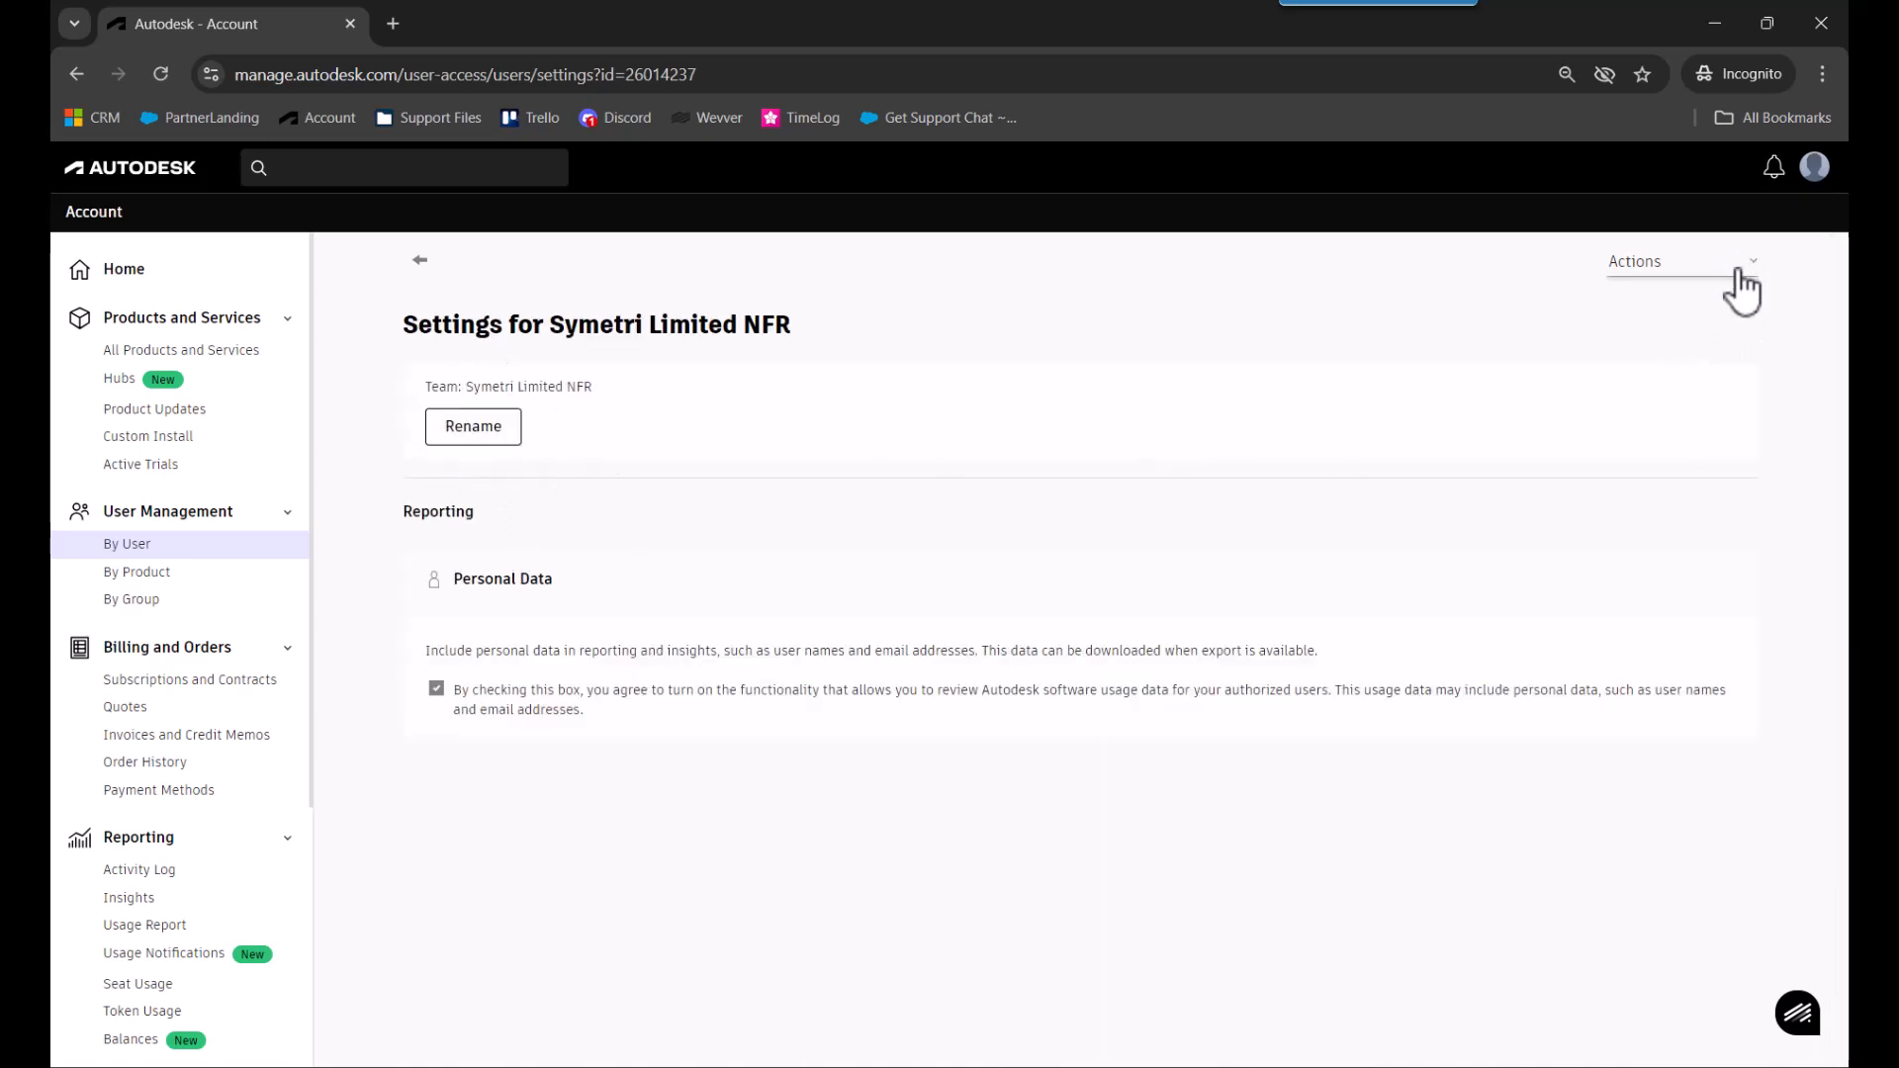
click(1676, 261)
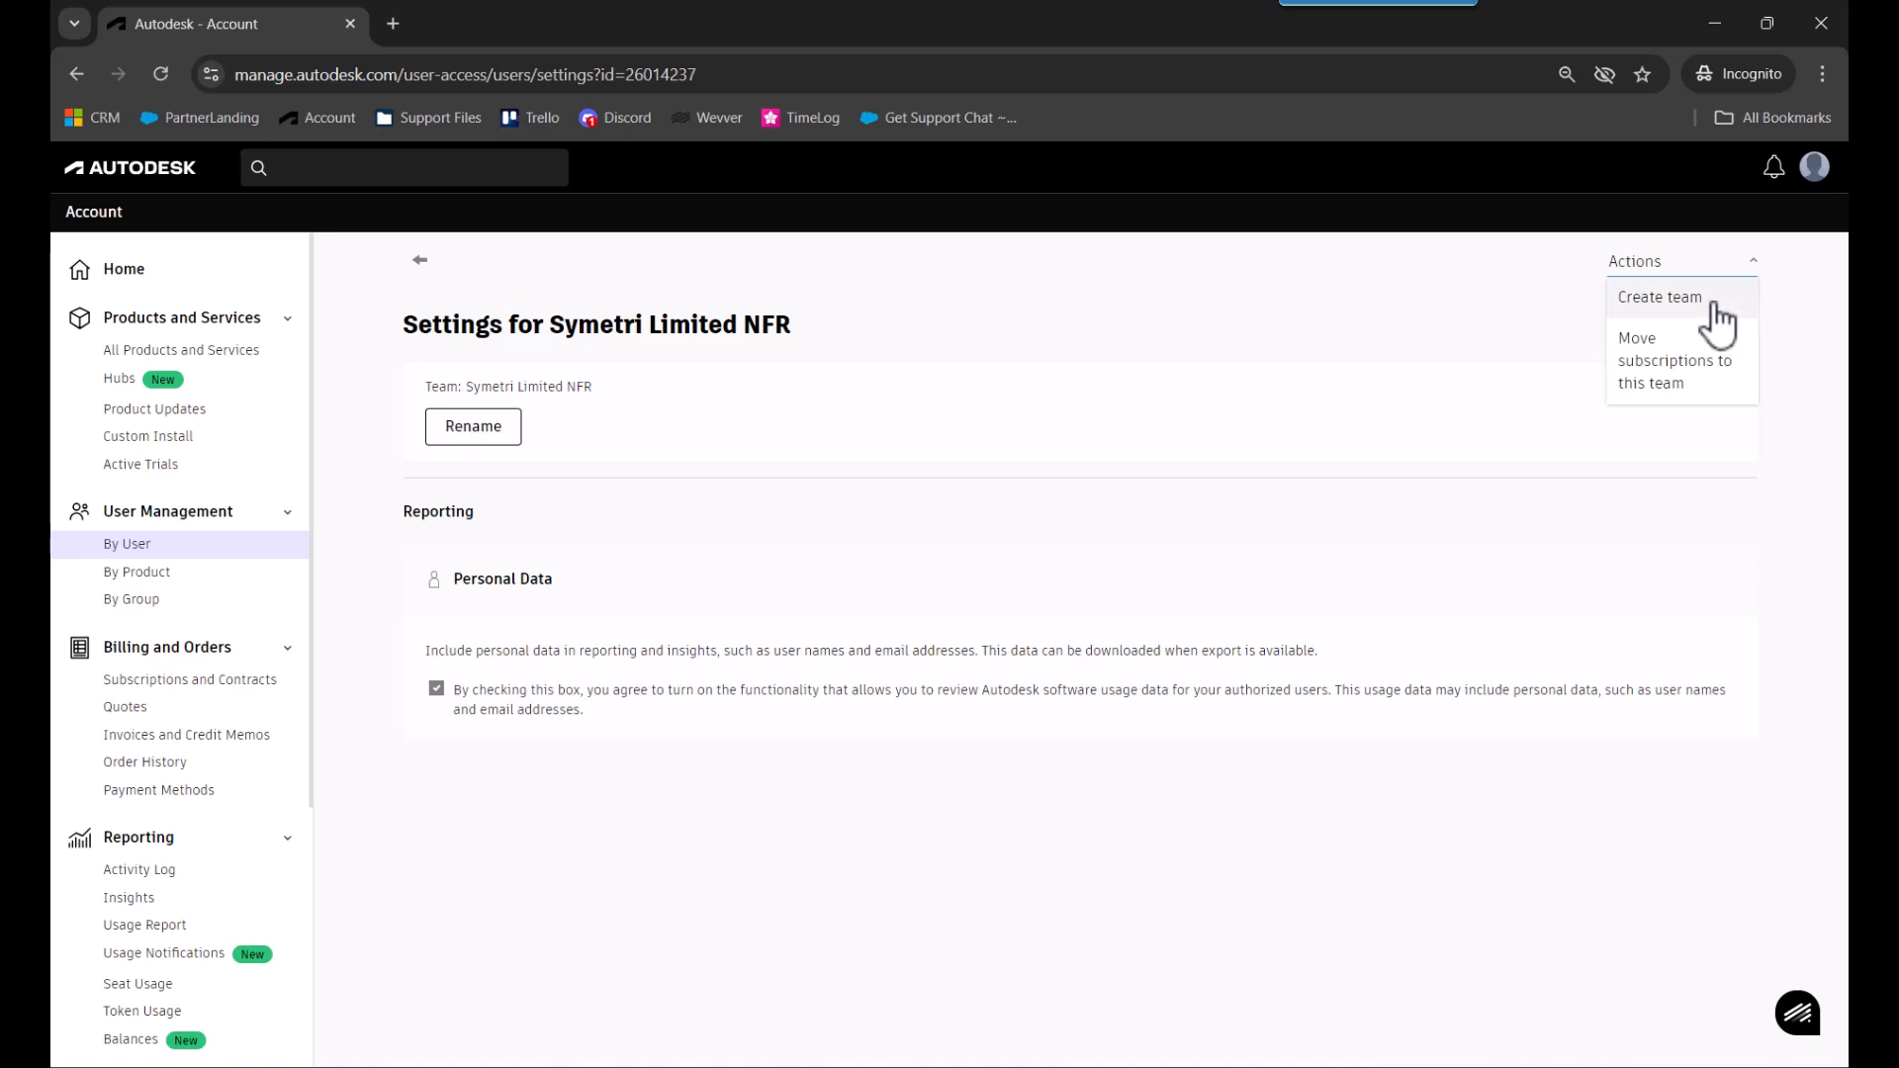
click(1659, 297)
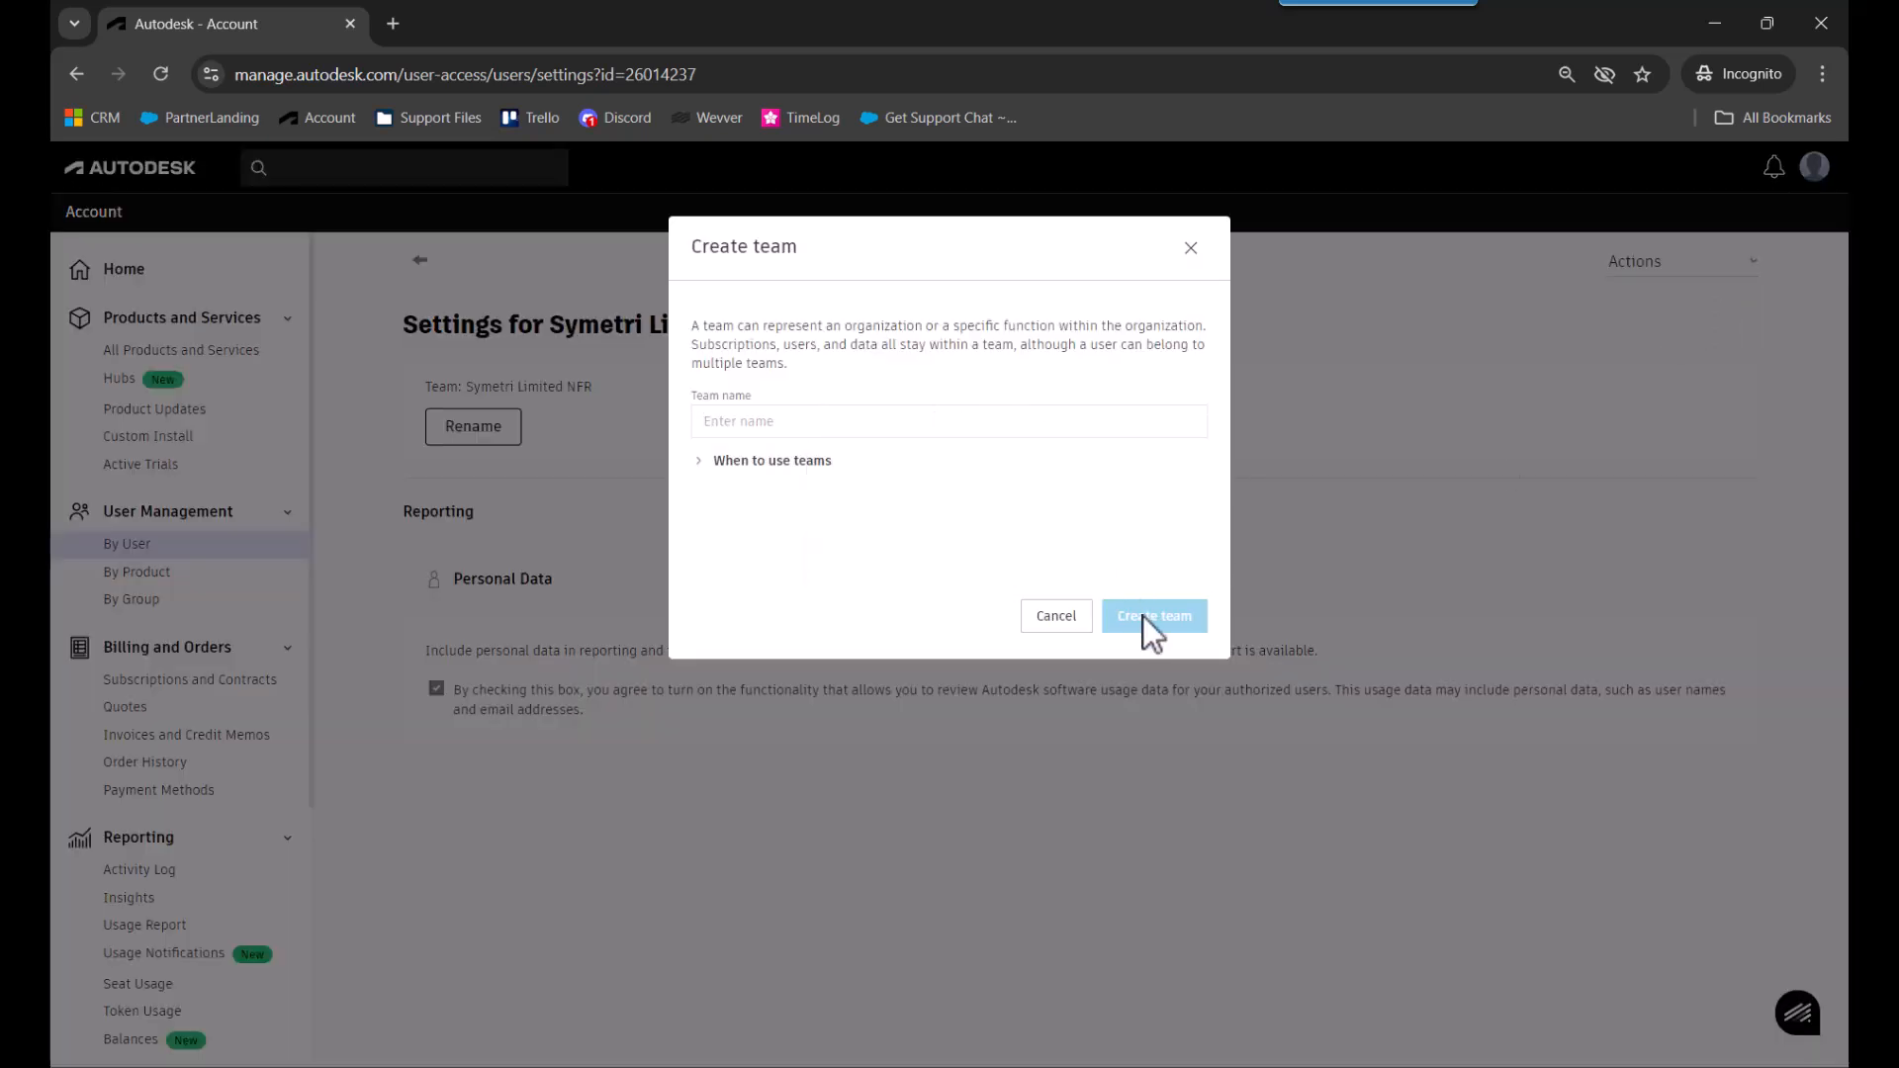
click(1054, 615)
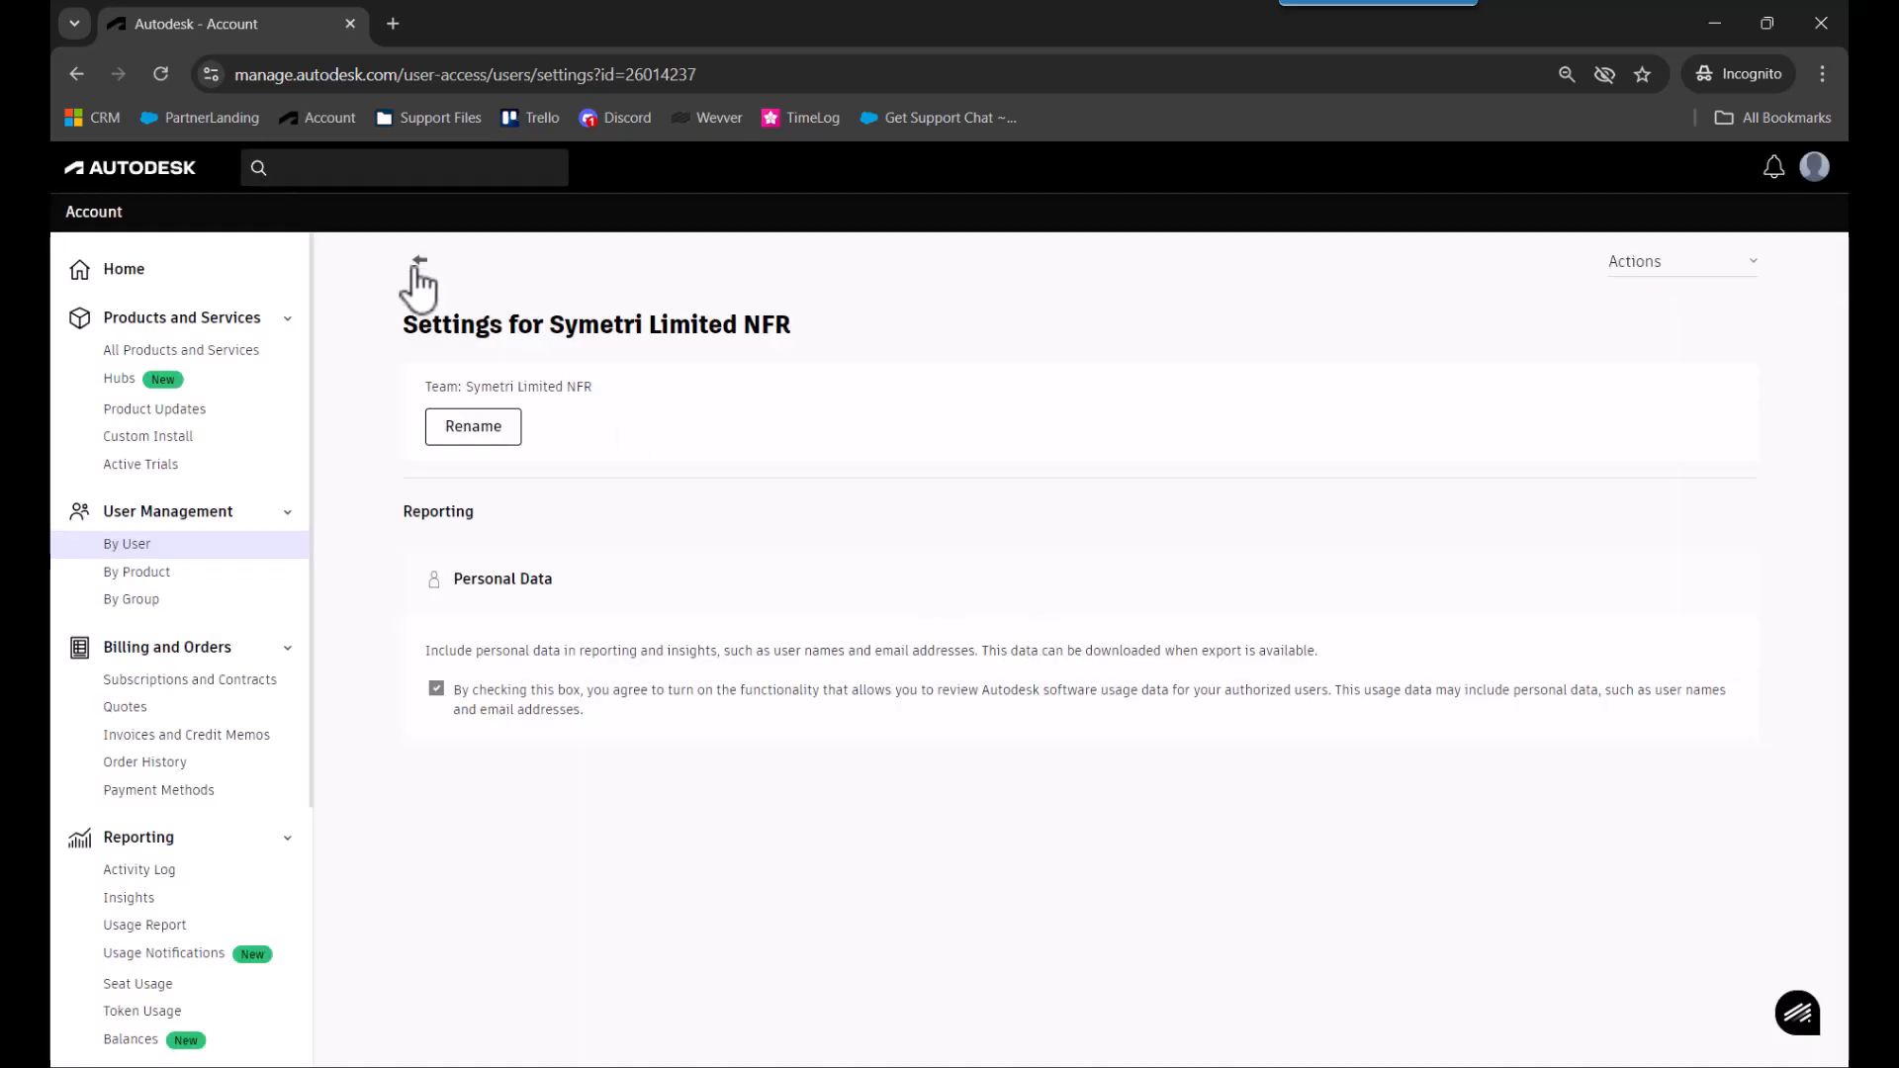
click(137, 570)
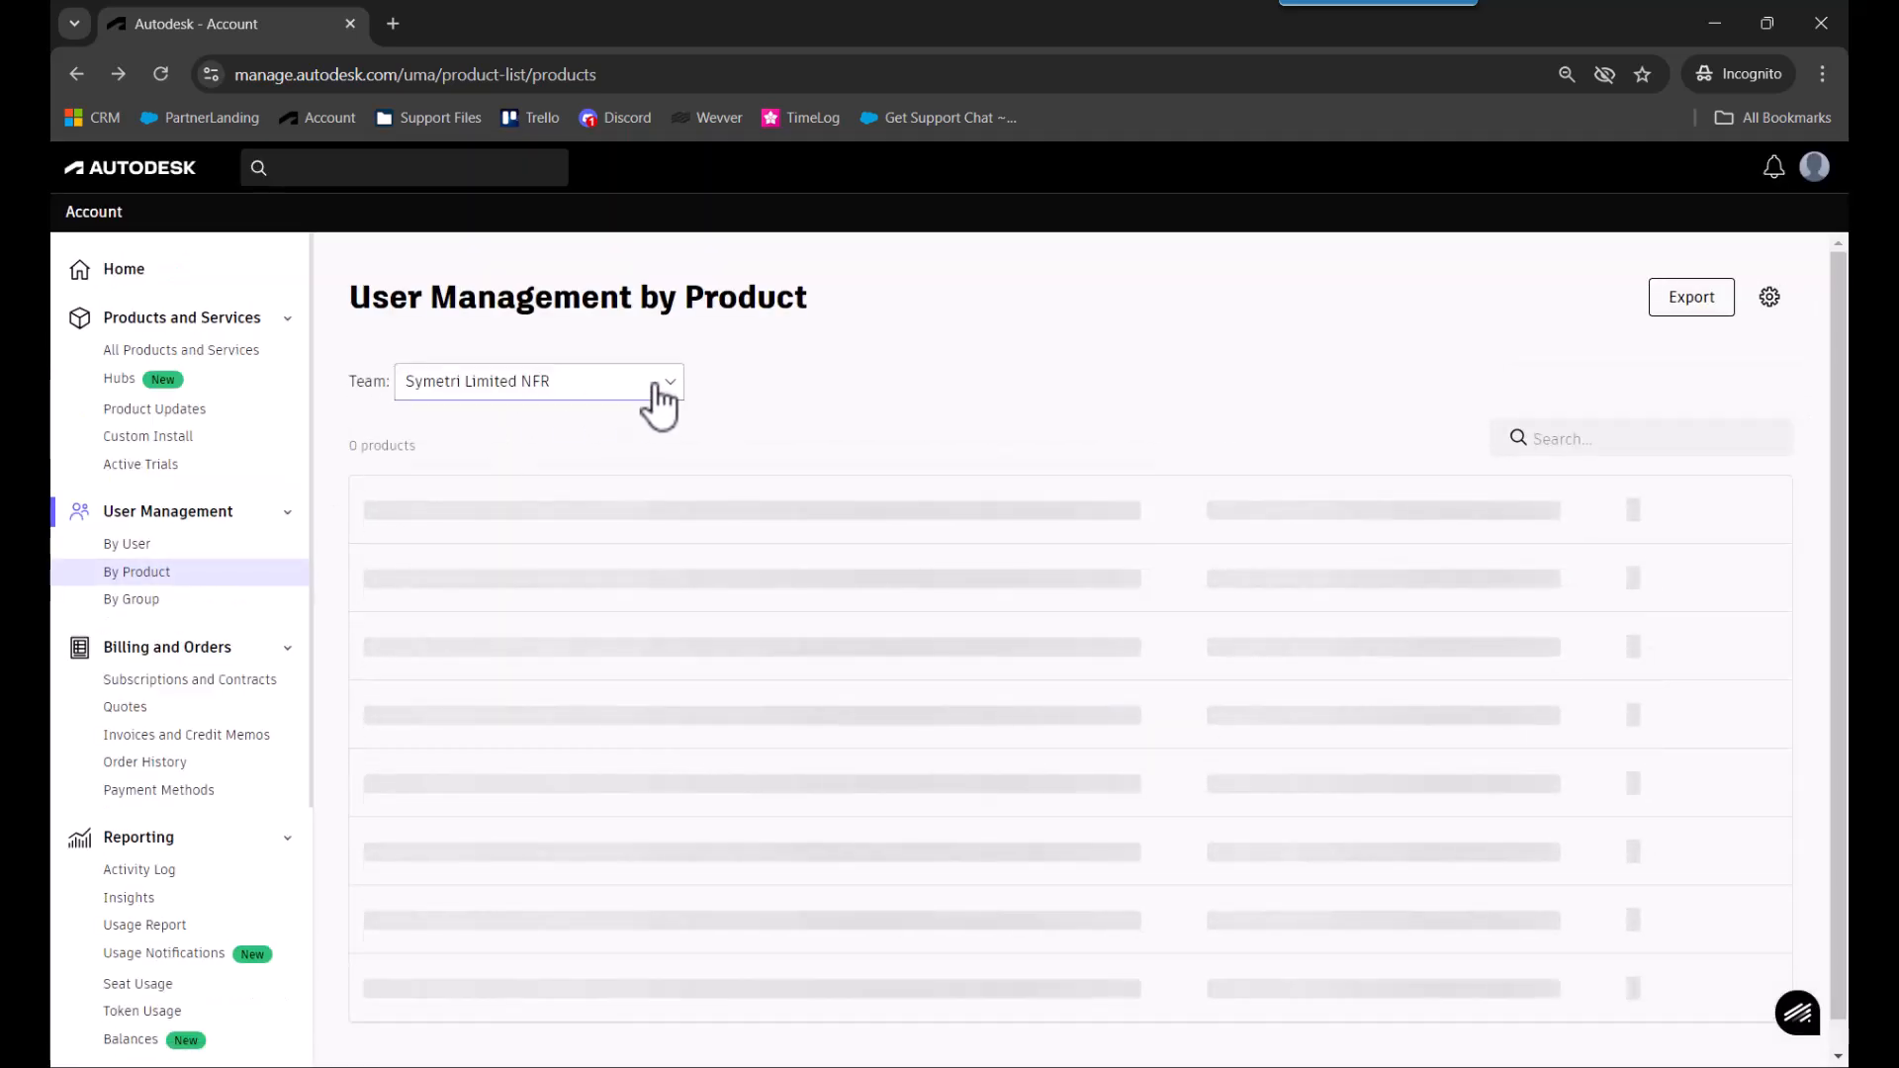
Select Office1, go to its team settings, and start 'Move subscriptions to this team'.
click(538, 379)
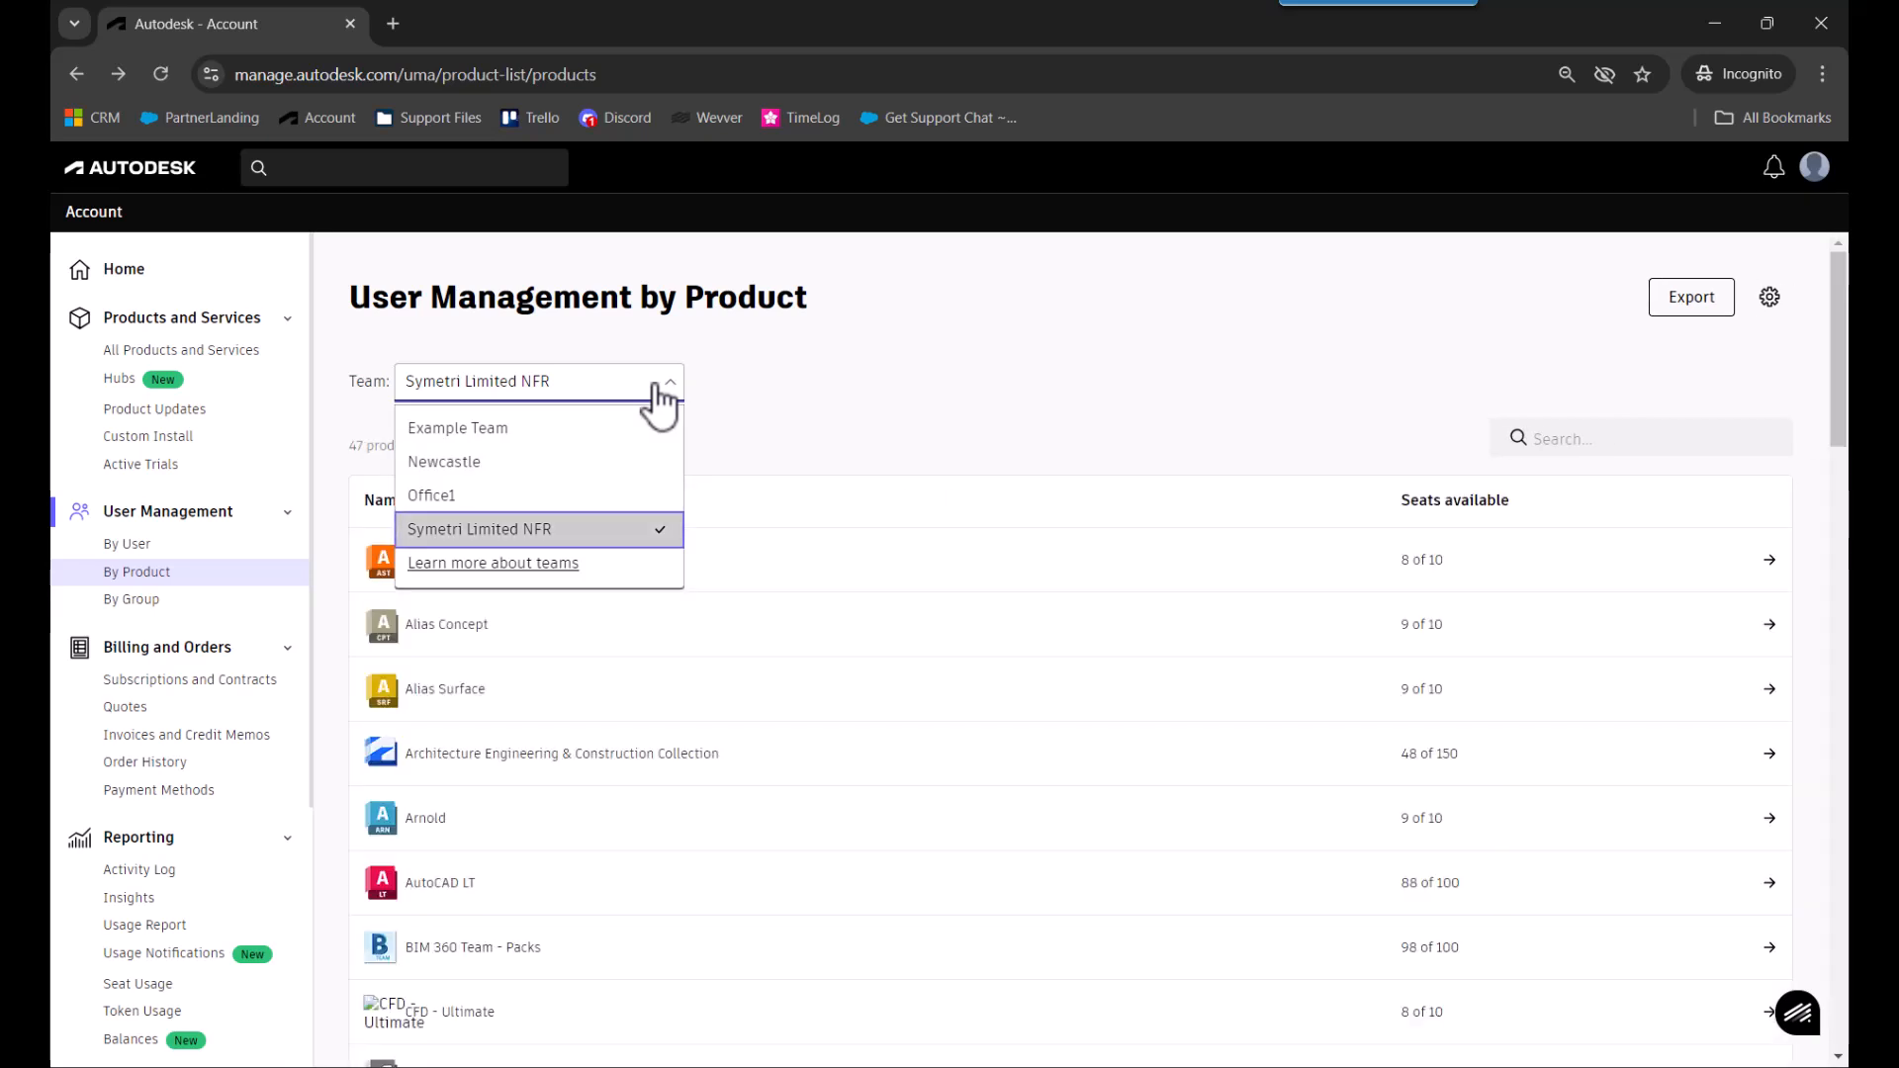
click(429, 494)
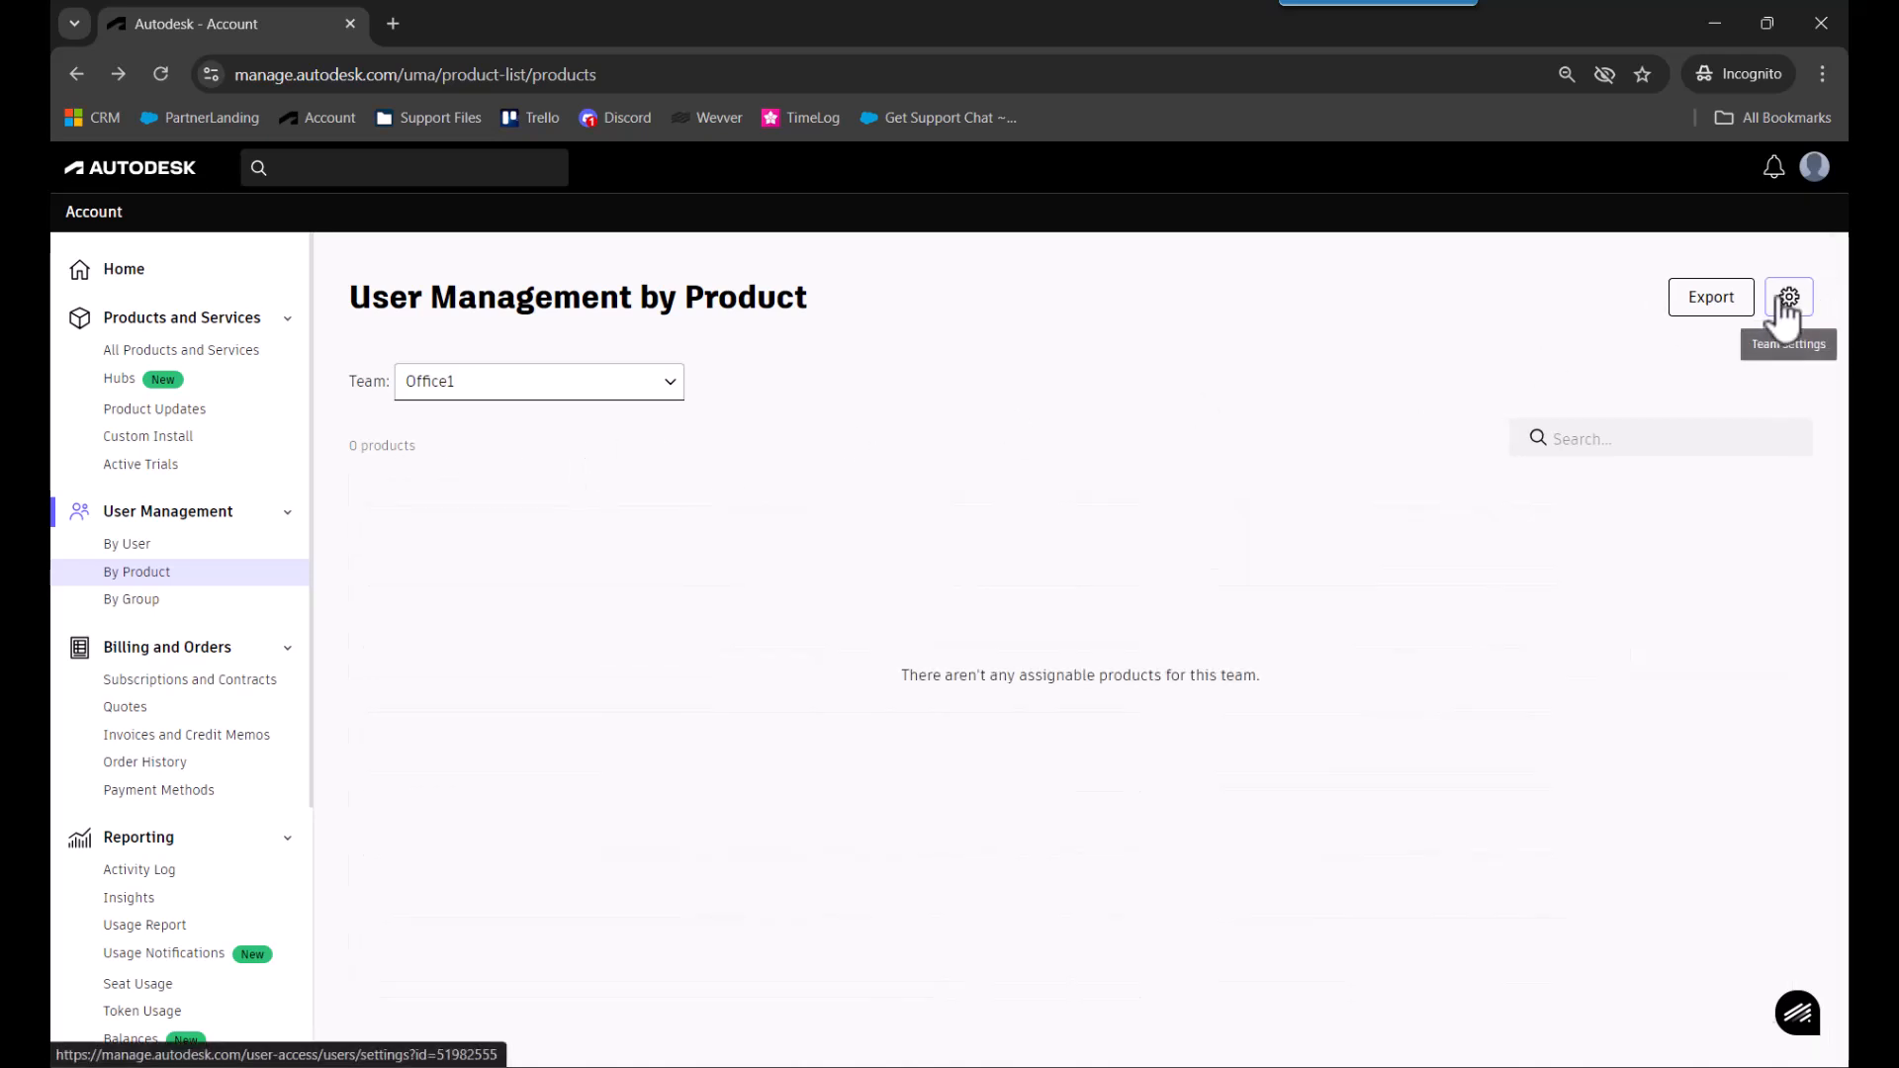
click(1788, 297)
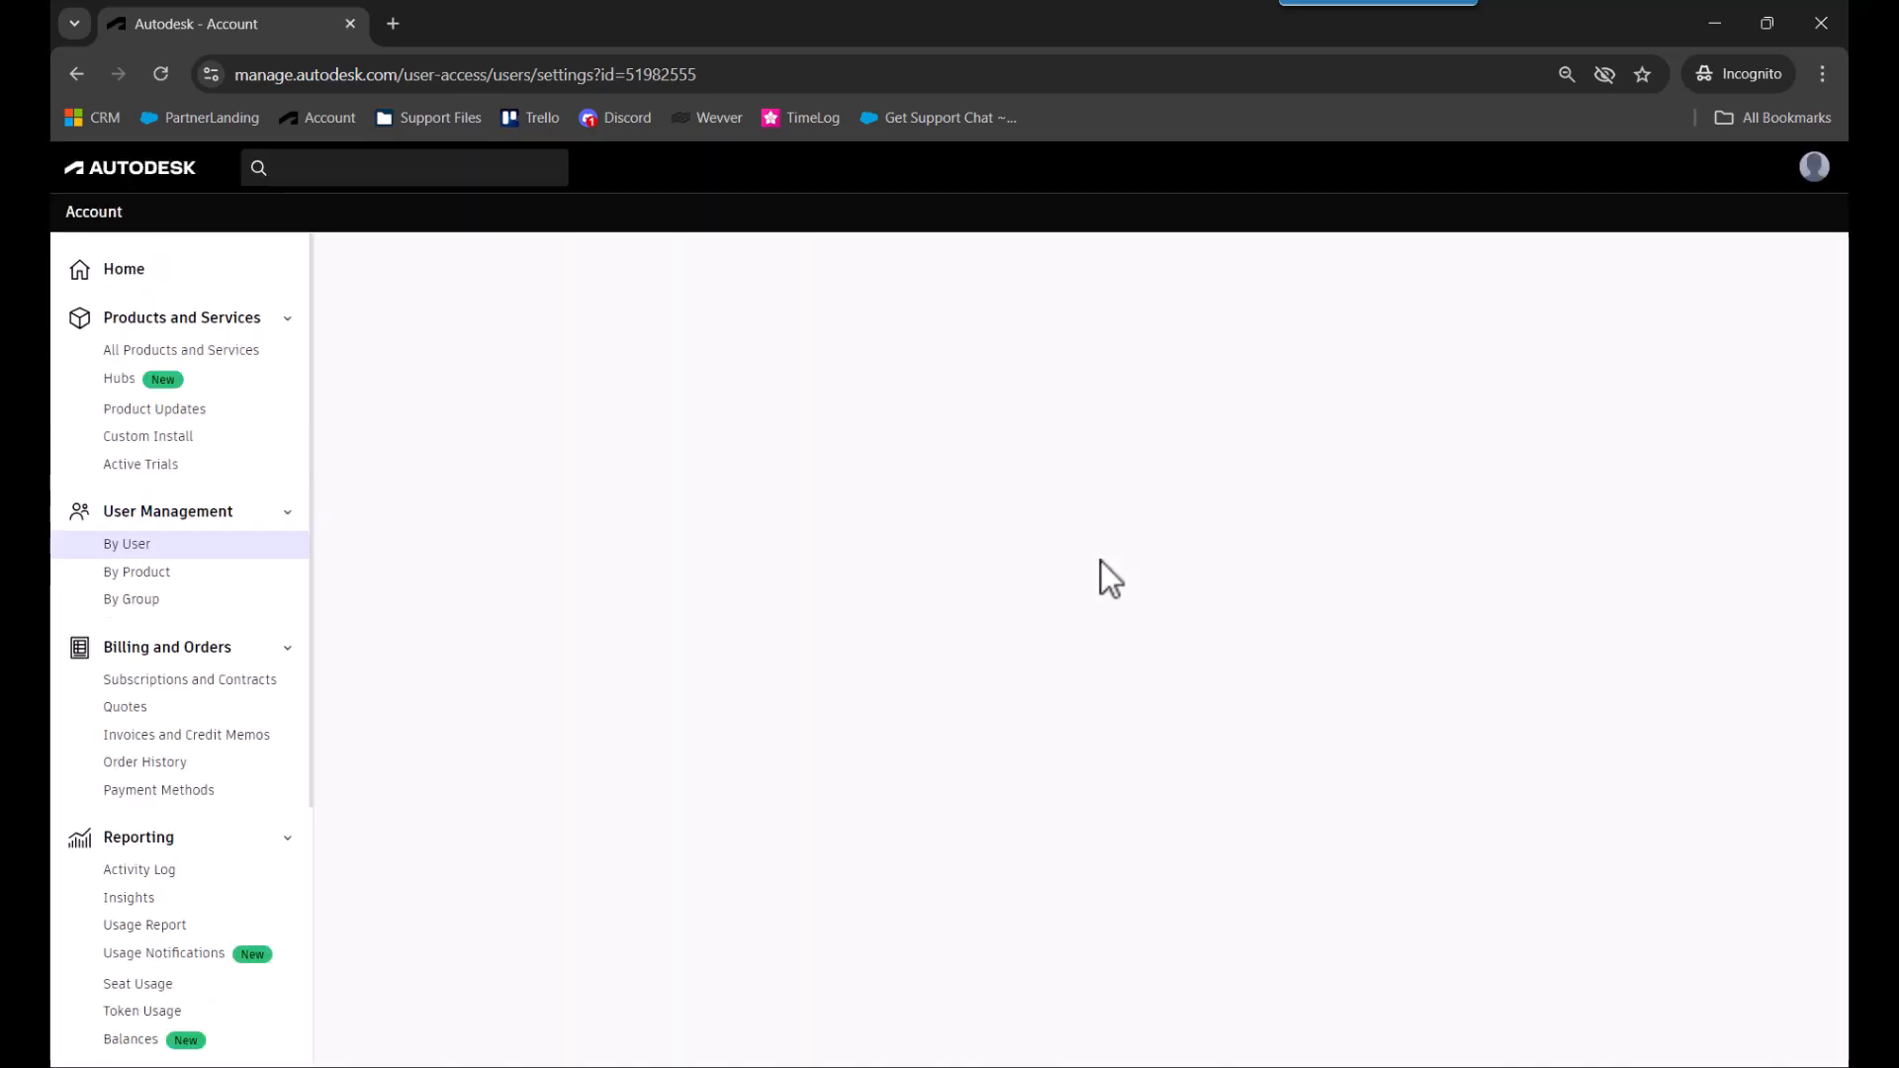
click(1634, 261)
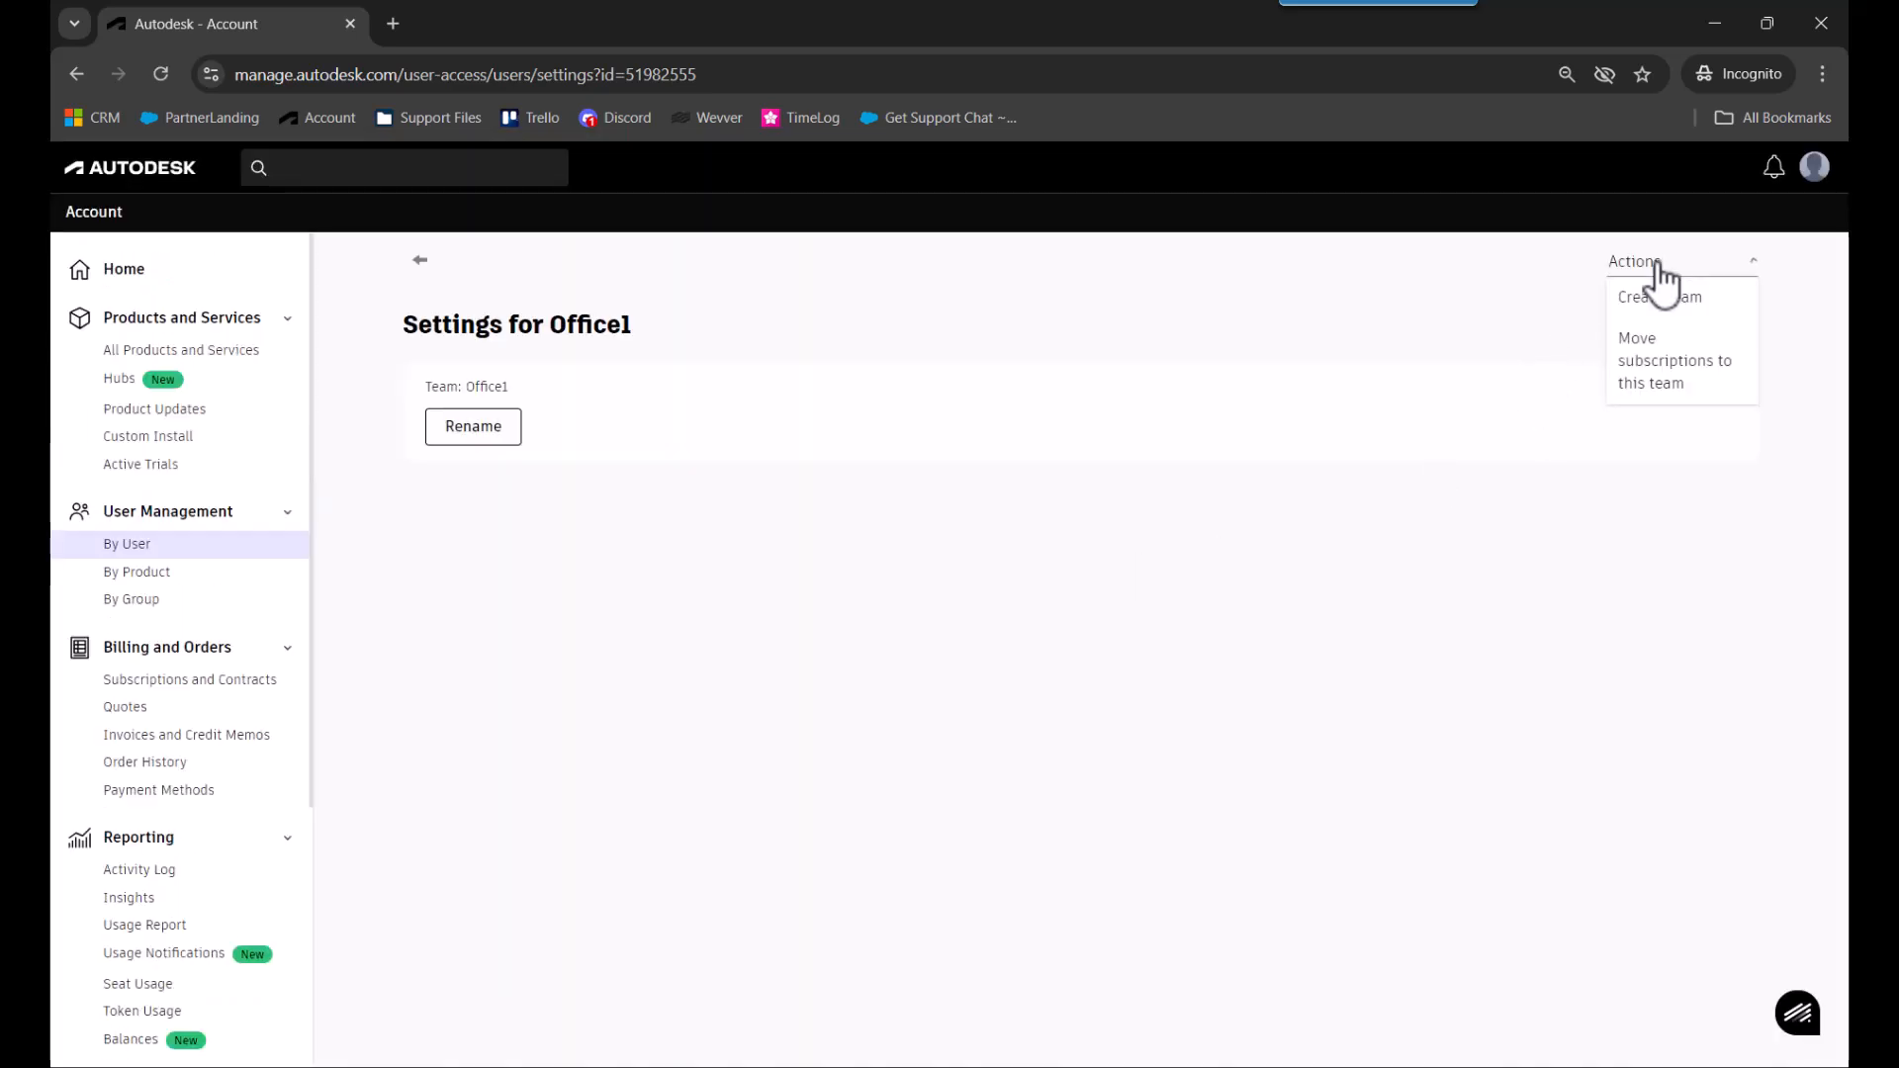
mouse_move(1644, 400)
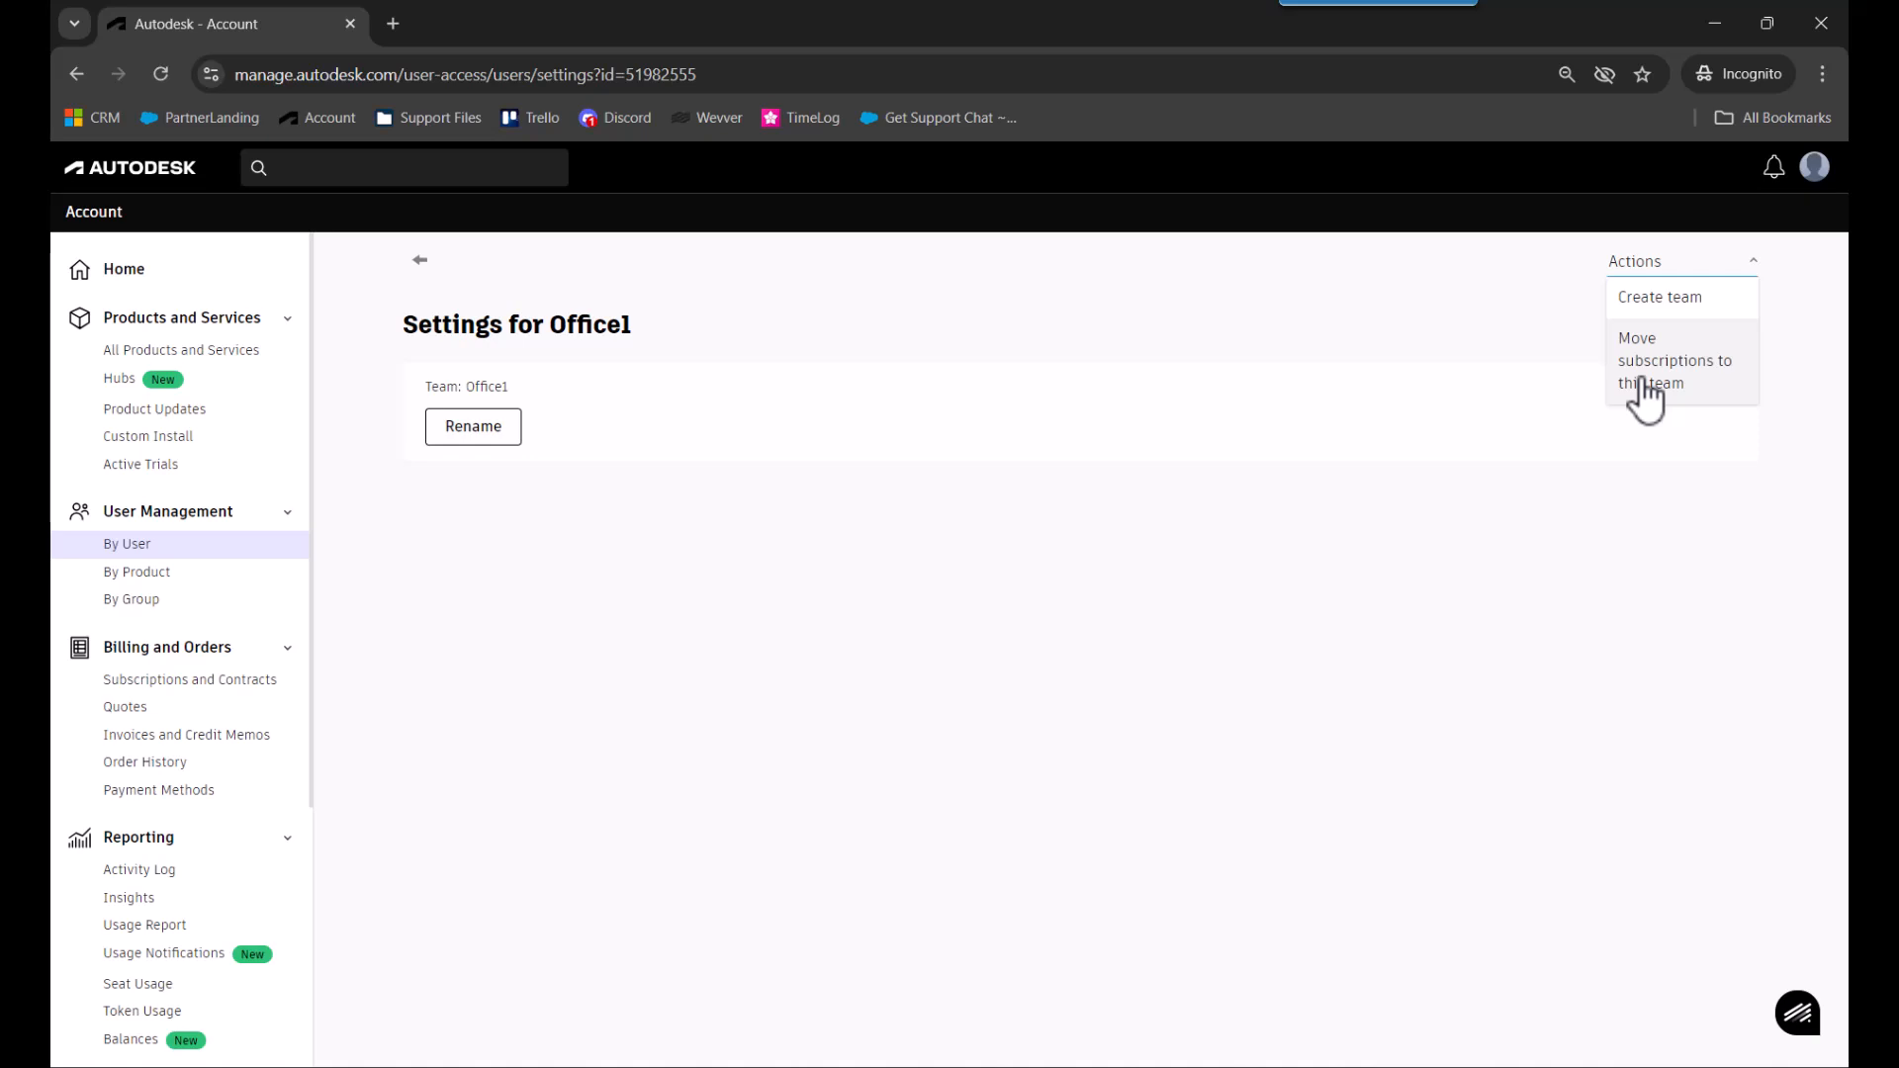
click(1675, 360)
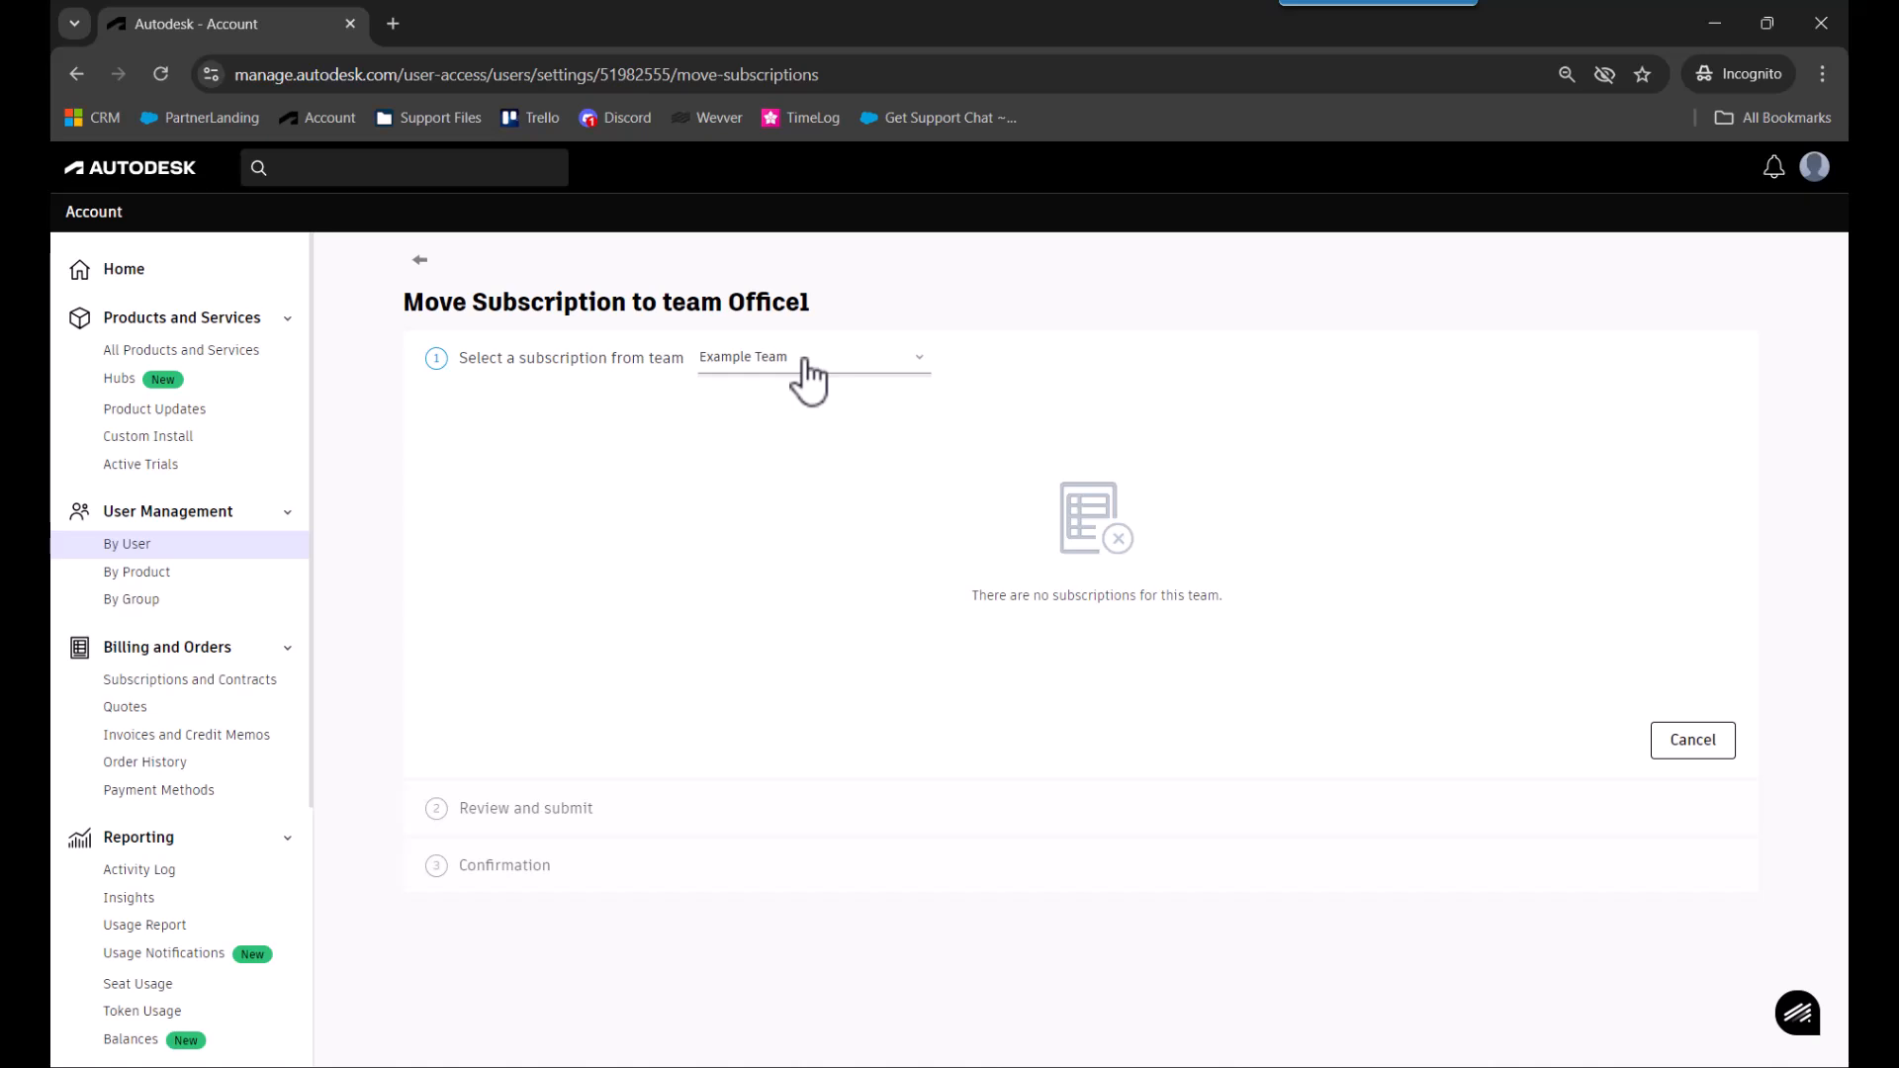
Choose Symetri Limited NFR as the source team and review its subscription list.
click(811, 356)
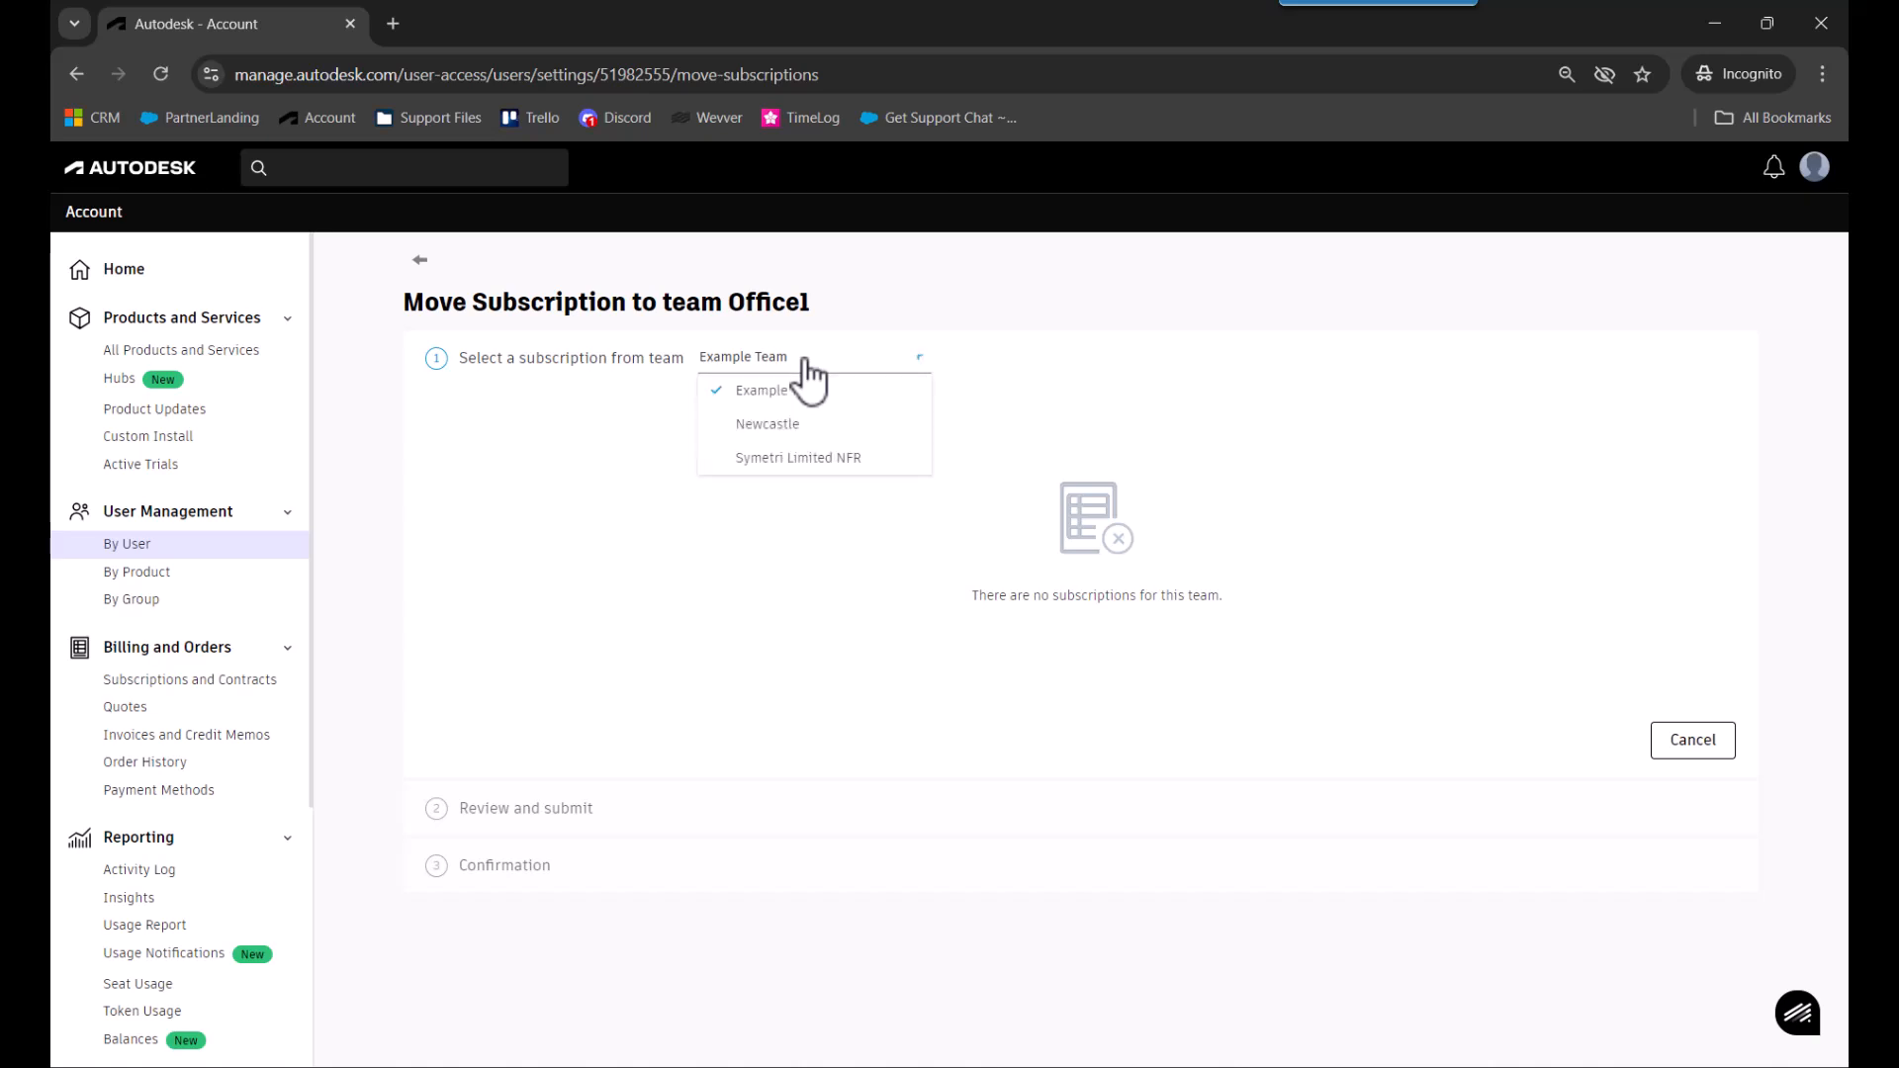
click(797, 457)
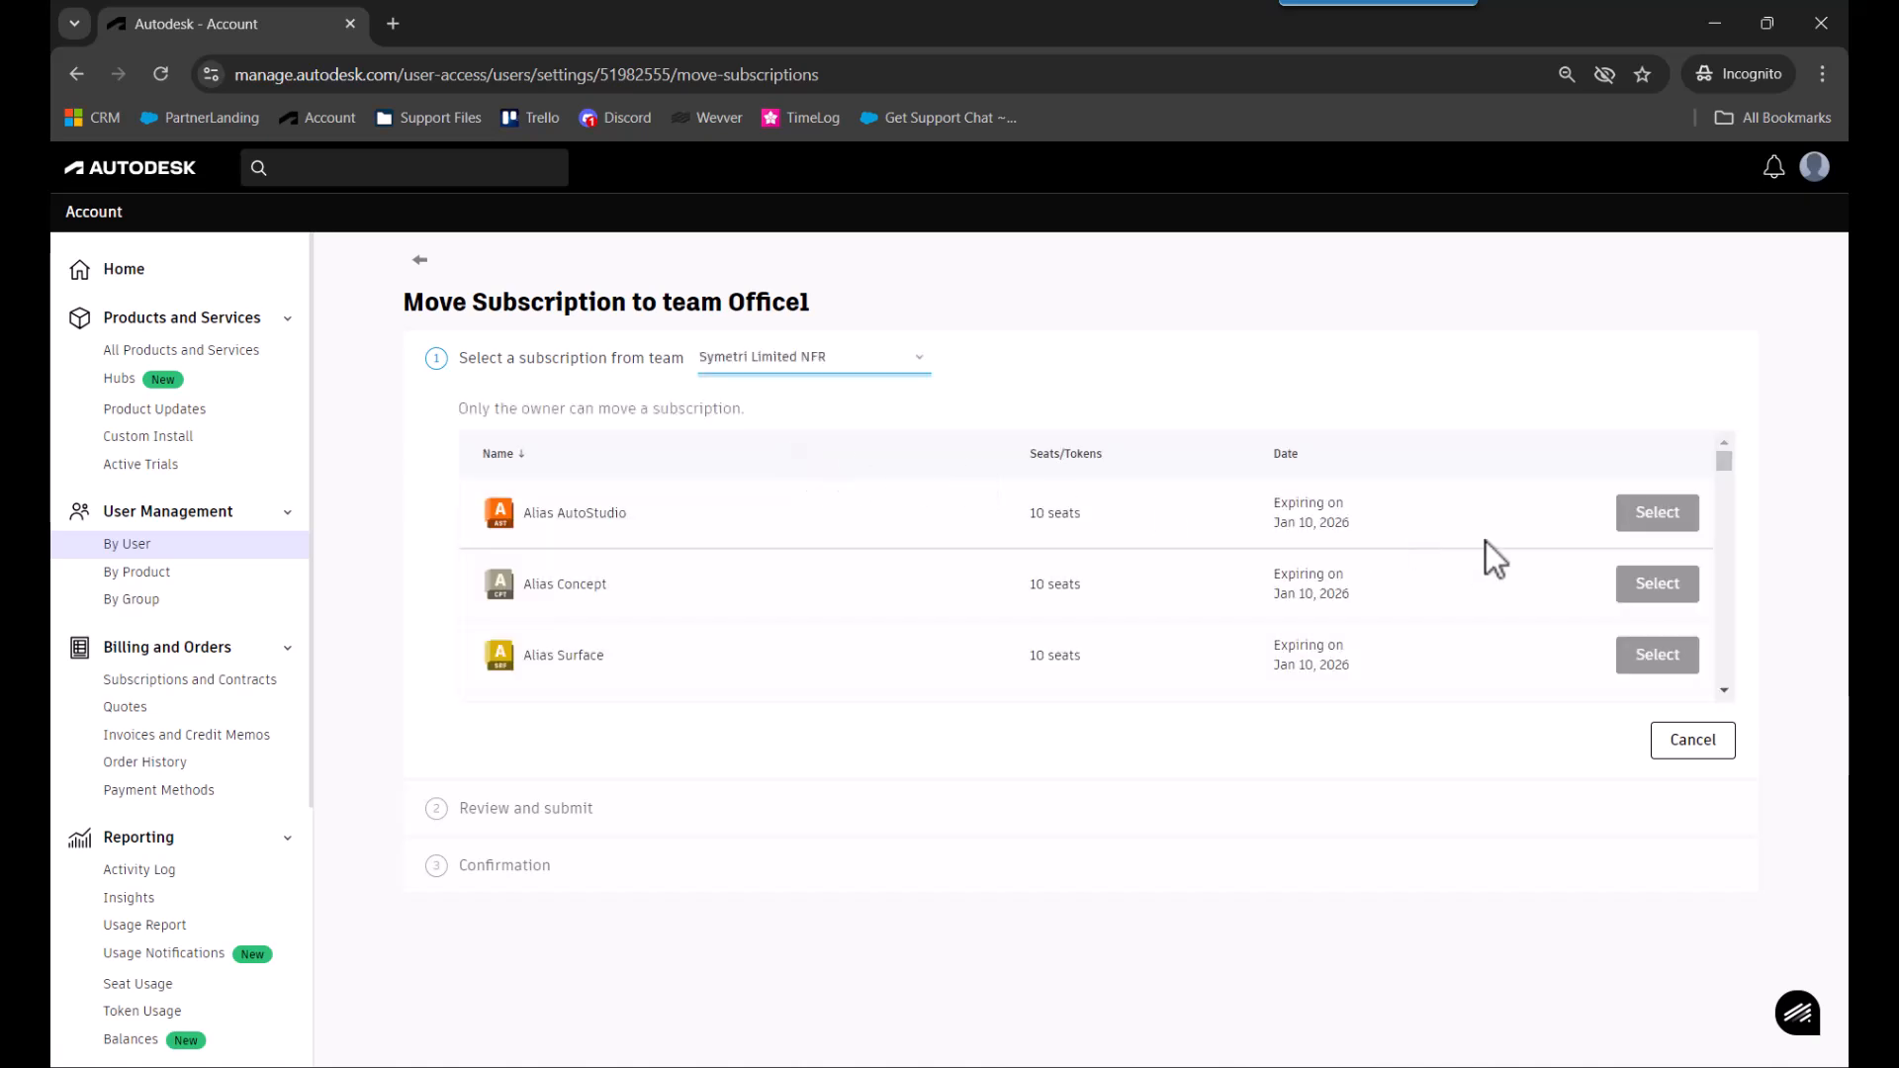
scroll(down, 3)
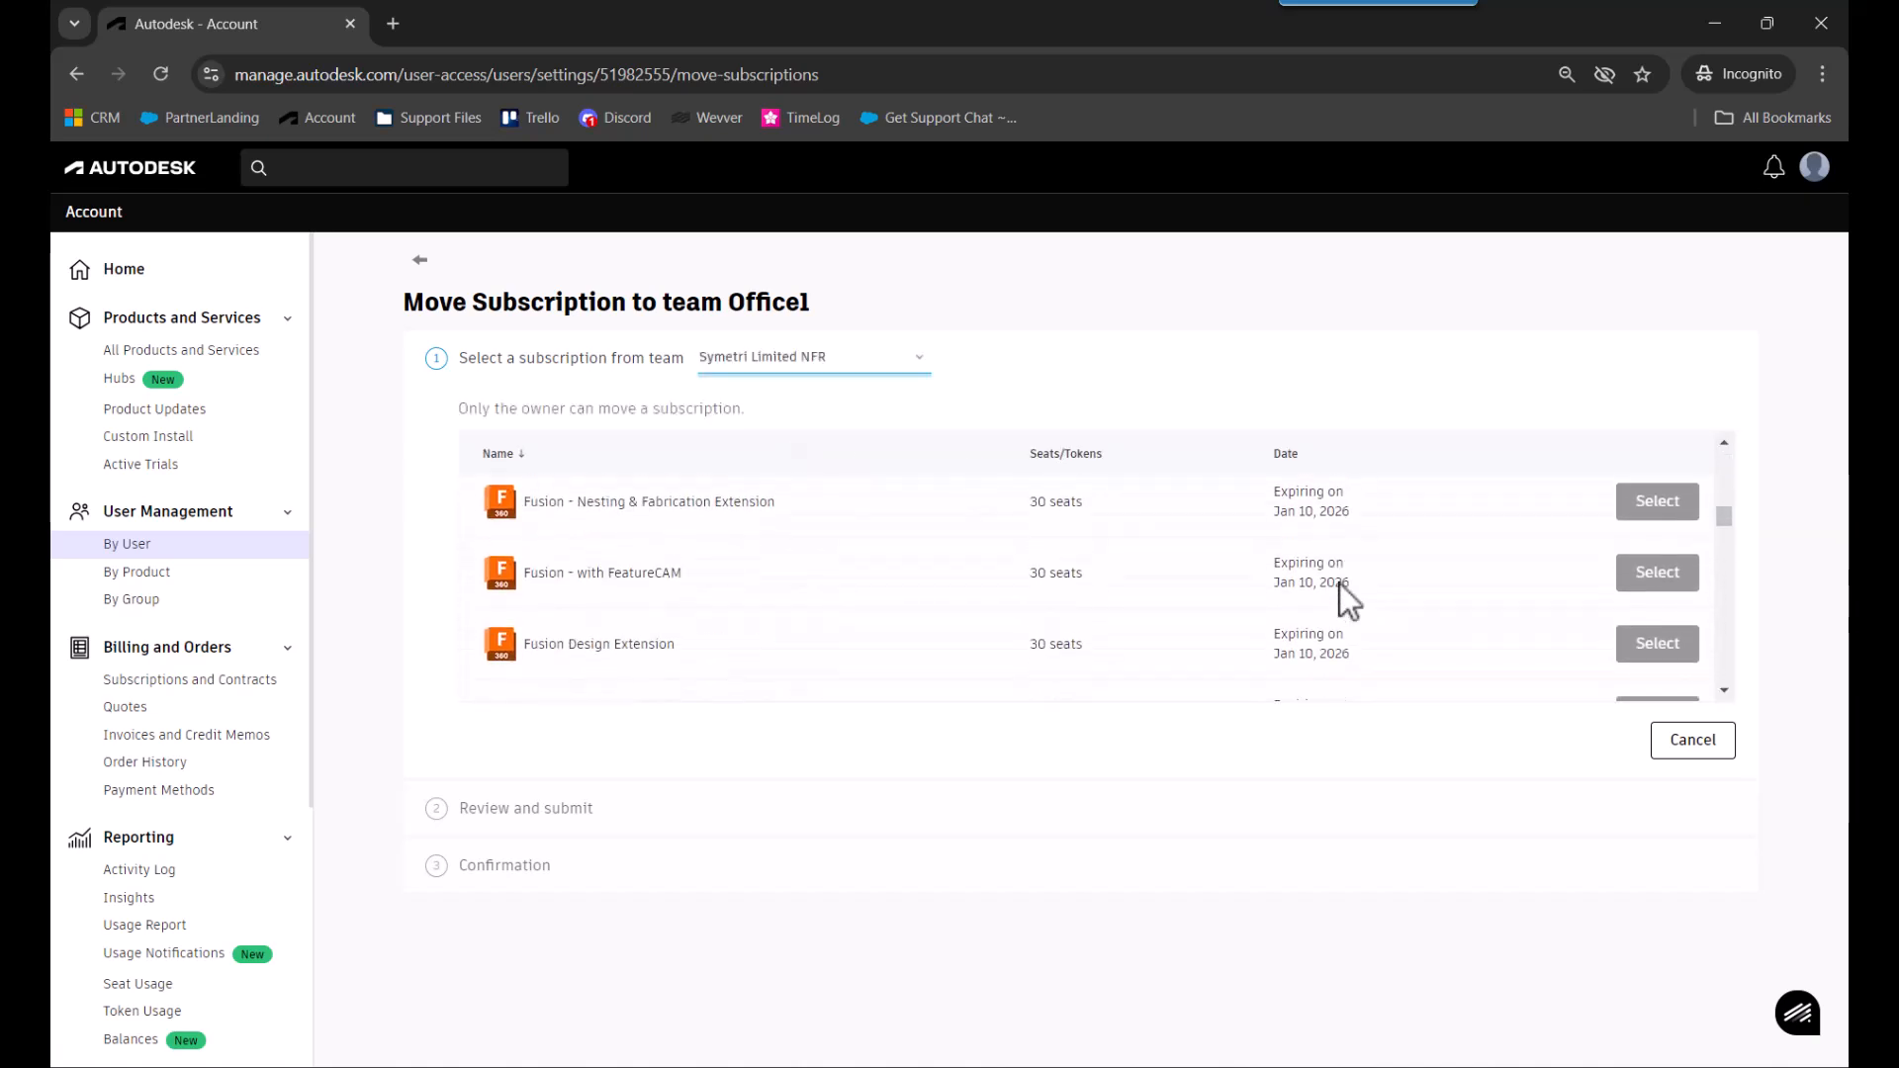
scroll(down, 3)
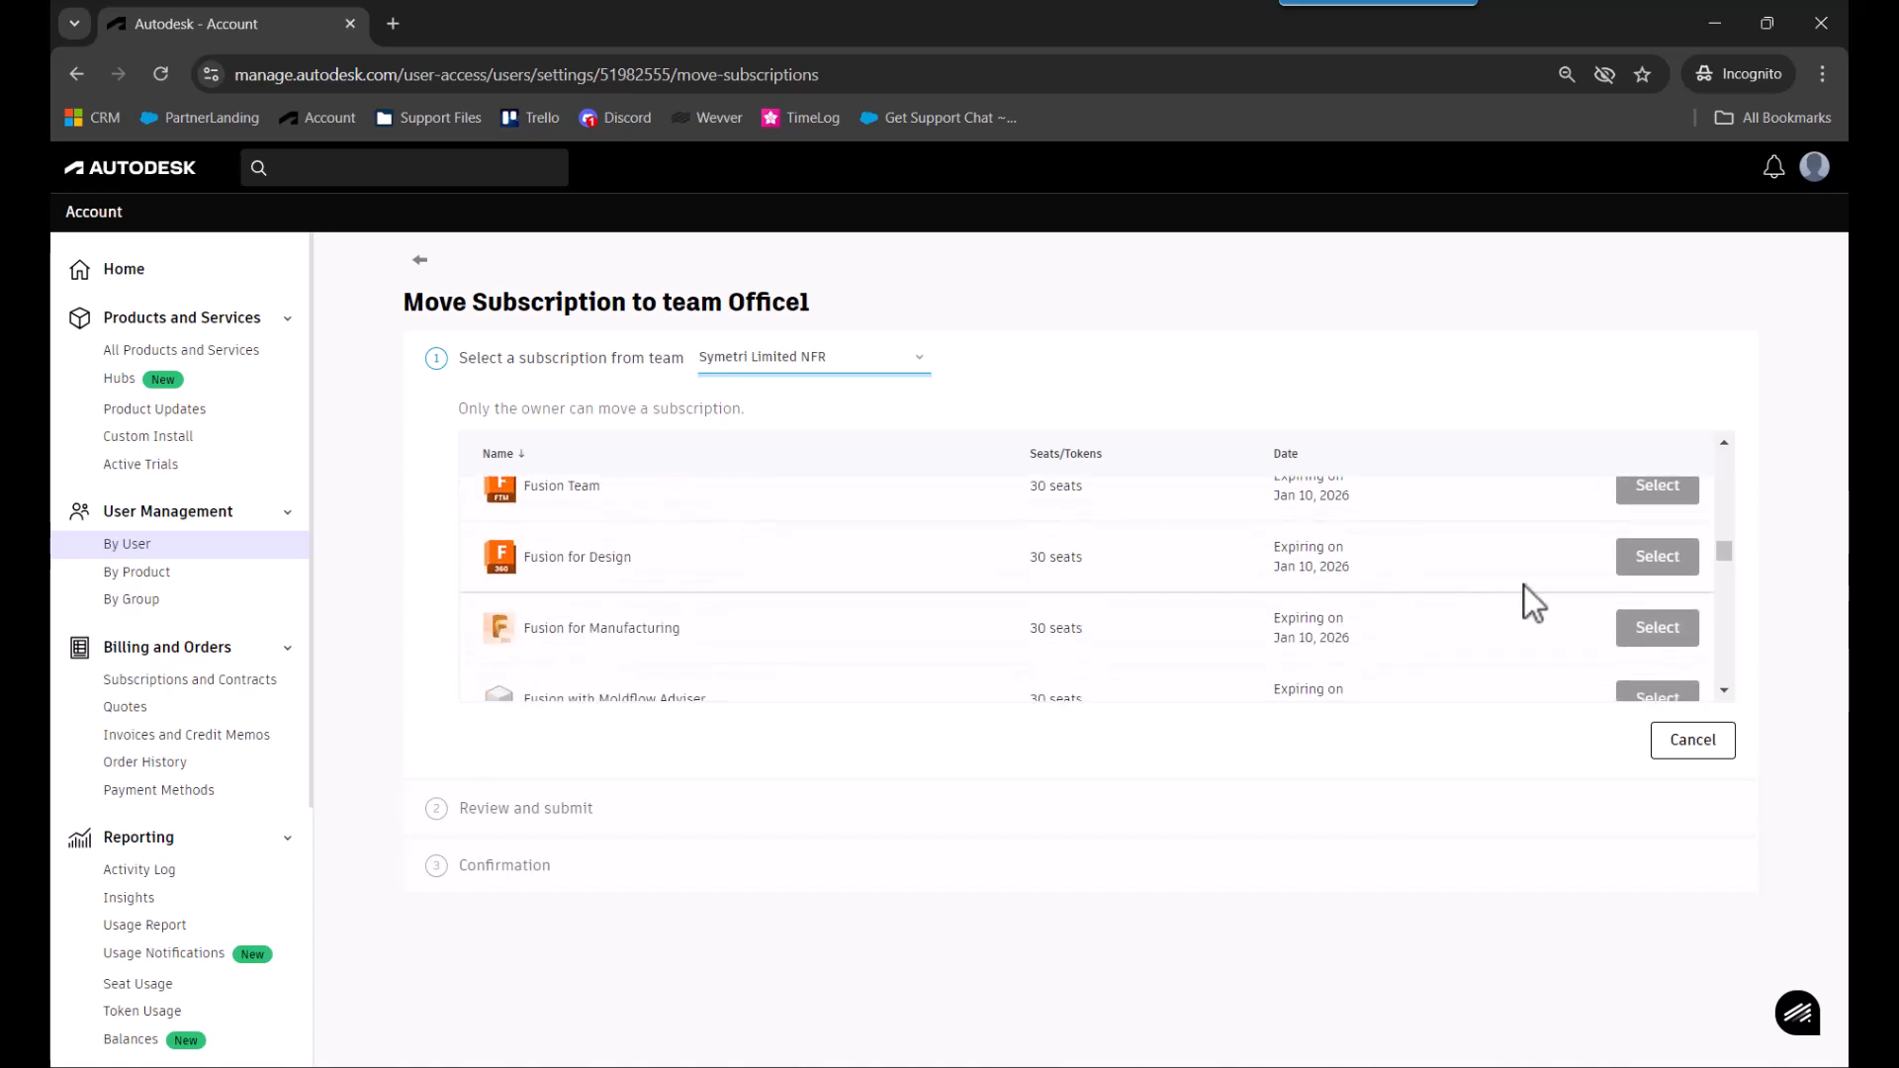
scroll(down, 3)
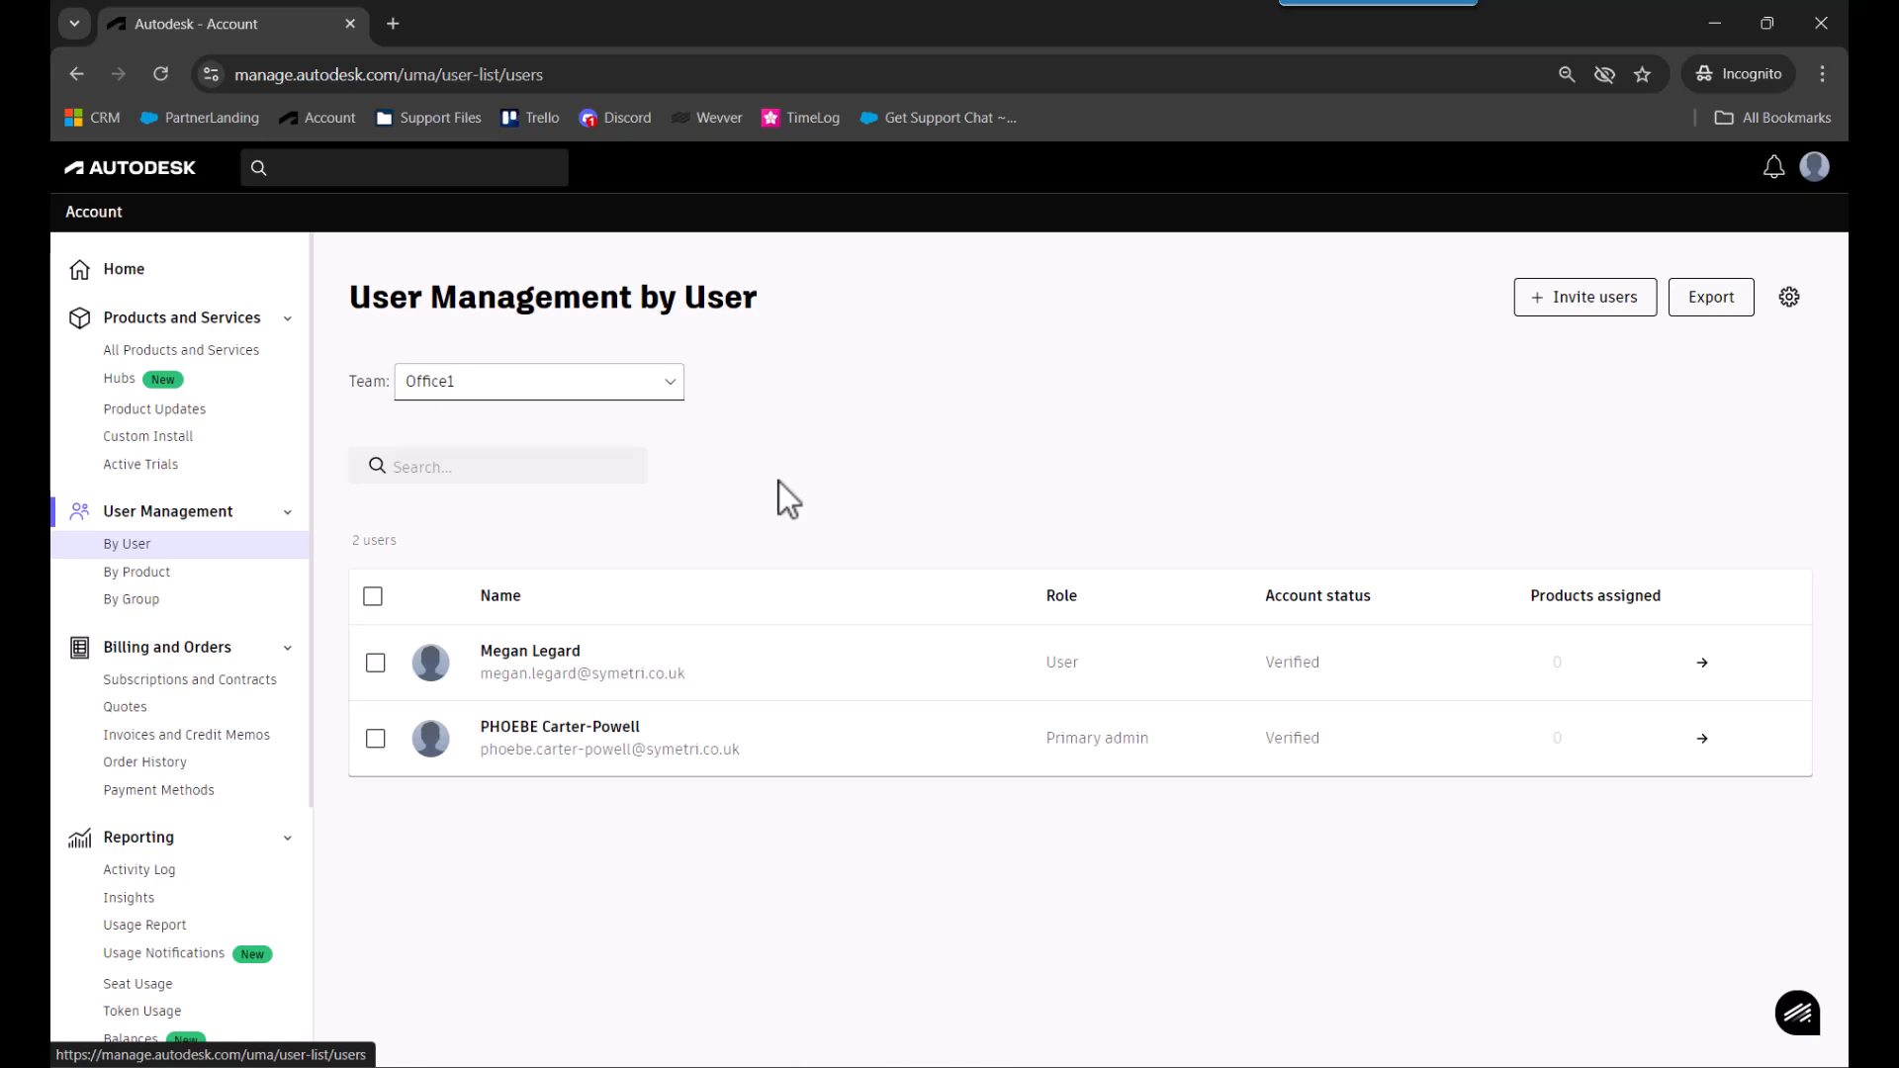
mouse_move(1585, 296)
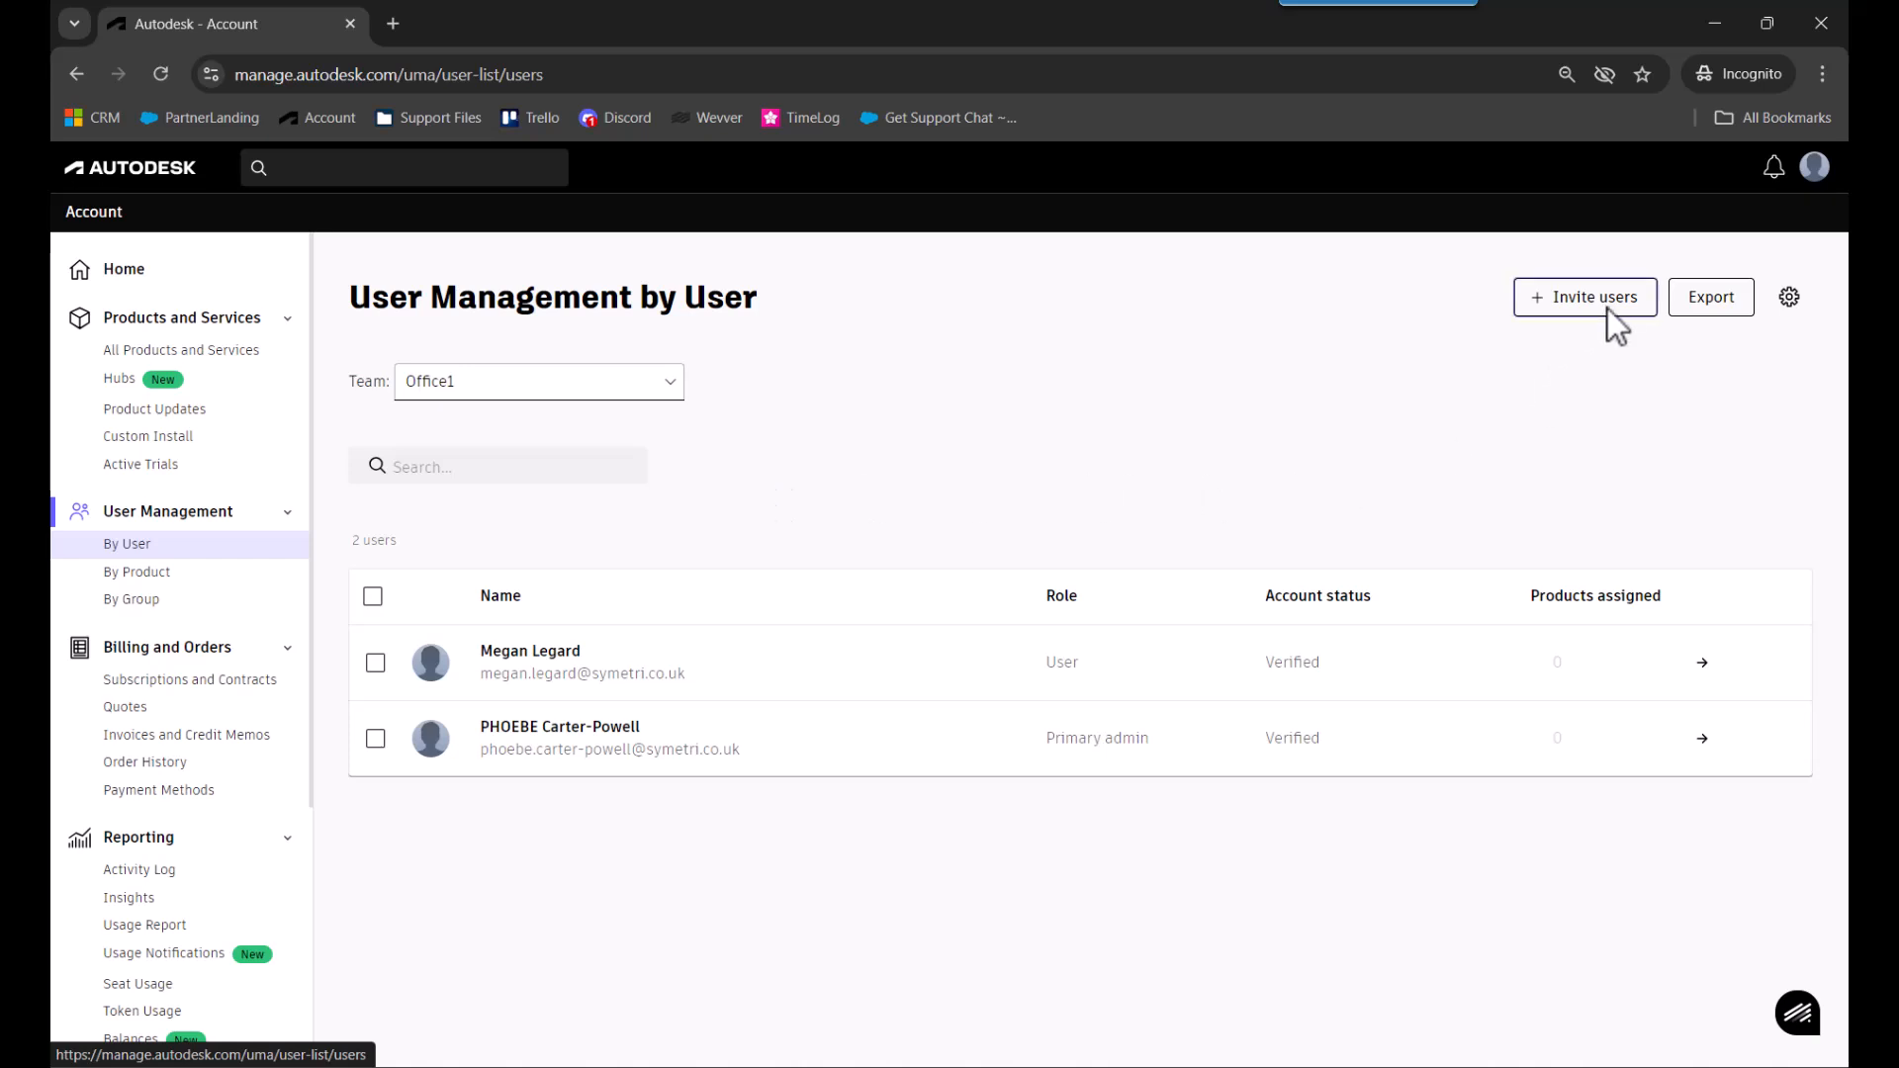
click(1585, 297)
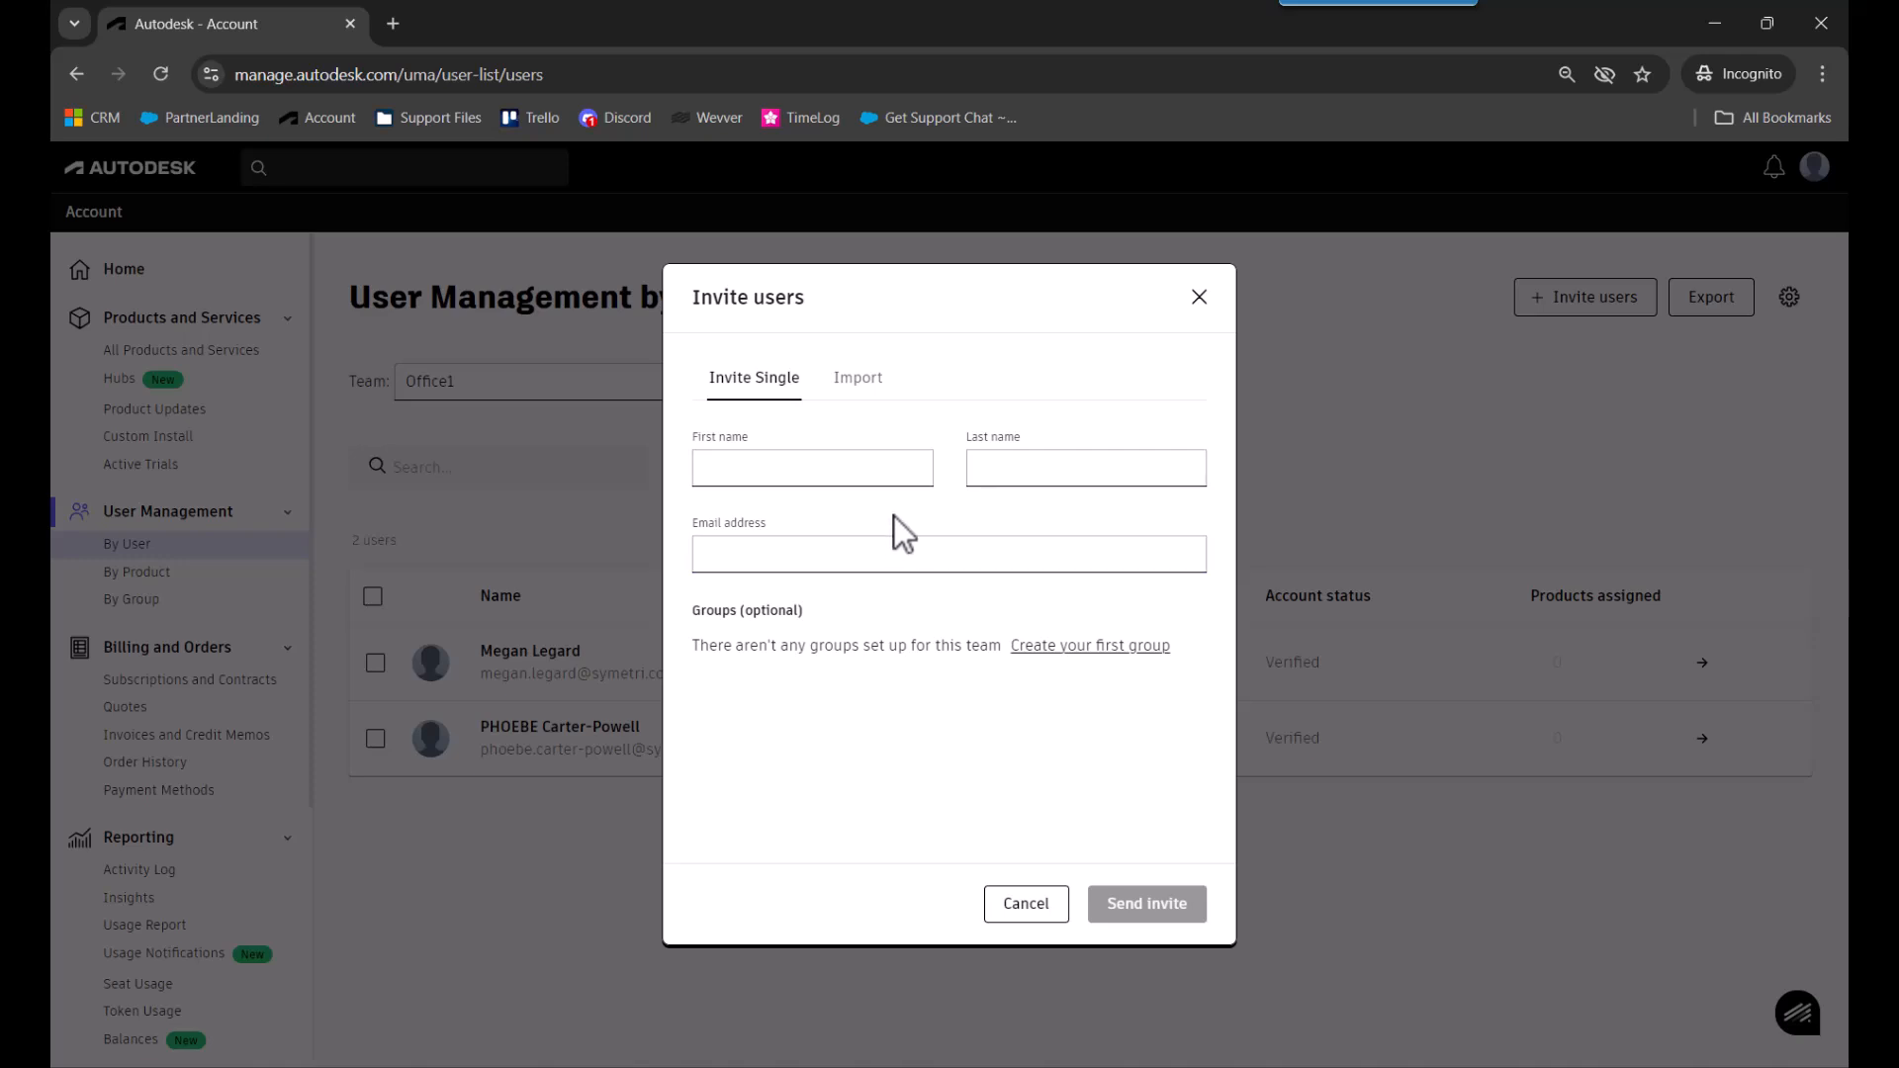
mouse_move(955, 522)
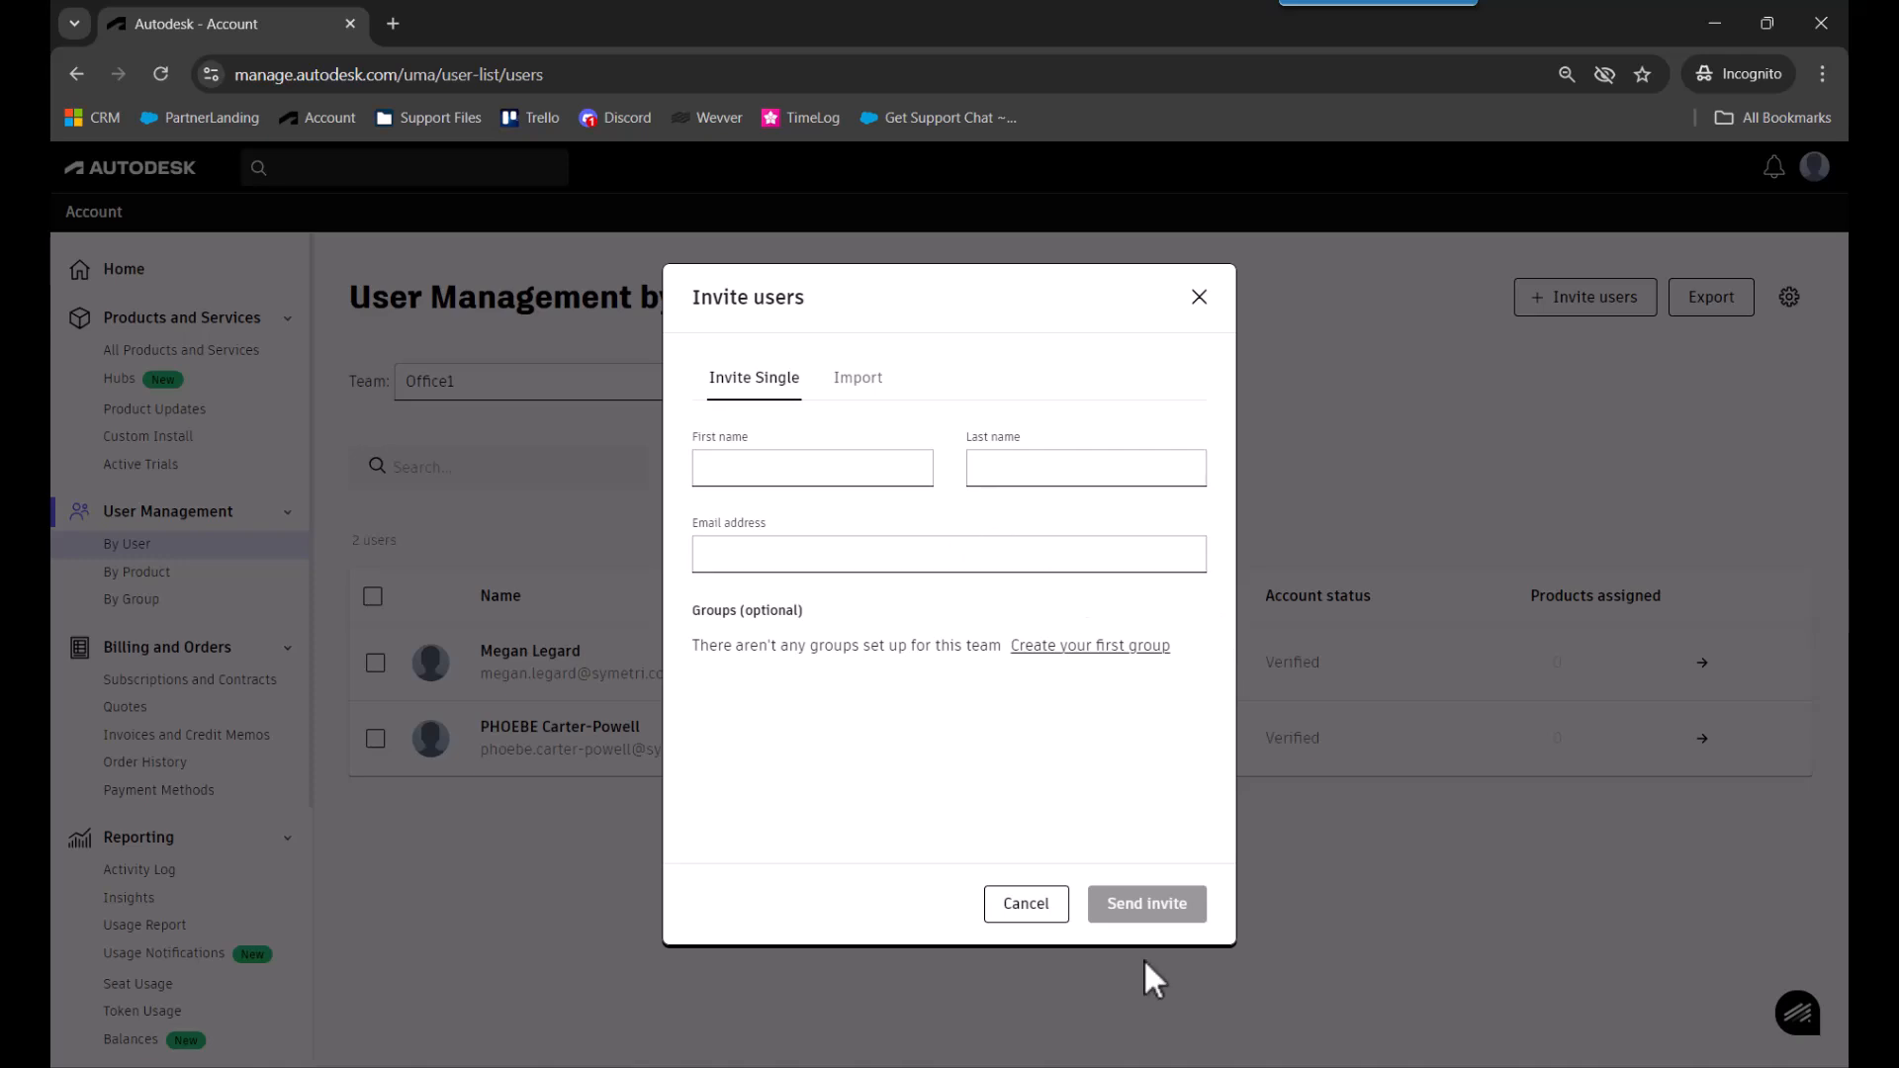
click(1023, 904)
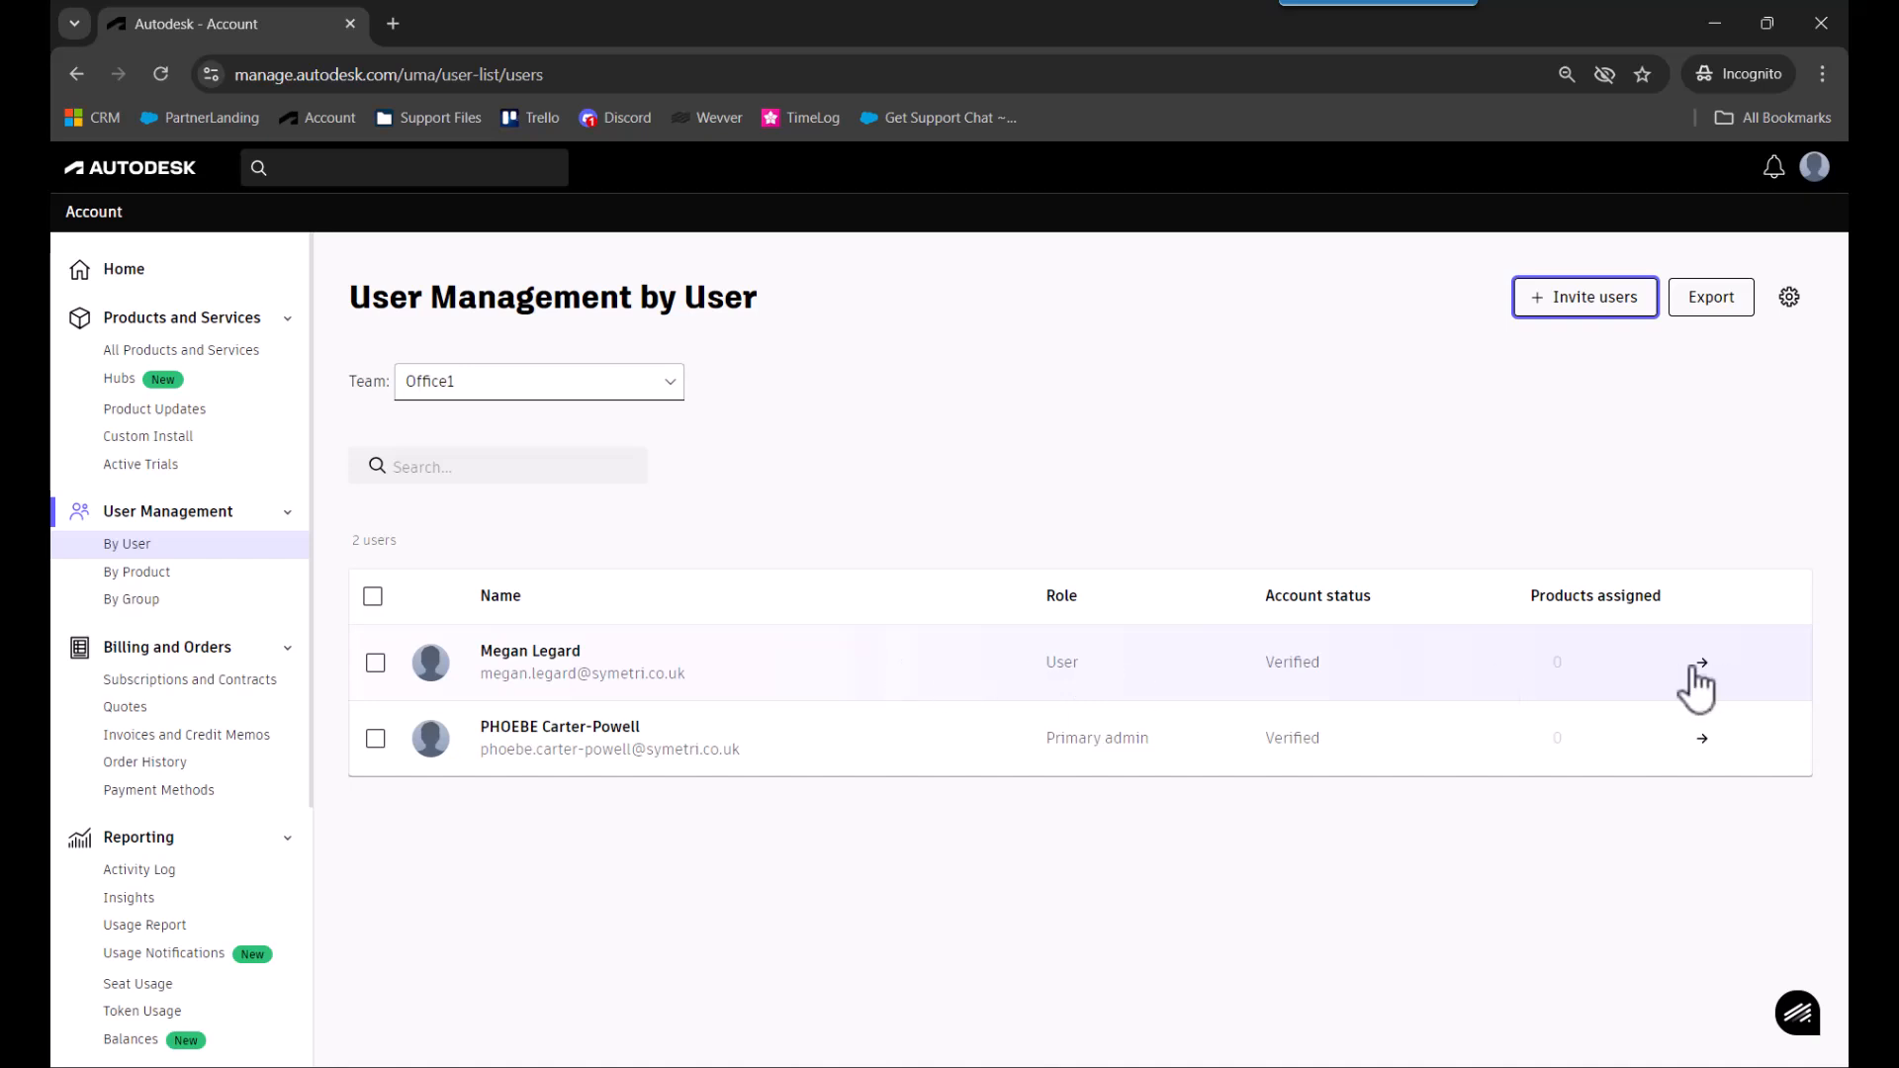
click(1701, 665)
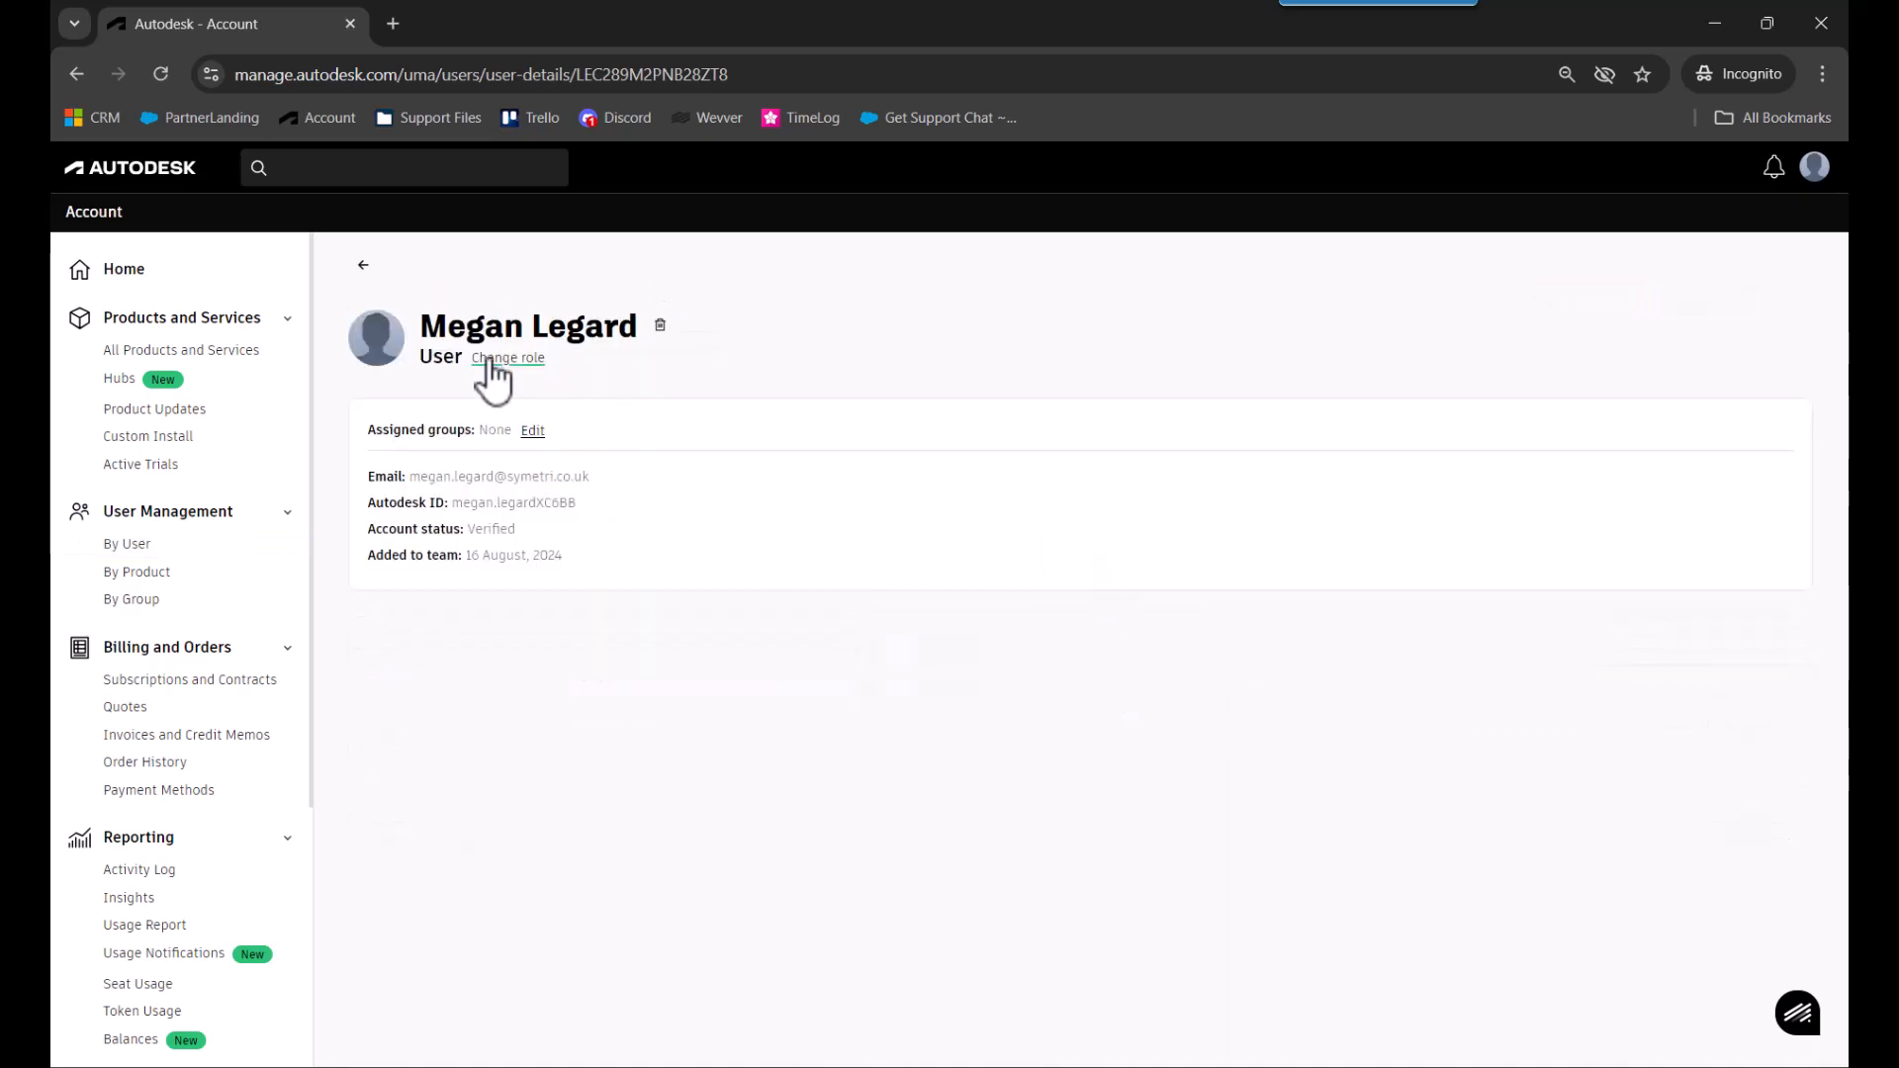
click(509, 358)
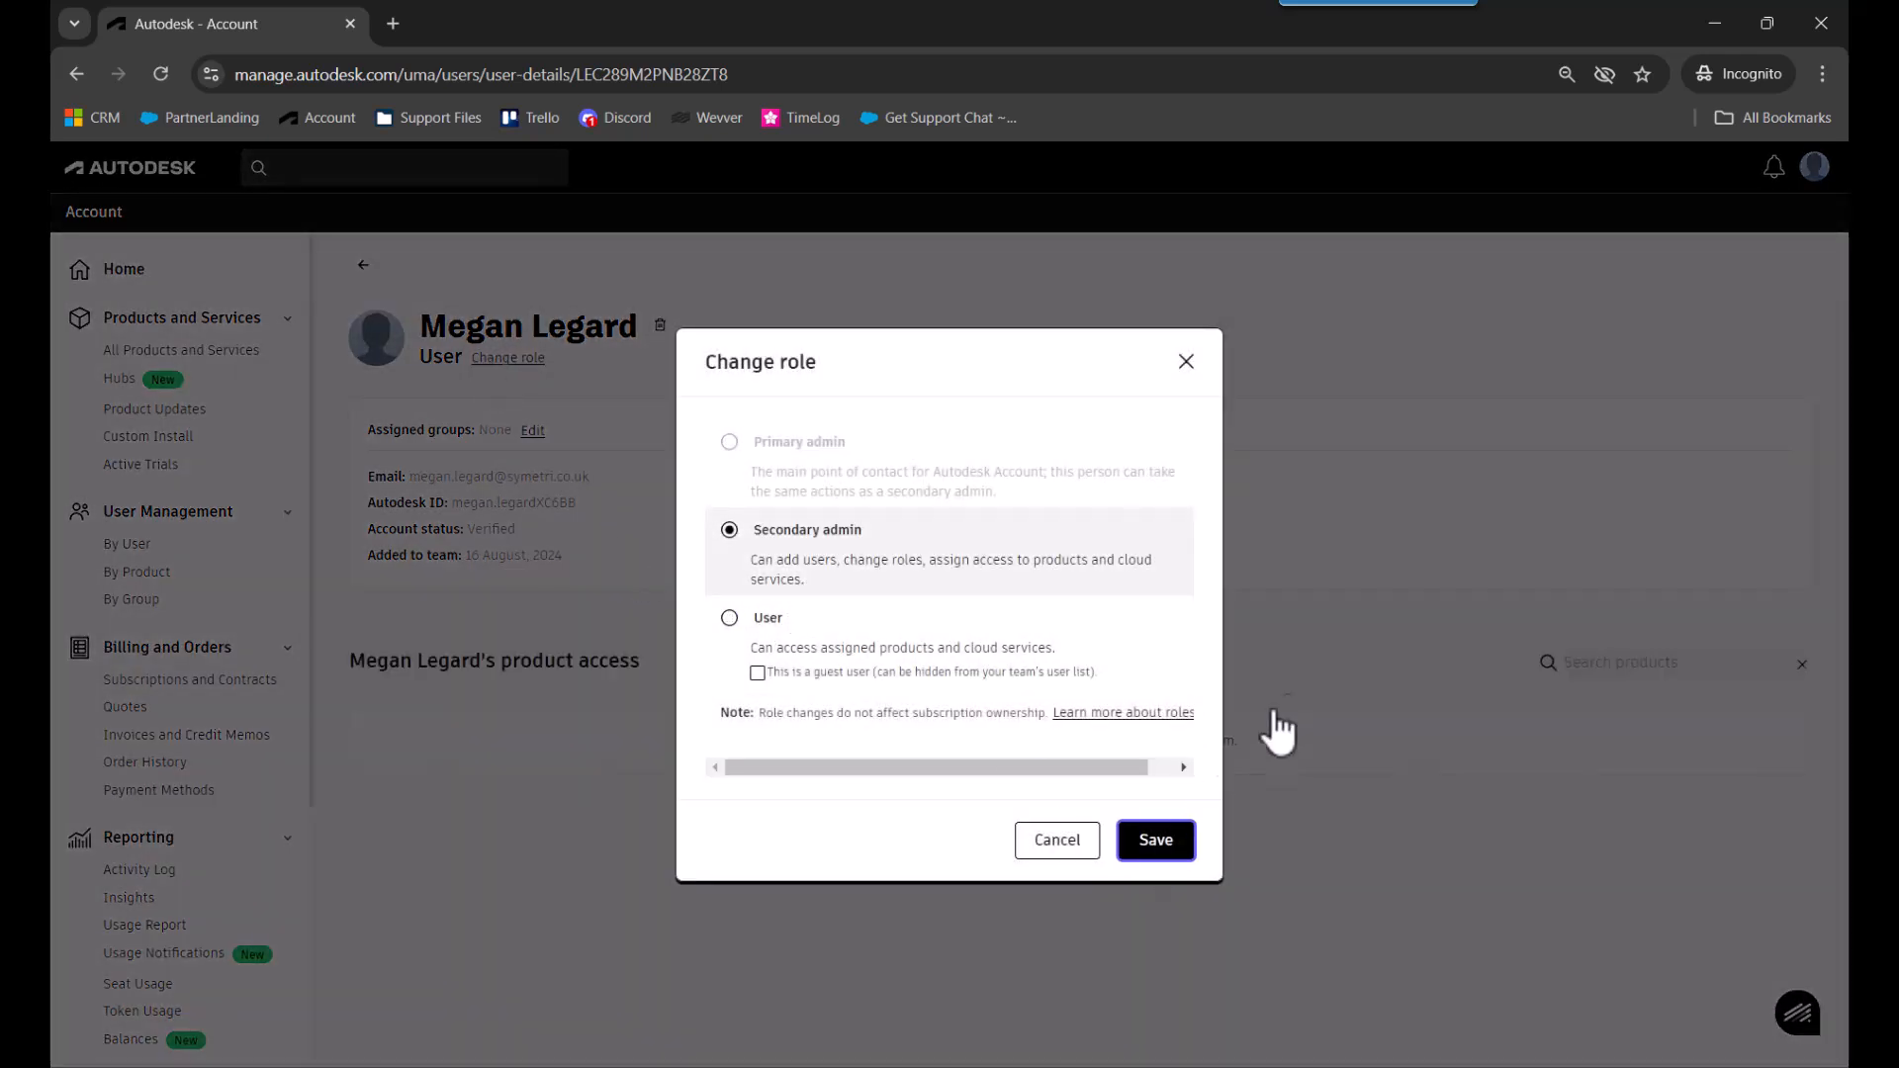
click(1151, 839)
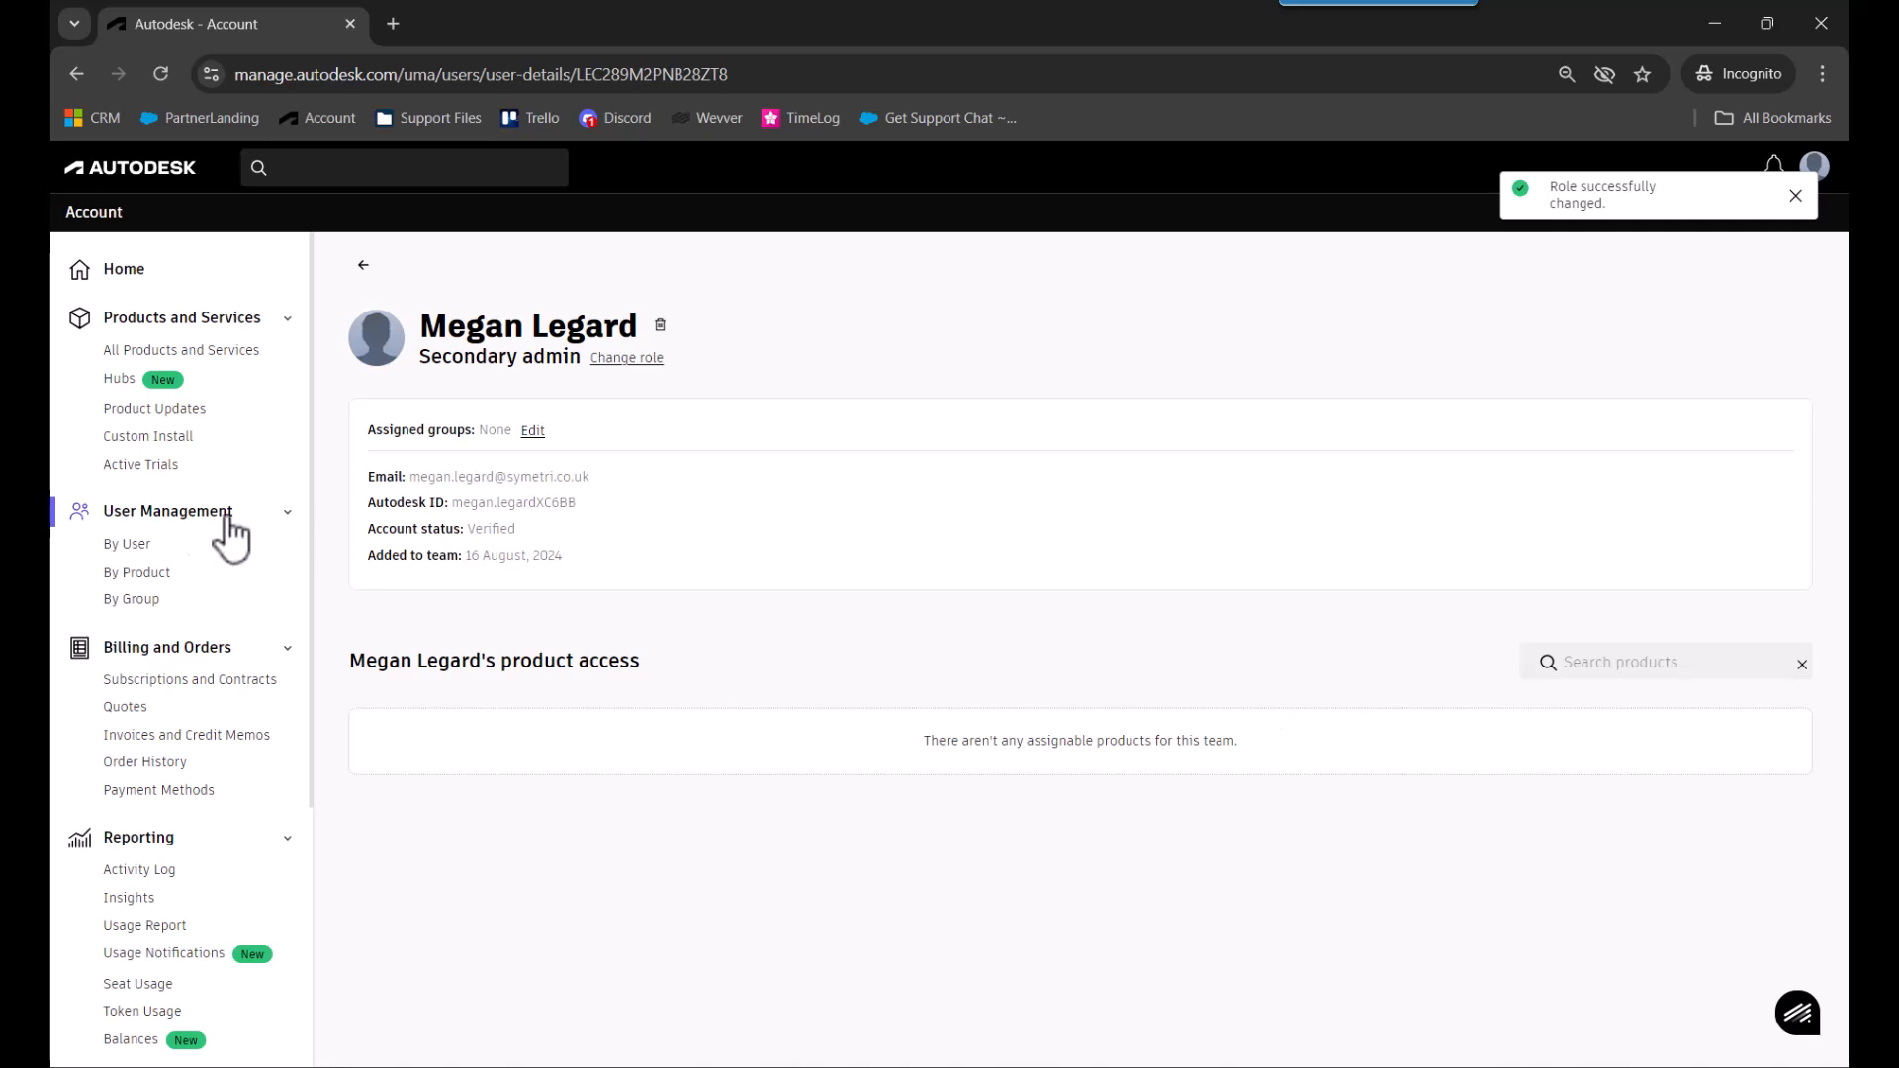
click(126, 542)
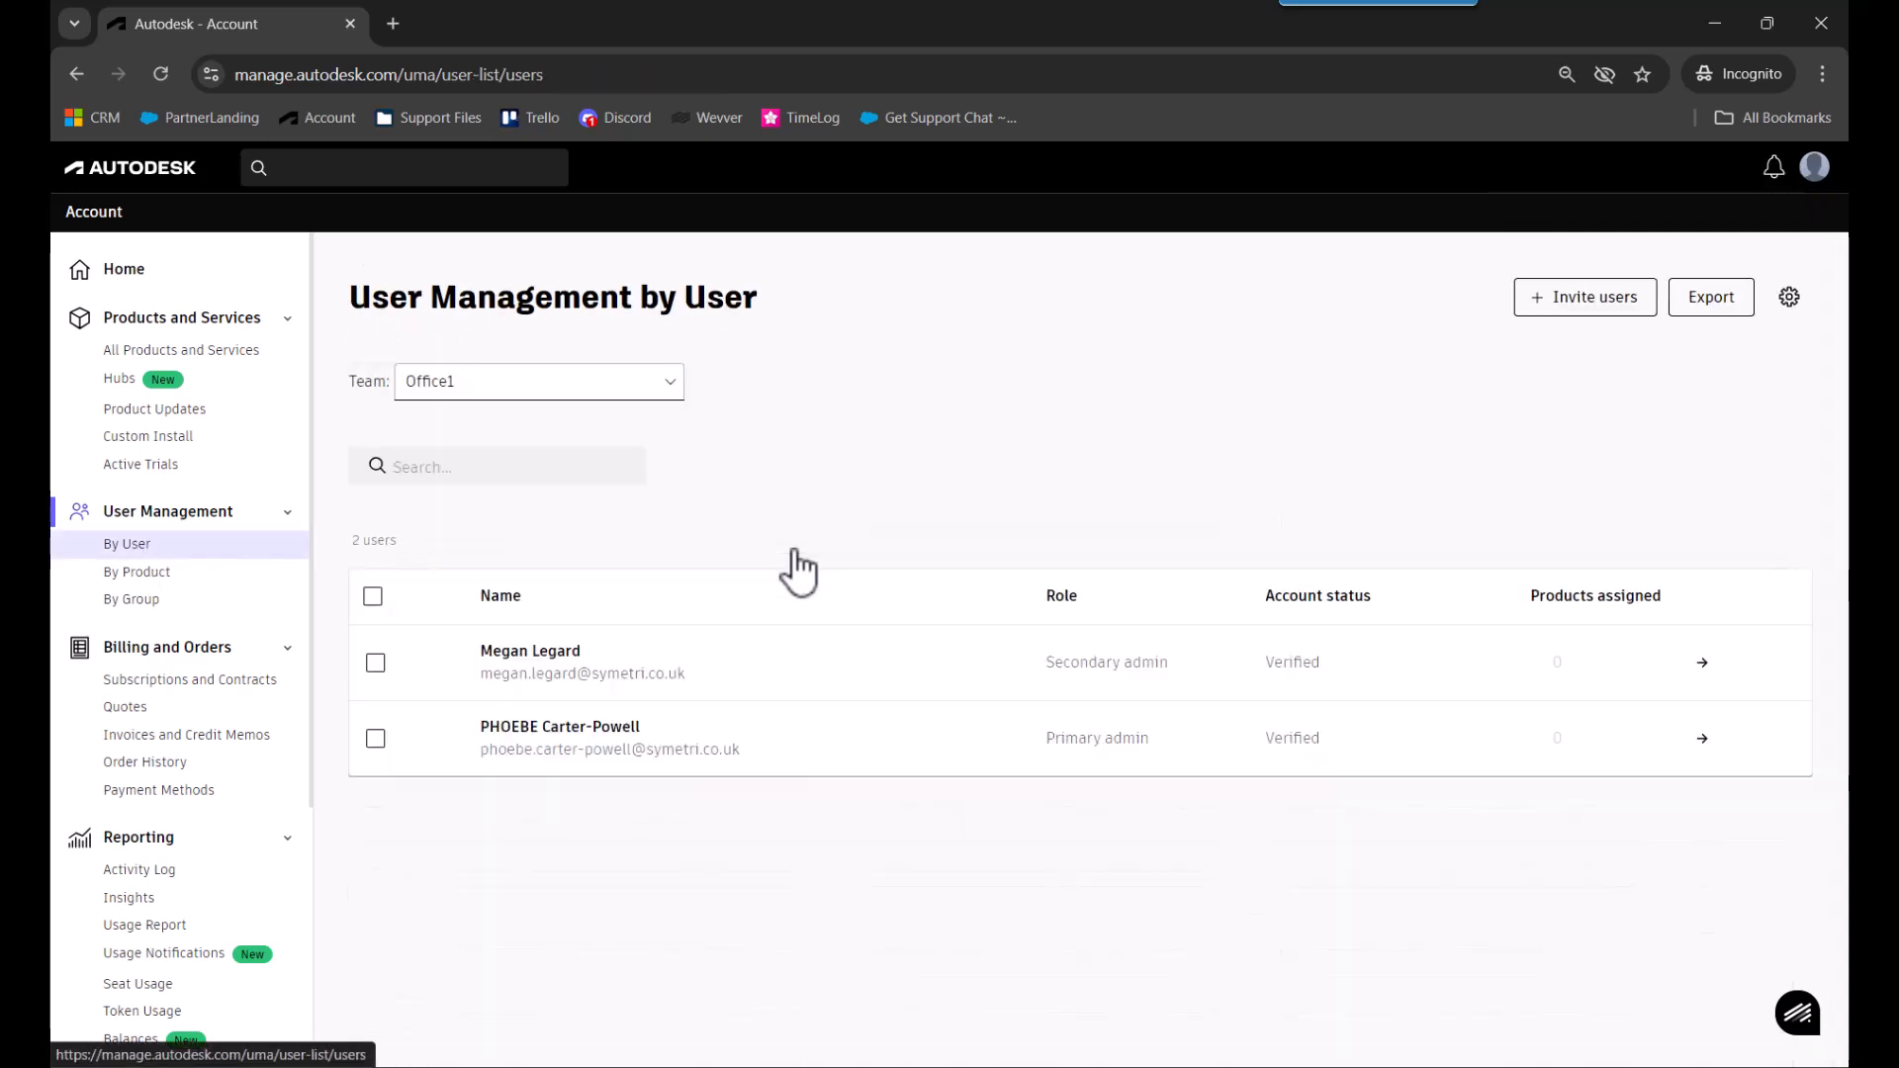